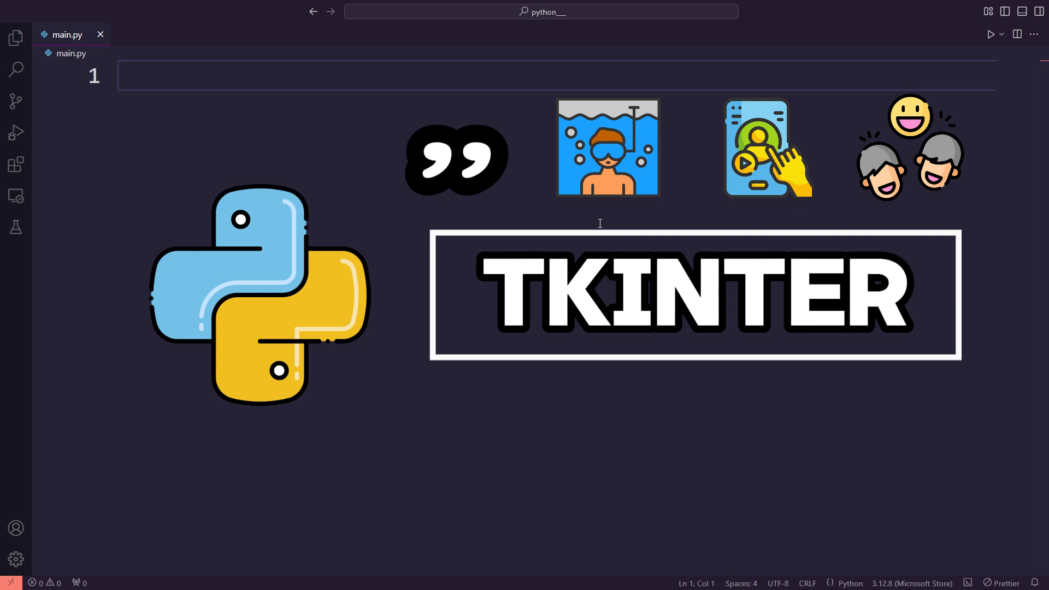
- Write 'import tkinter as tk' on line 1 of main.py and start a new line
text(import tkinter as tk)
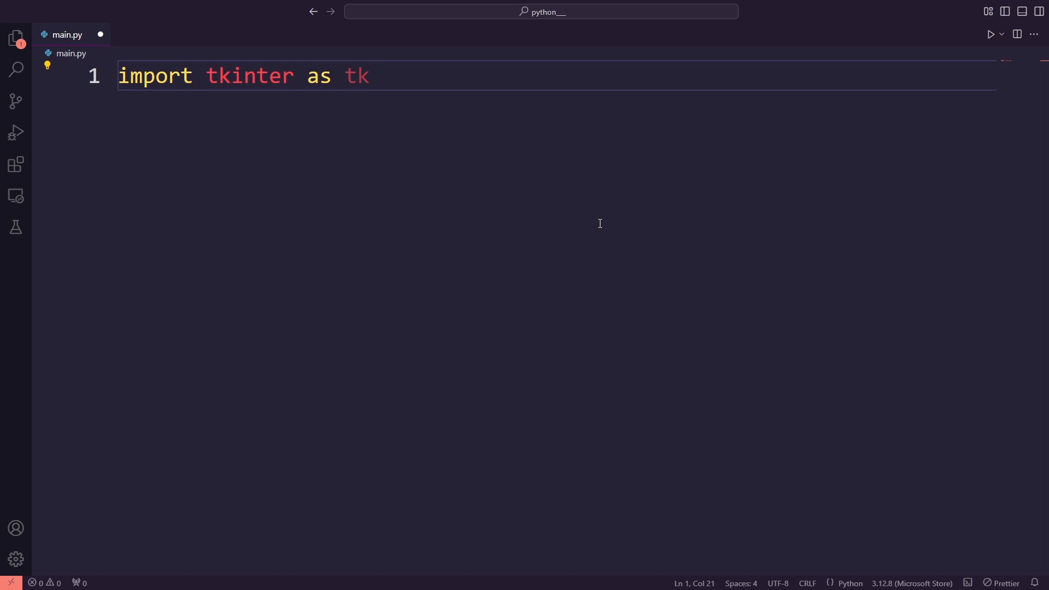
key(Enter)
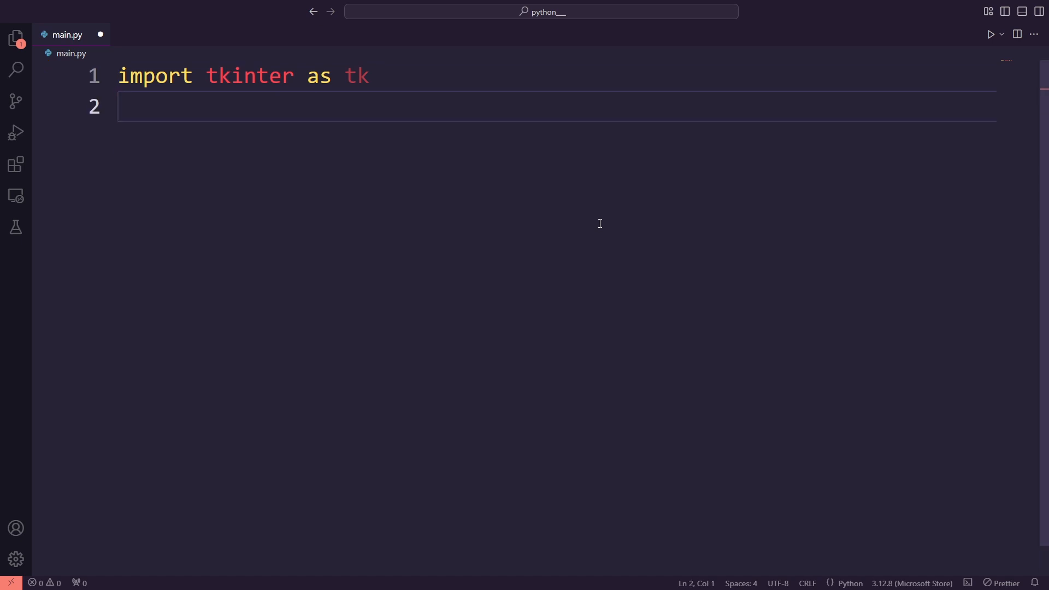
- Create root = tk.Tk() and title the window 'My First App'
text(root)
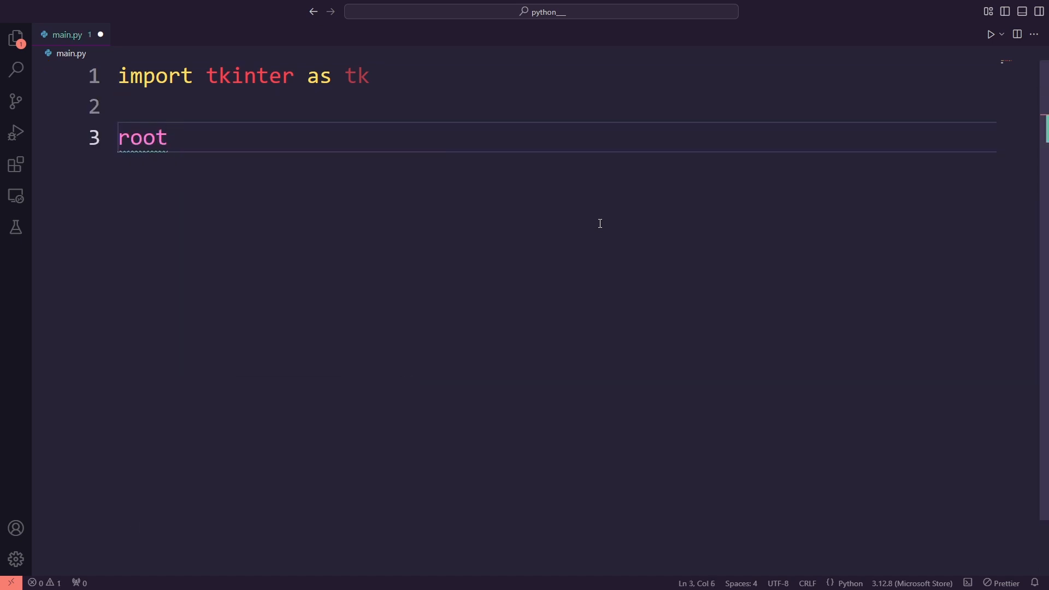
text(= tk.Tk()
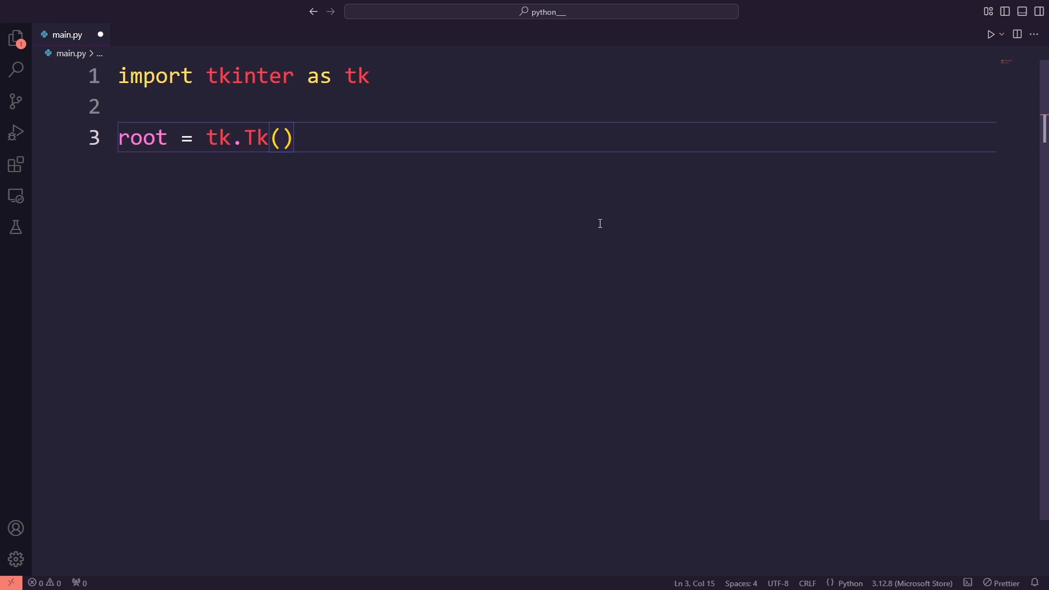
text(root)
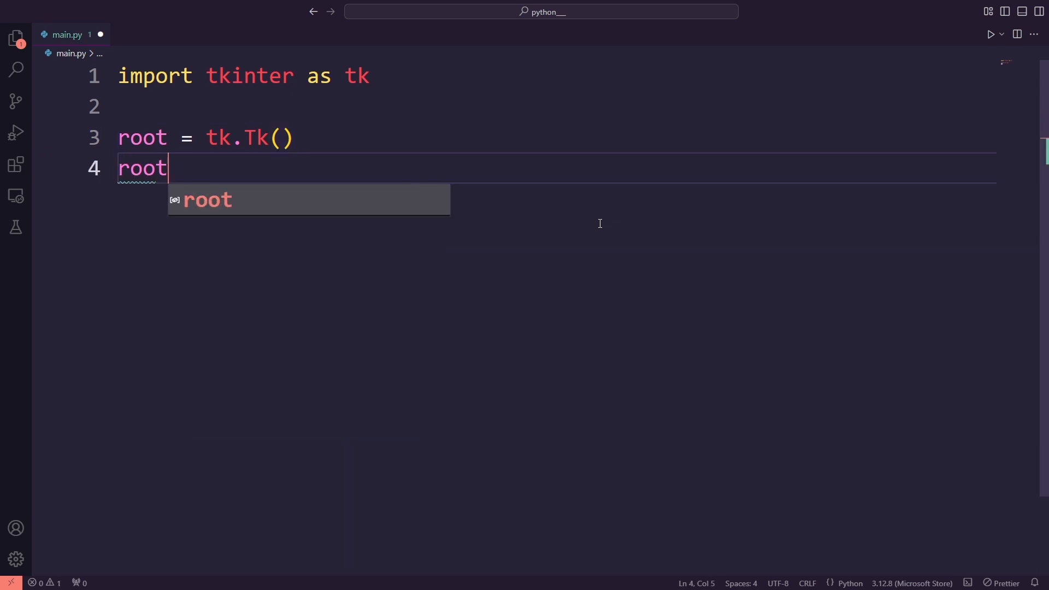
text(.title)
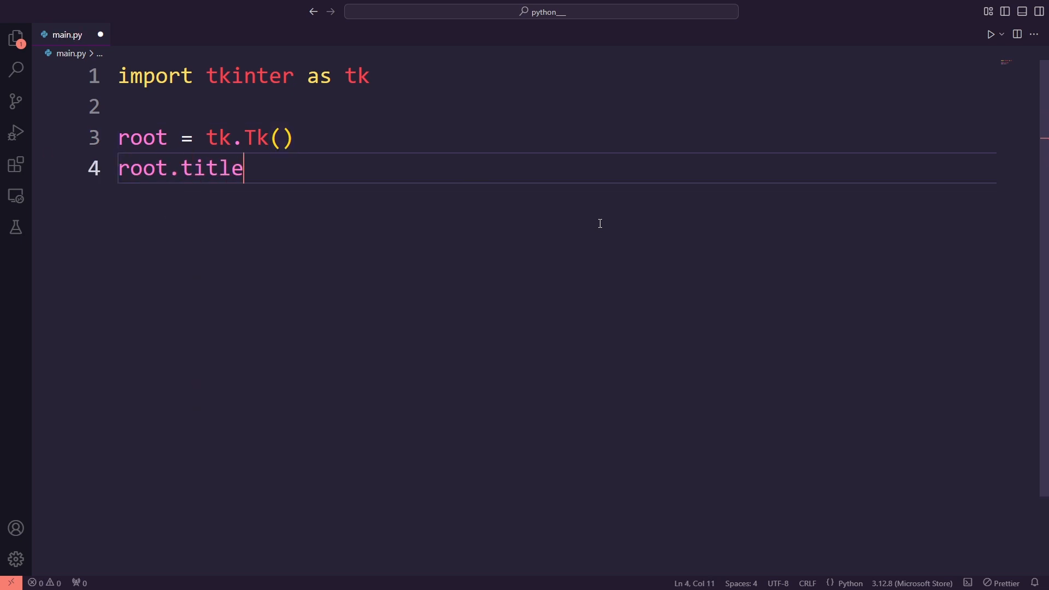
text(("M"))
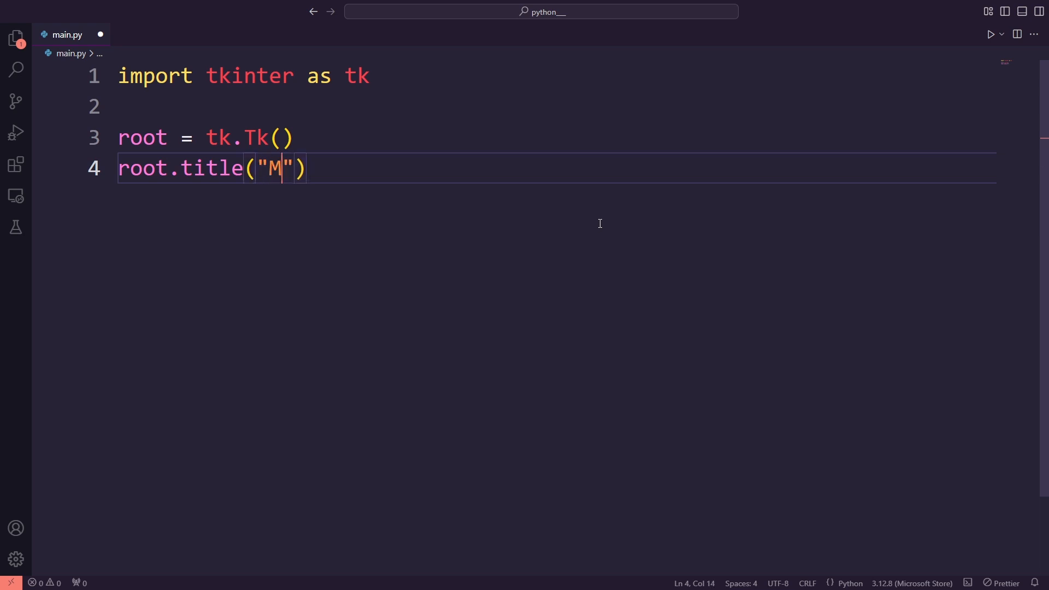
text(y Firs)
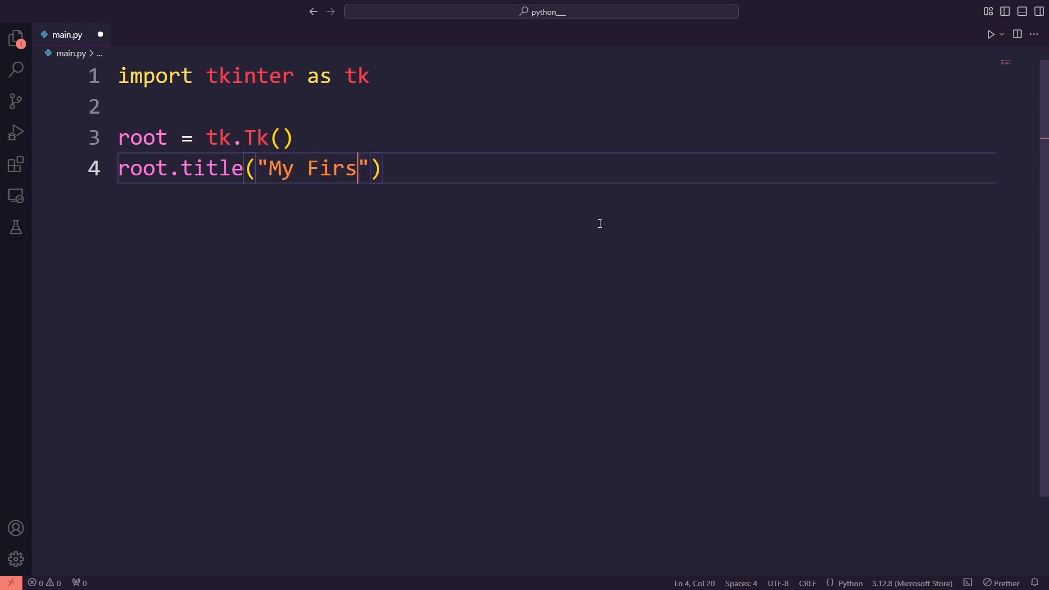
text(t App)
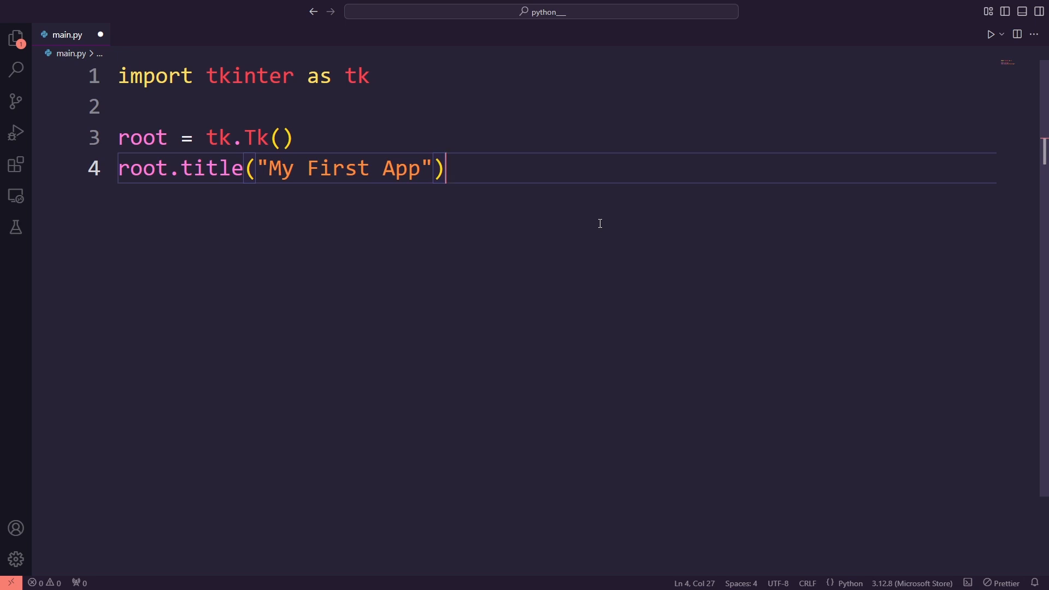
- Size the root window to 400x200 with root.geometry("400x200")
text(root)
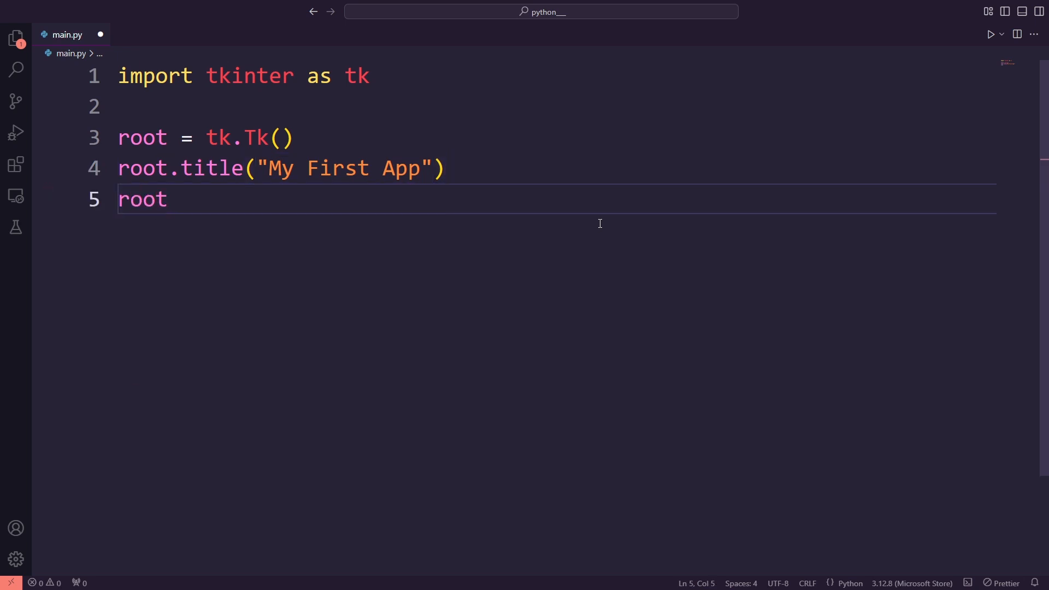
text(.geometry())
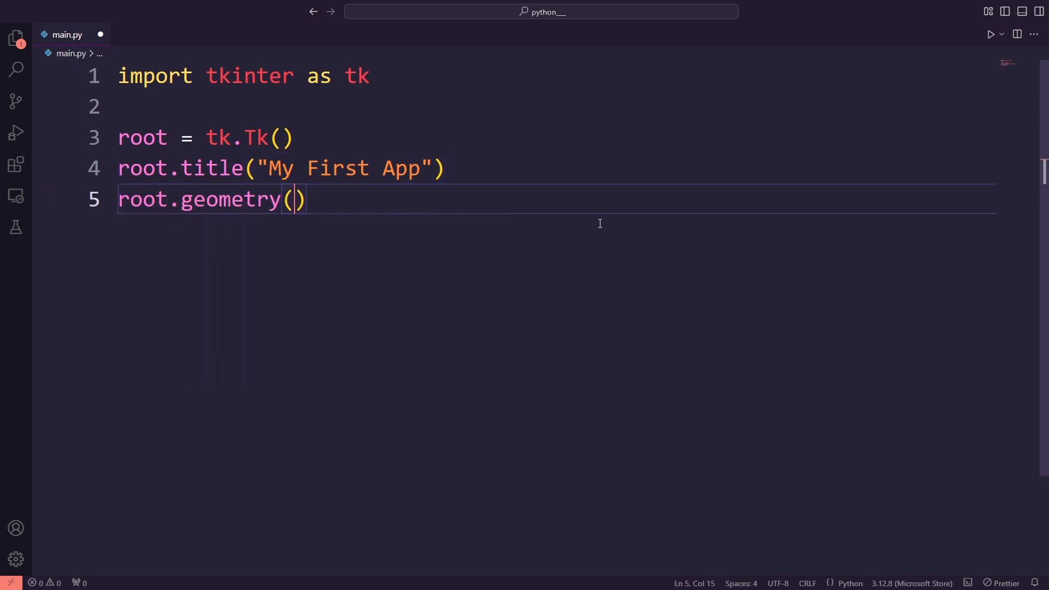
text("400")
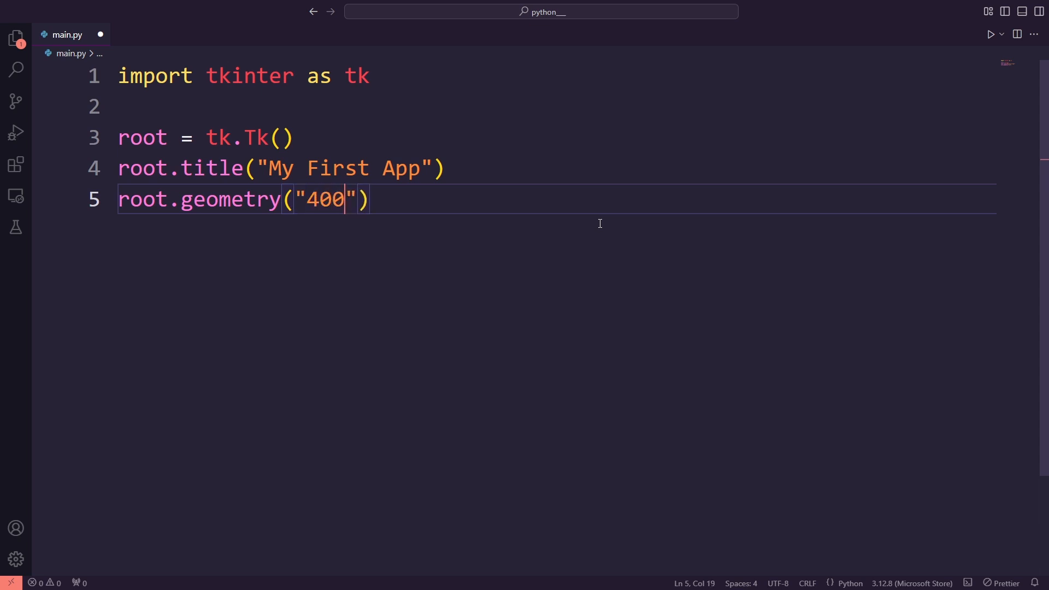
text(x200)
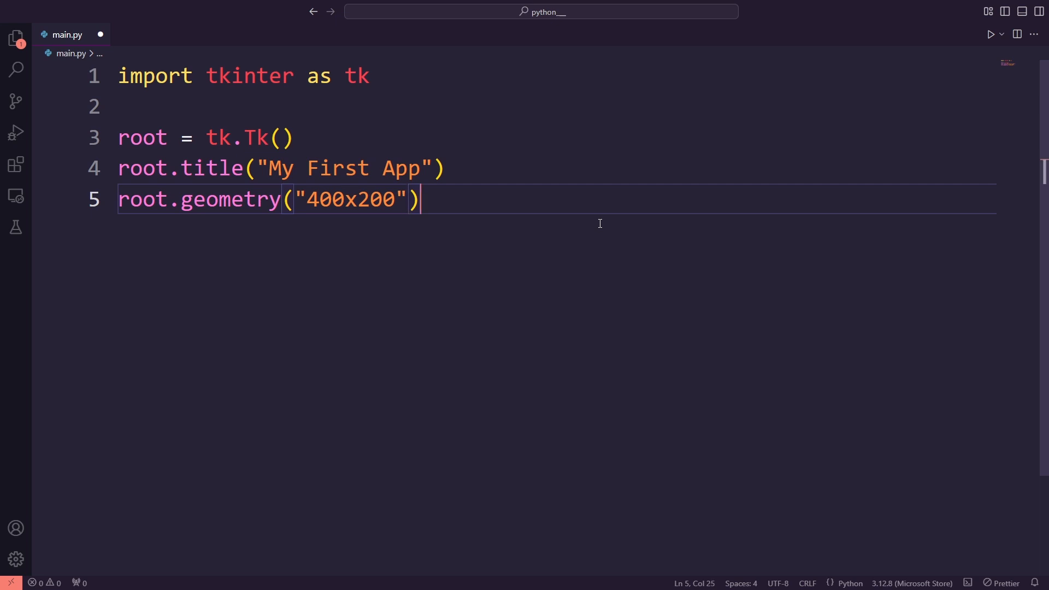
- Add root.mainloop() after a blank line at the end of main.py
key(Enter)
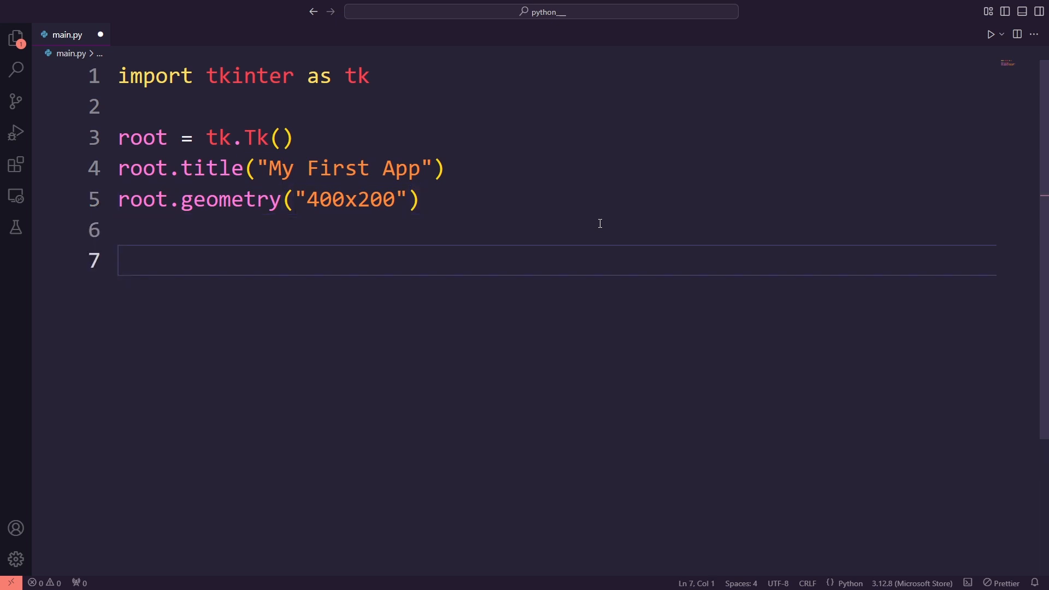
text(root.mainloop)
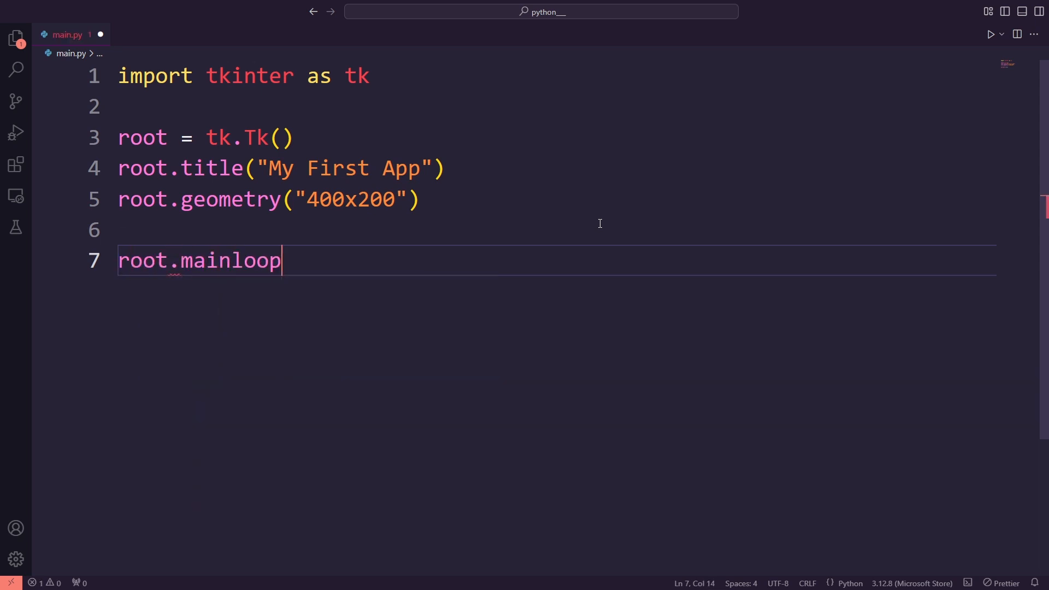
text(())
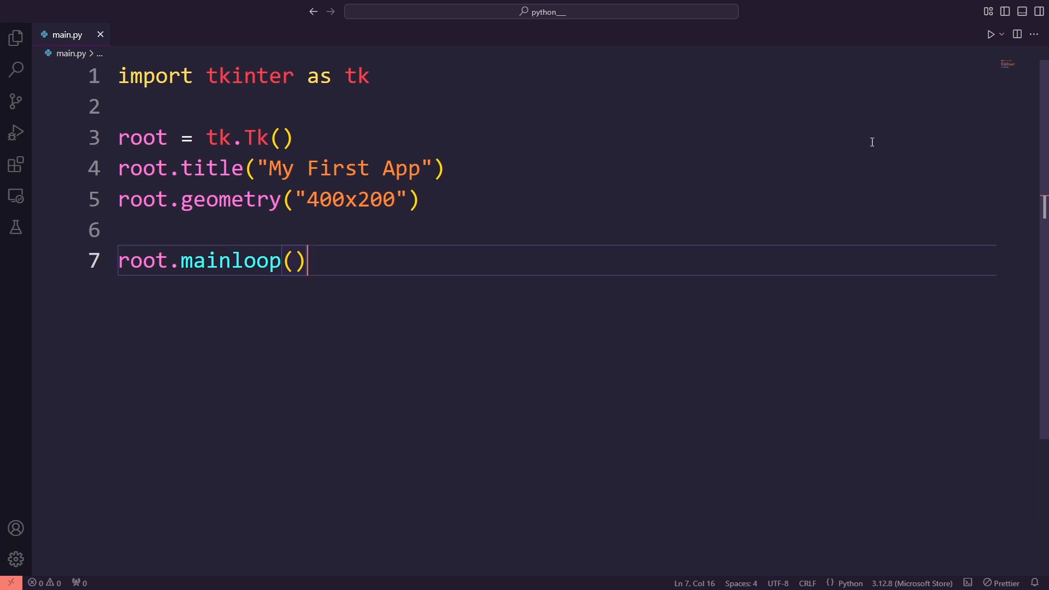
- Run main.py and drag the My First App window beside the code
click(993, 33)
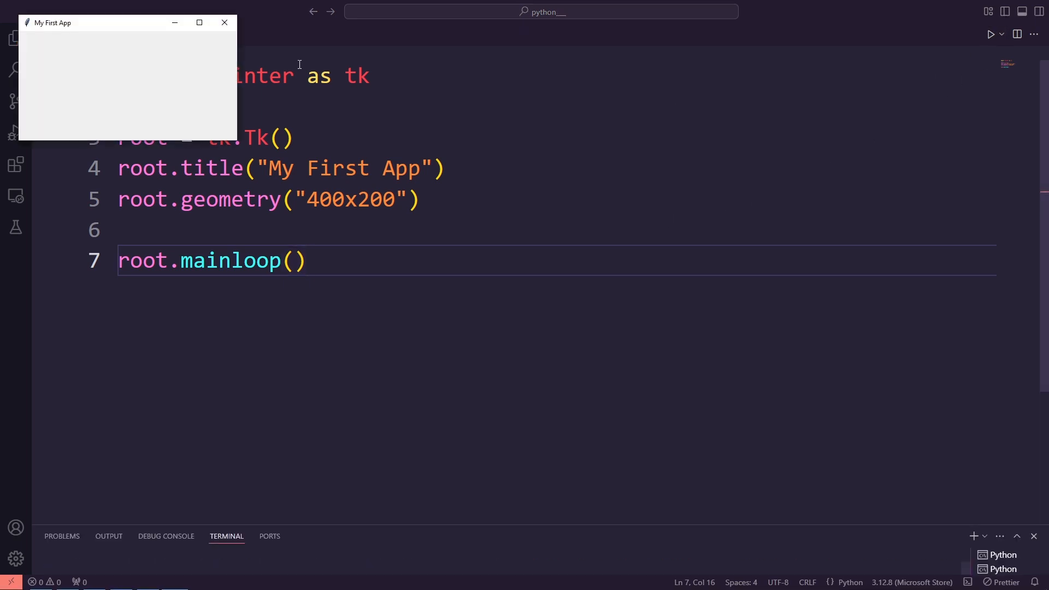
drag(124, 22, 813, 81)
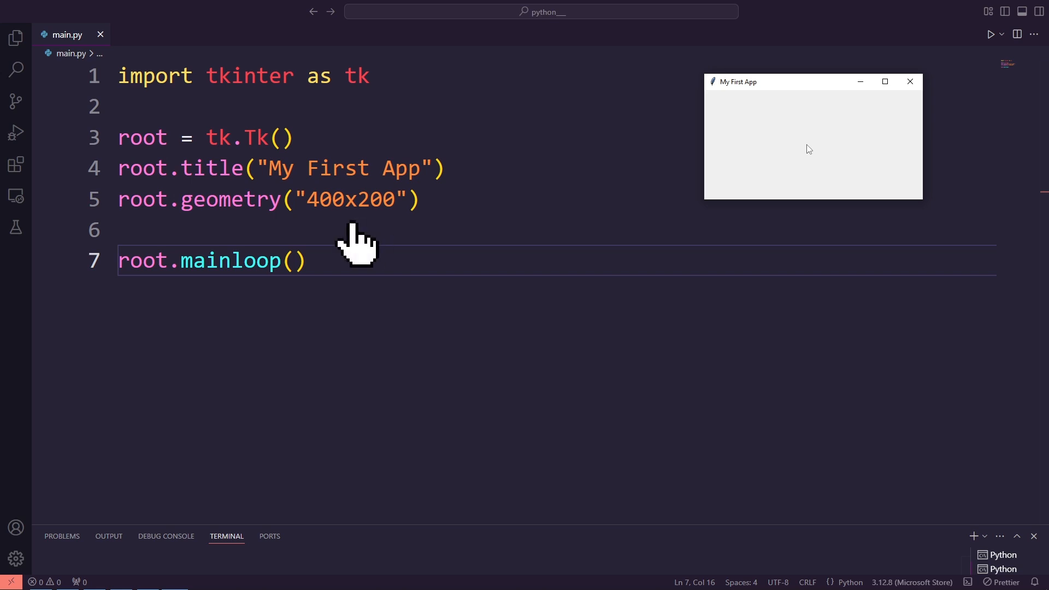
mouse_move(910, 82)
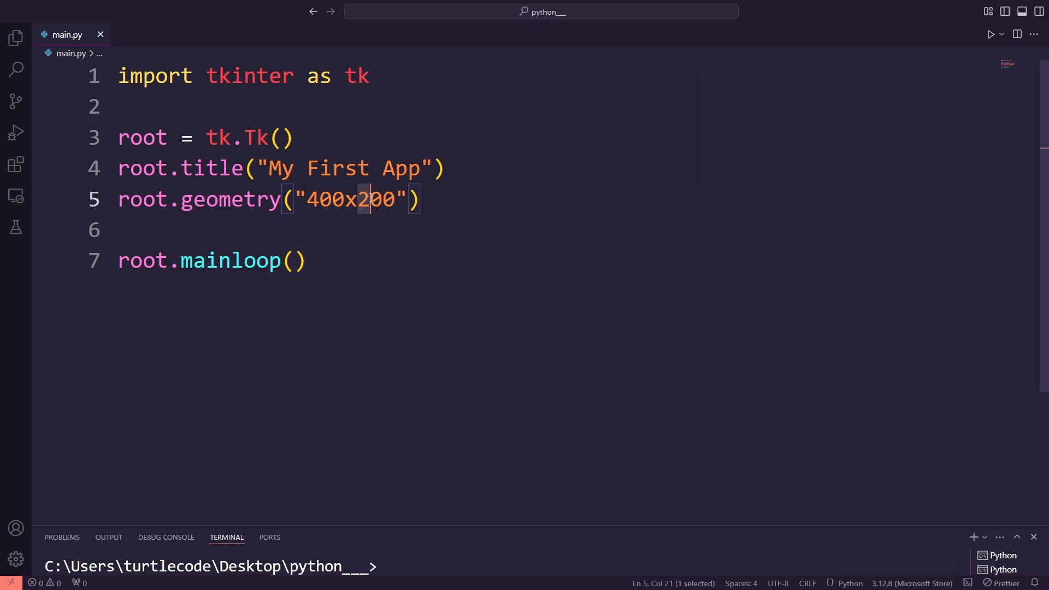
- Change the window geometry to 400x400 and rerun main.py
text(400)
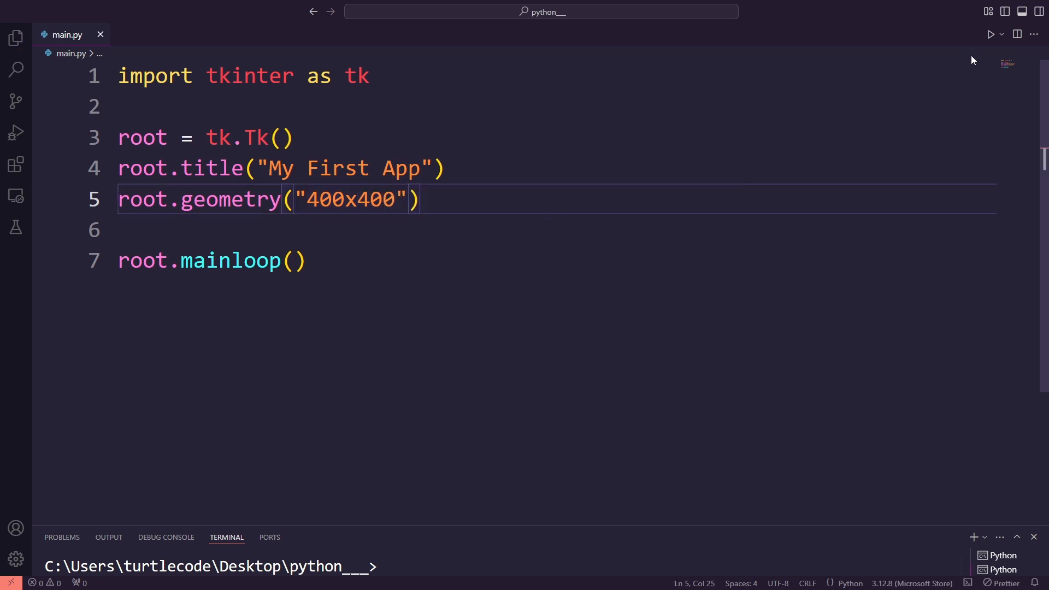
click(991, 34)
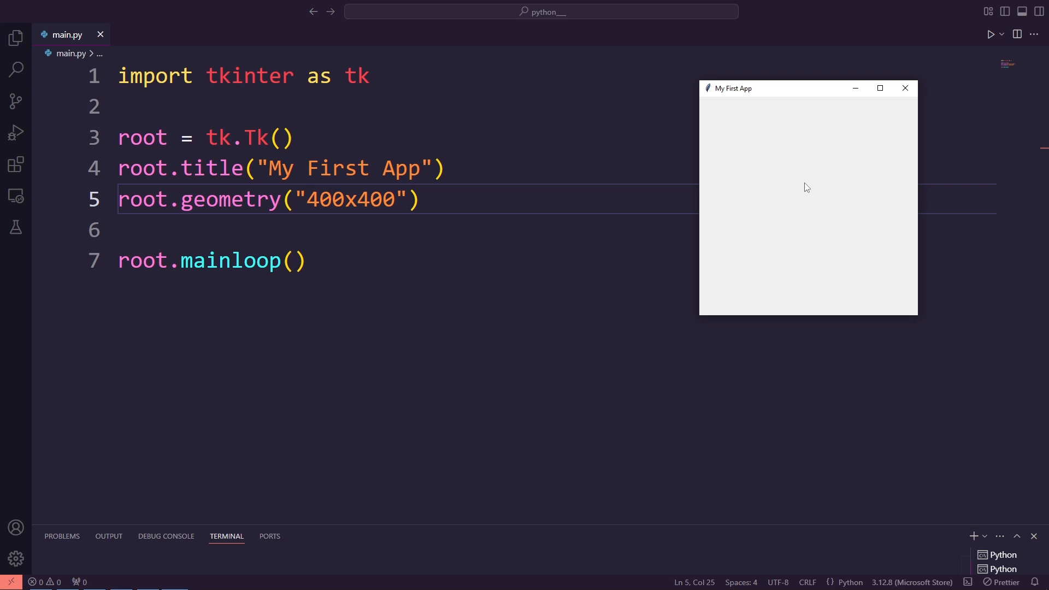
mouse_move(903, 101)
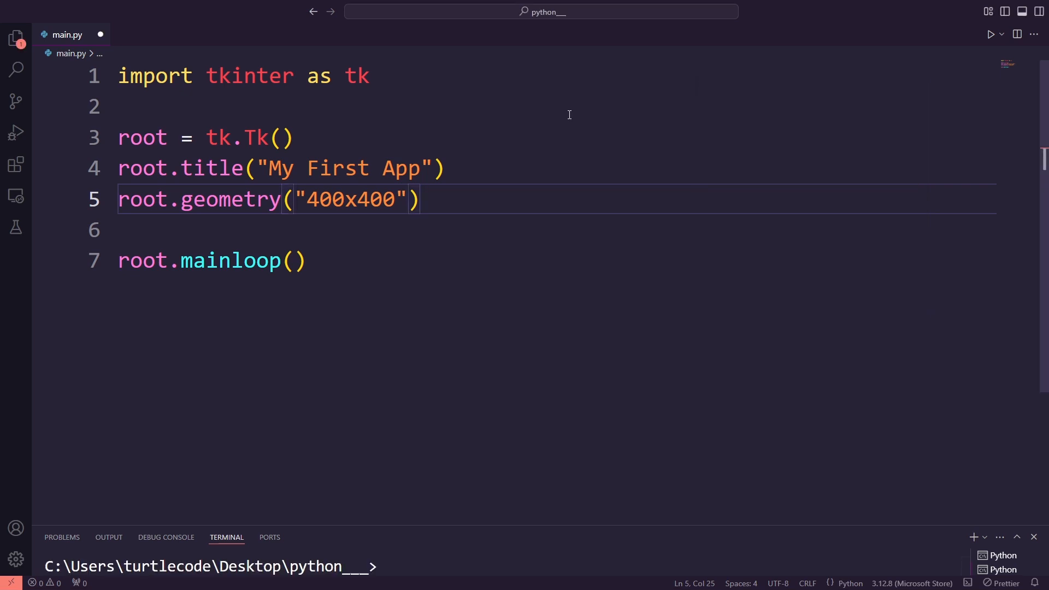
- Define label = tk.Label(root, text="Hello, Tkinter!", font=("Arial", 16))
text(label = tk)
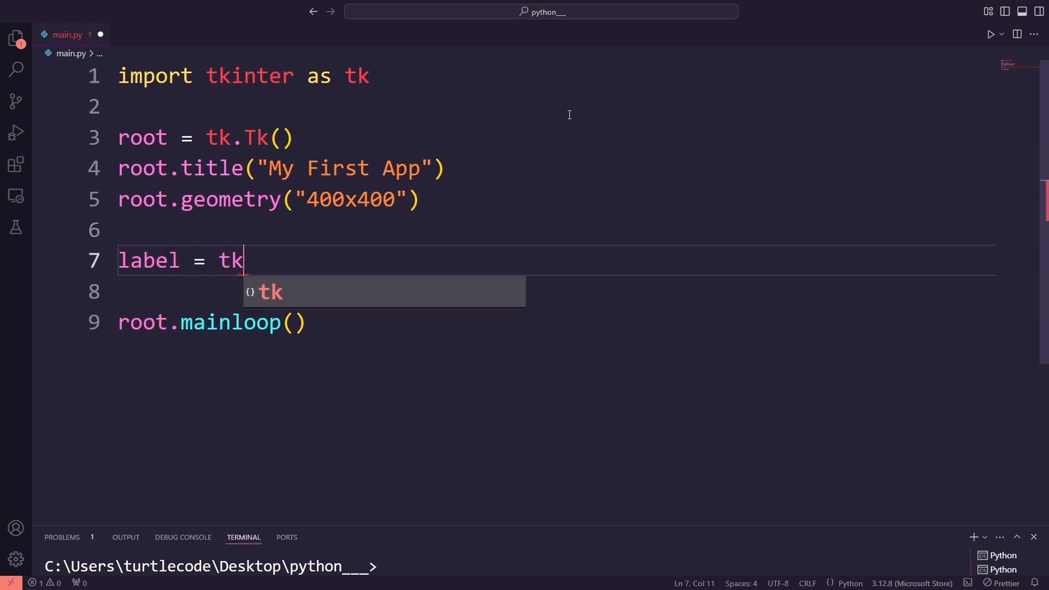
text(.Label)
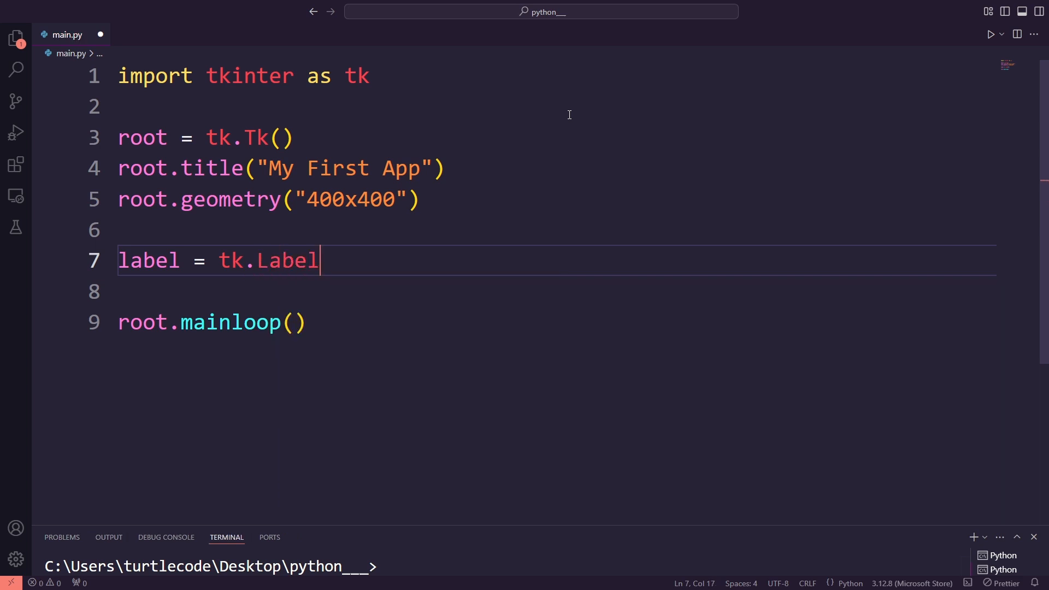
text((root)
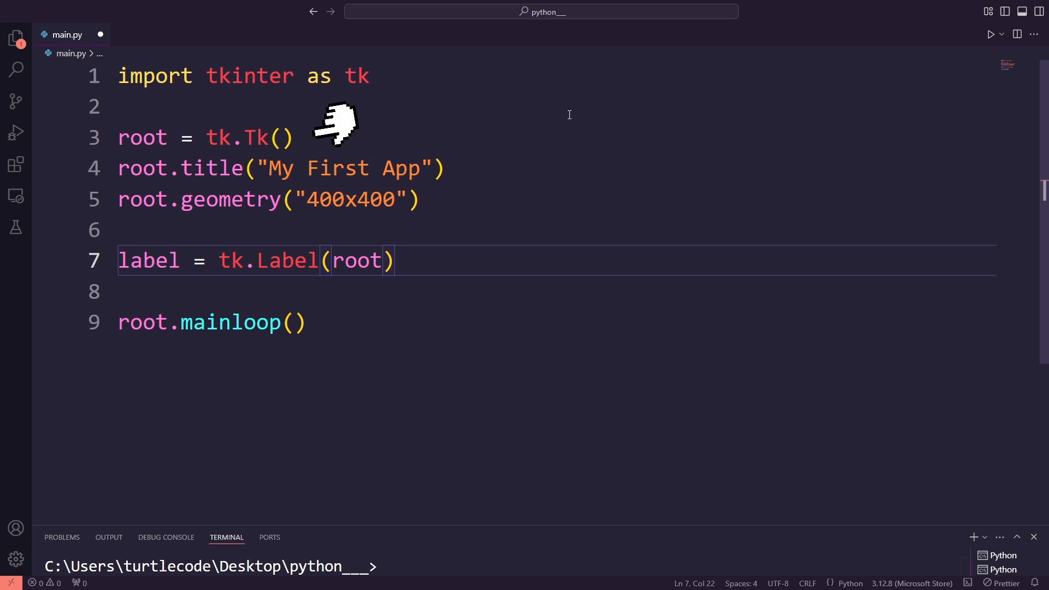
mouse_move(569, 114)
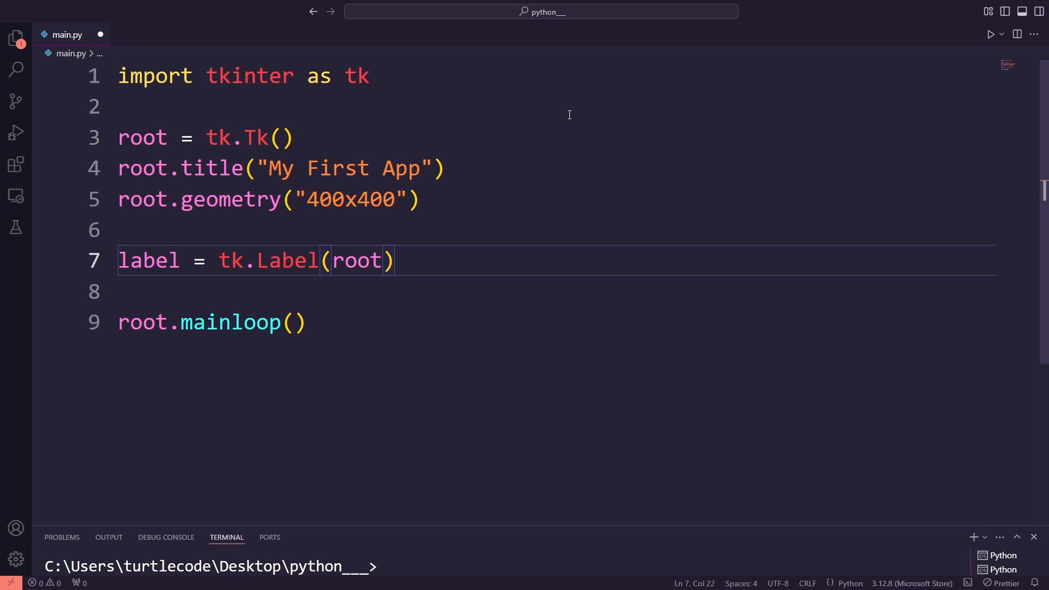
text(,)
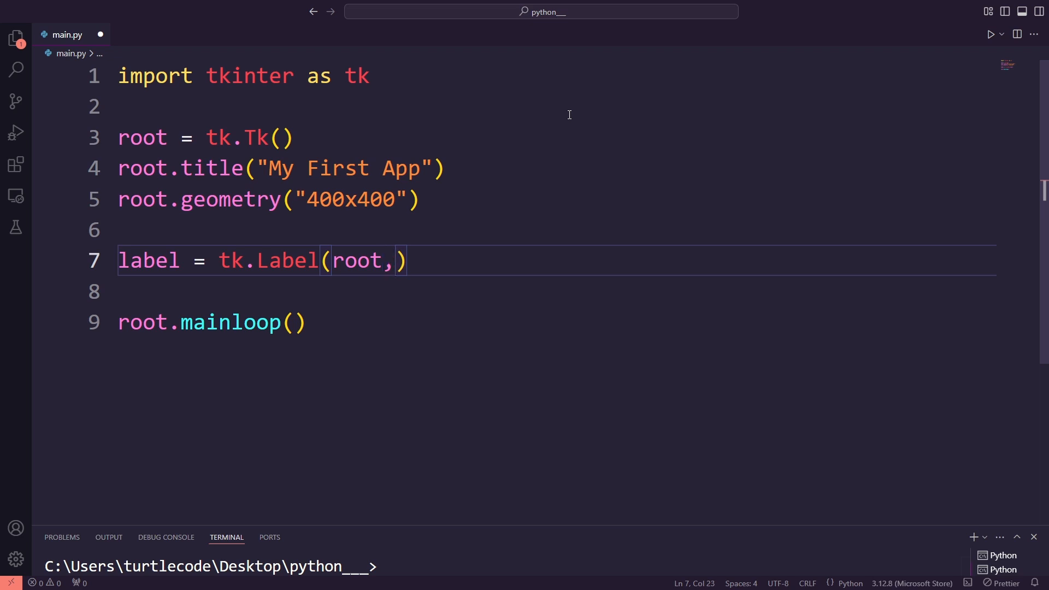
text(text=")
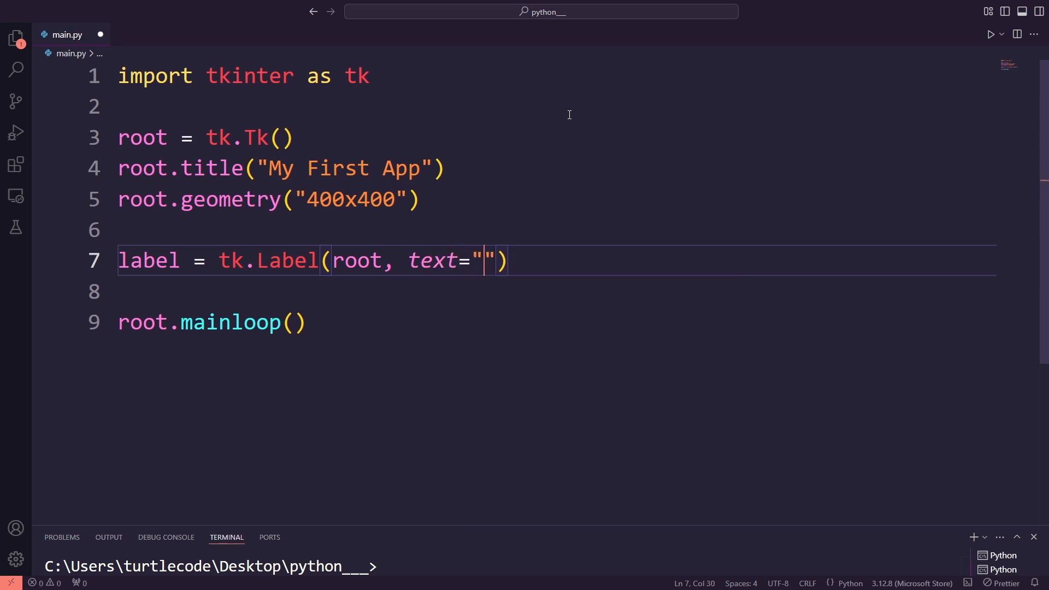
text(Hello,)
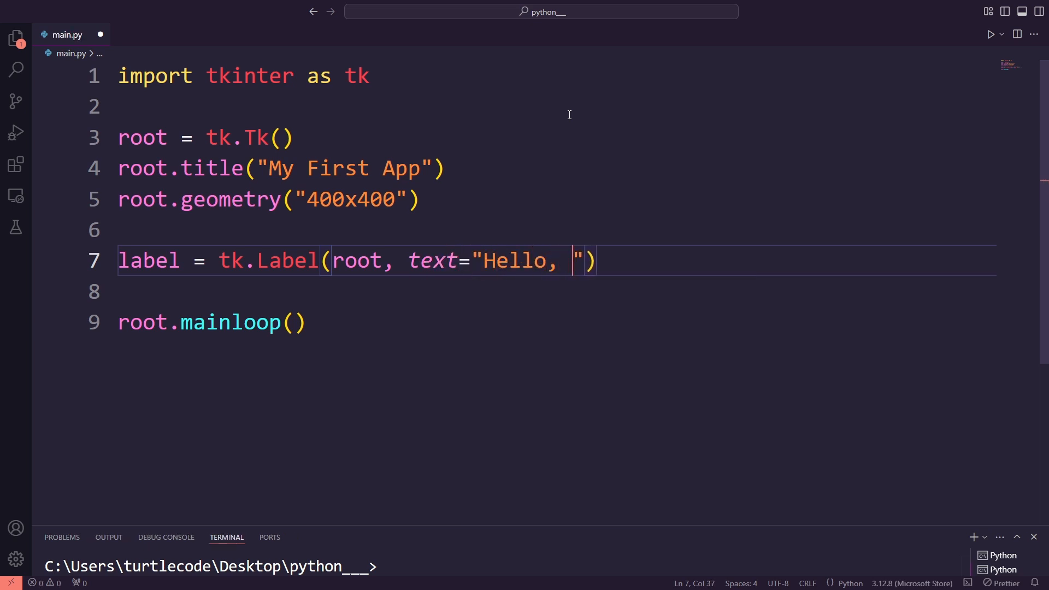
text(Tkinter)
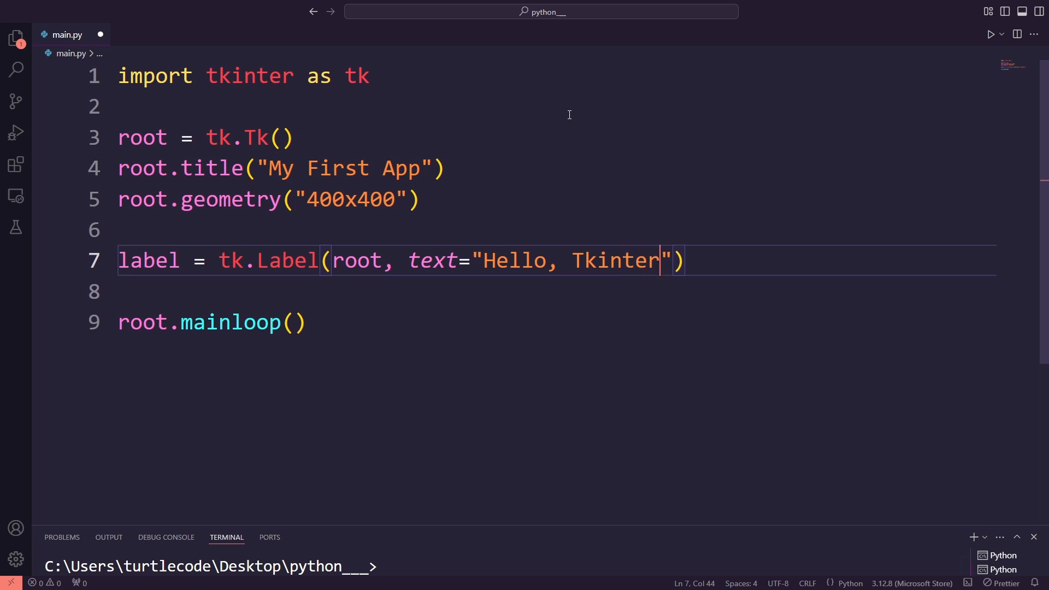
text(!,)
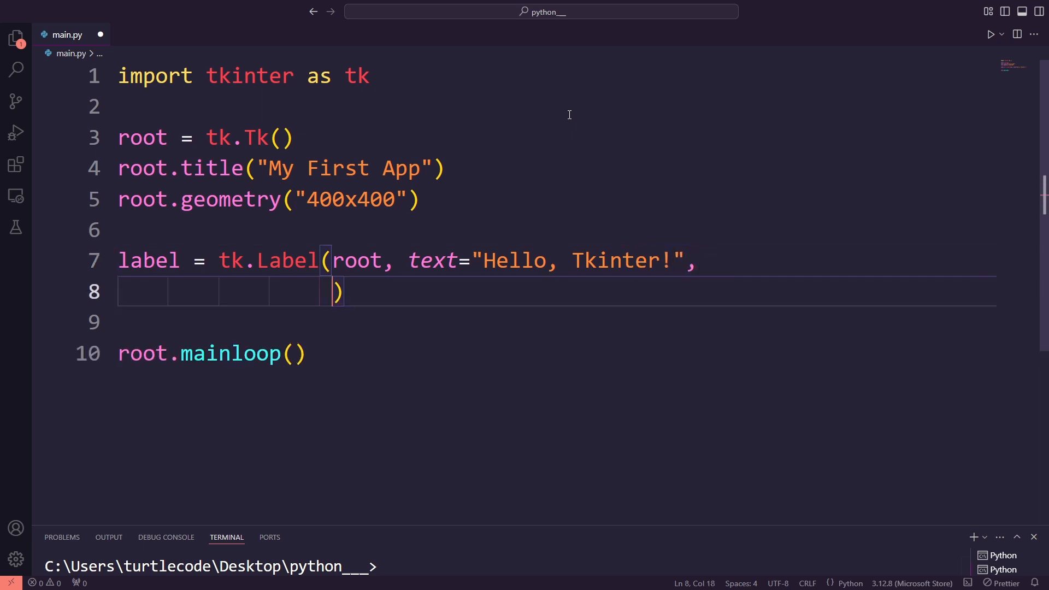
text(font=)
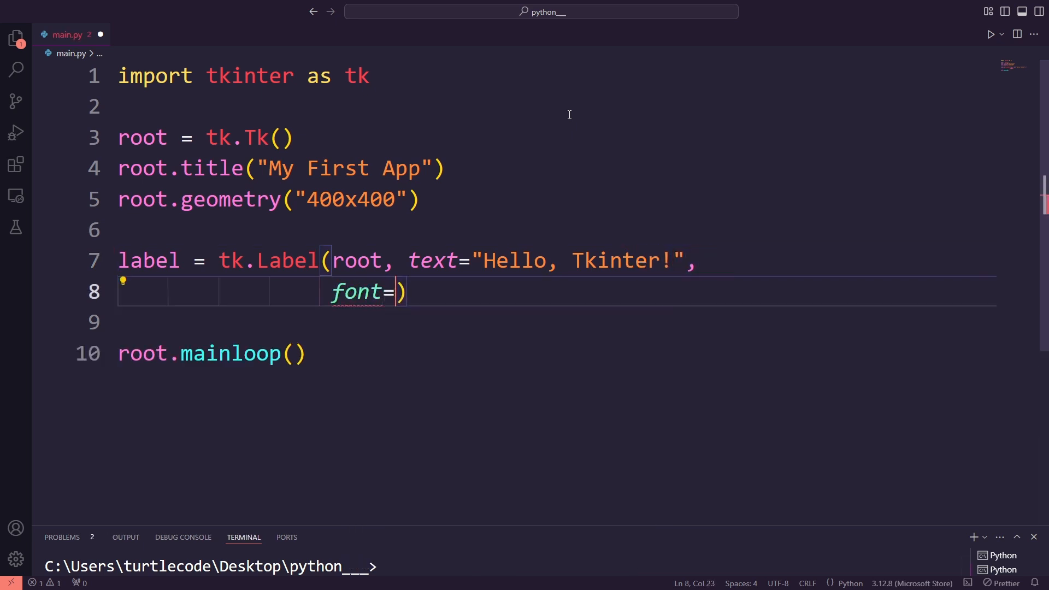
text((""))
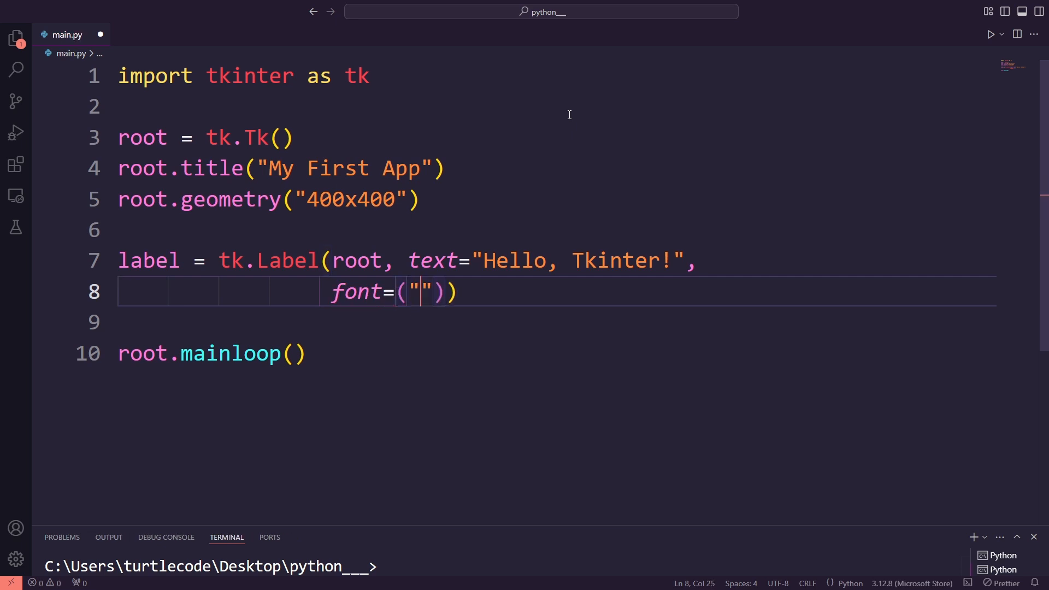
text(Arial,)
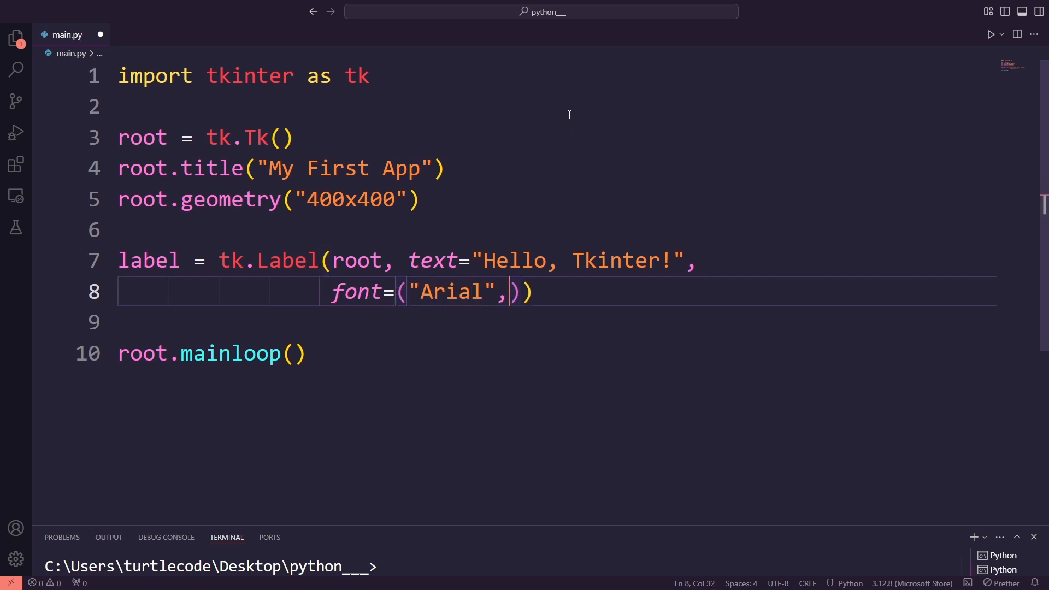
text(16)
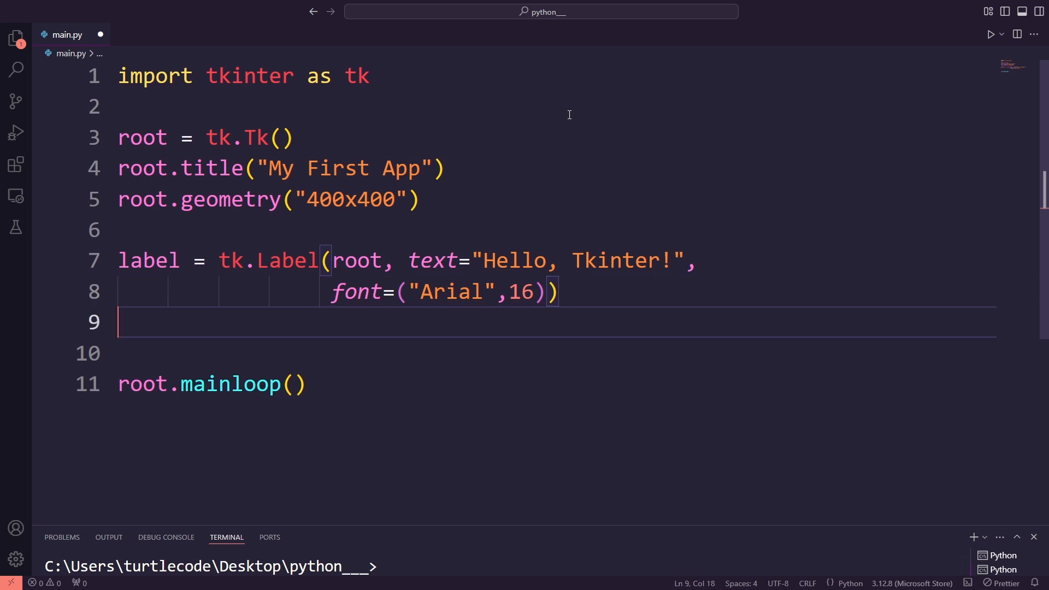
- Add label.pack(pady=20), save main.py, and run it to preview the label
text(label.)
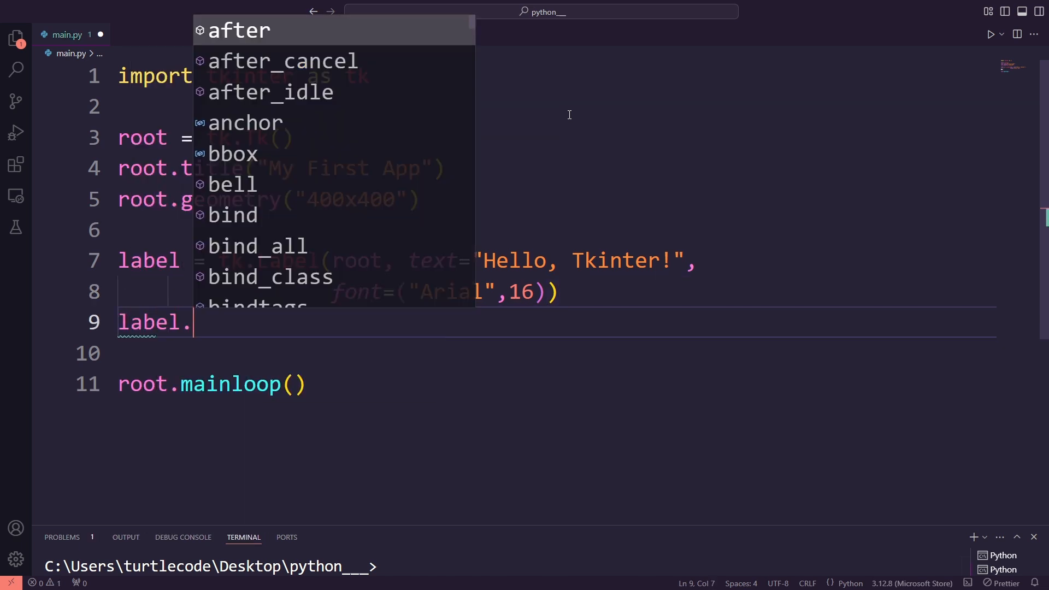
text(pack)
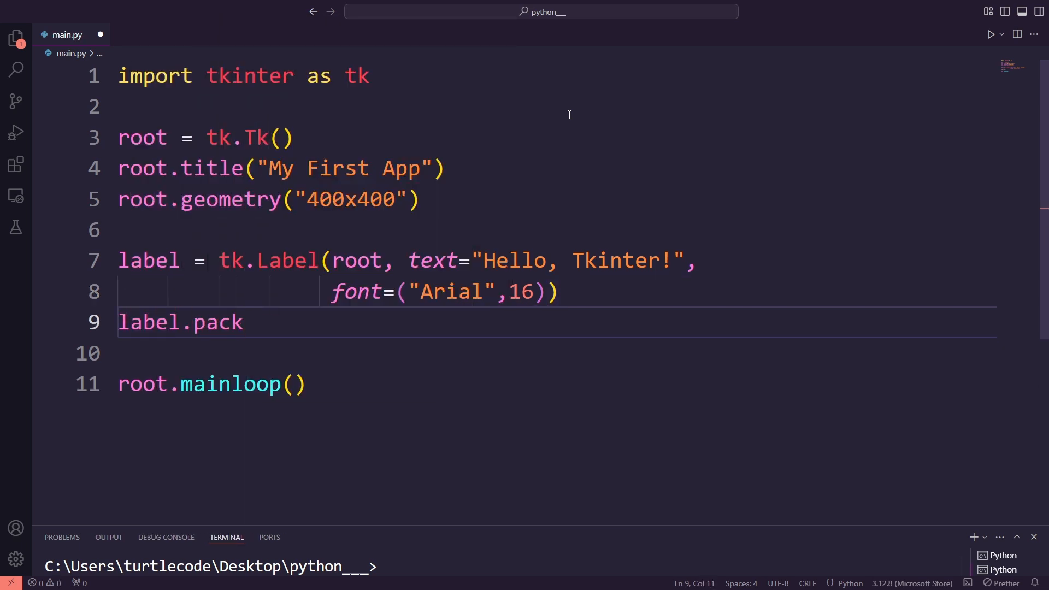
text((pady=)
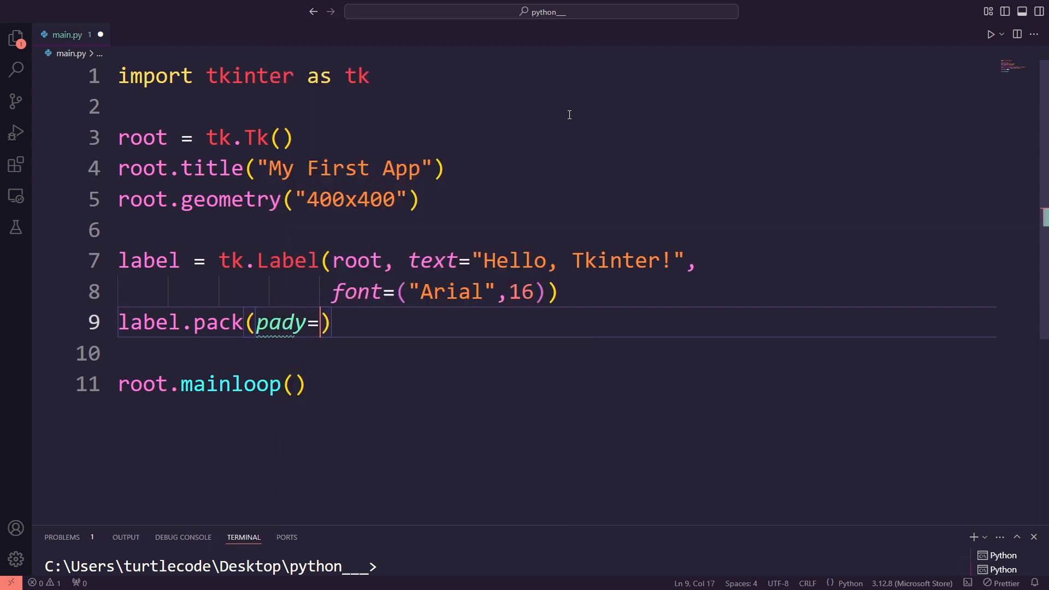
text(20)
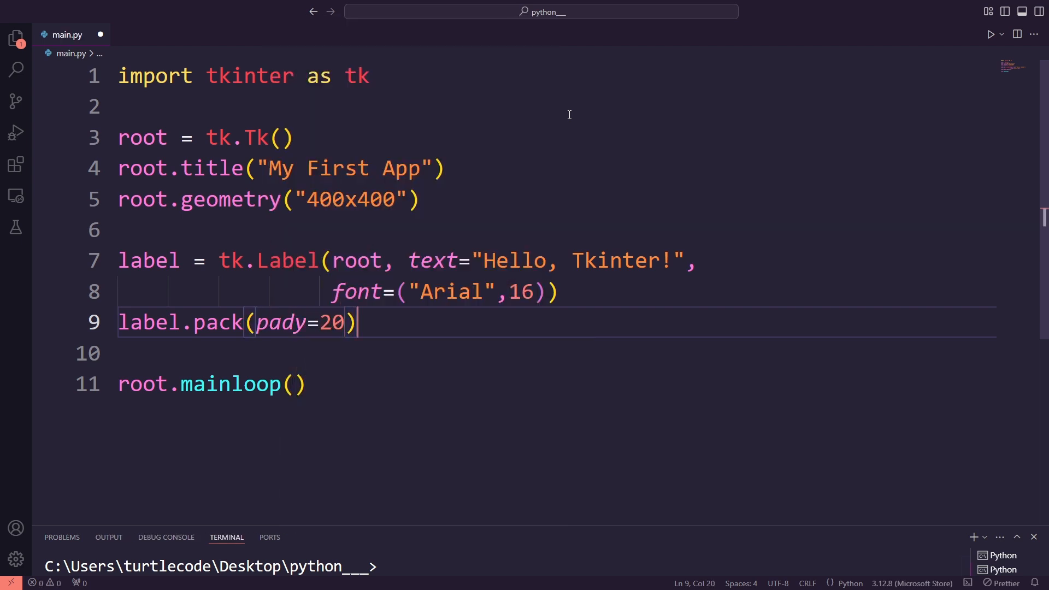
key(ctrl+s)
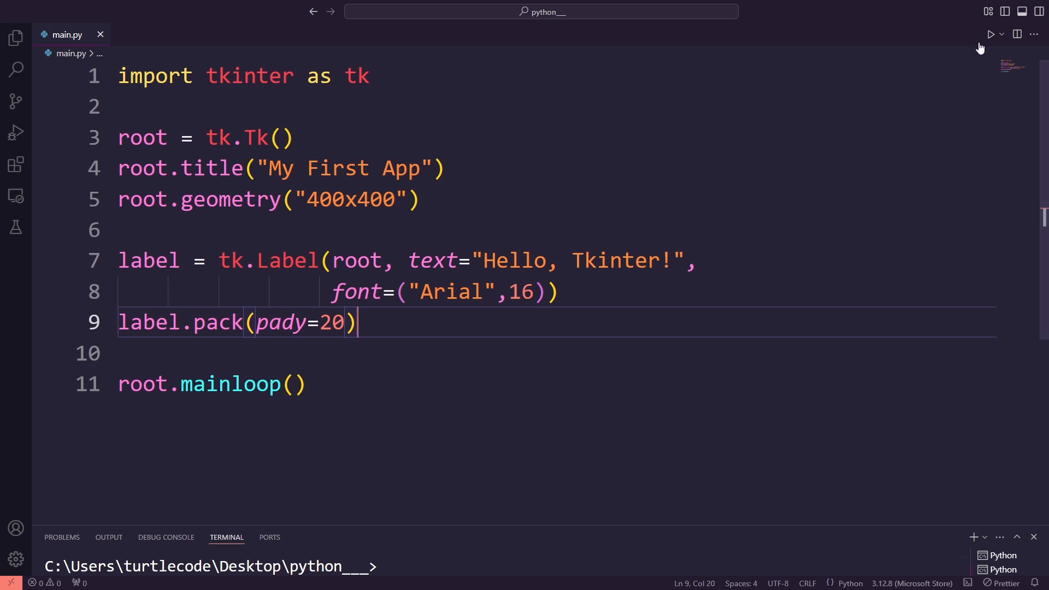
click(993, 34)
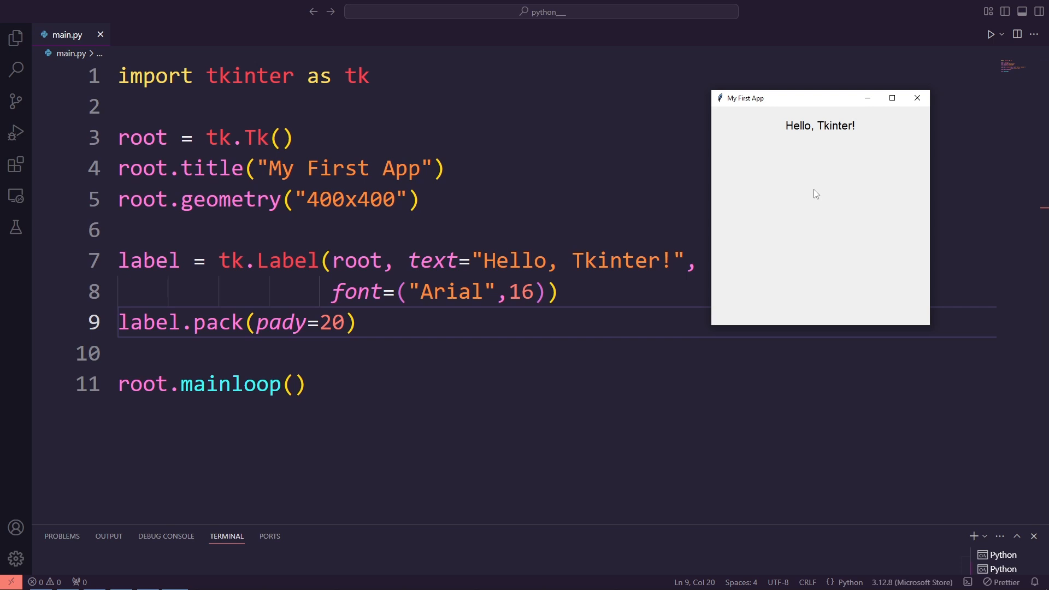
mouse_move(917, 98)
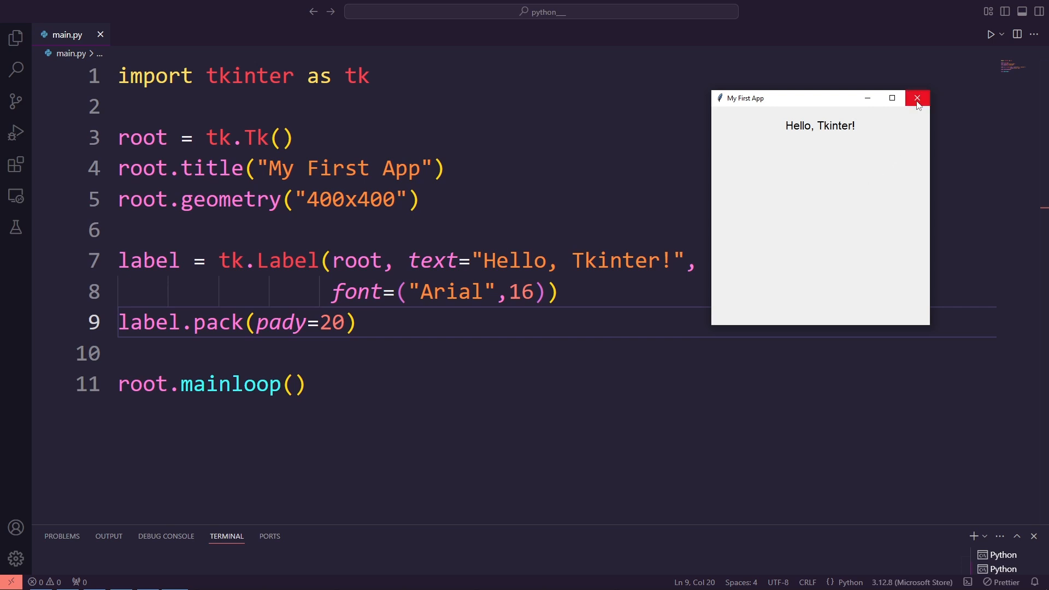
- Close the app window and define a 'Click Me' tk.Button in Arial 12
click(917, 98)
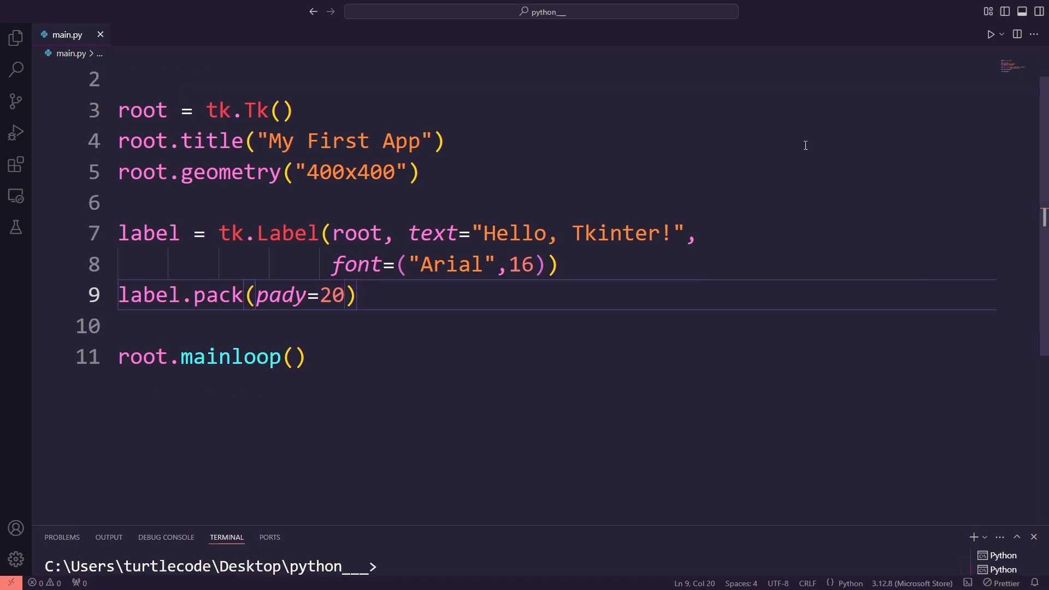
text(button)
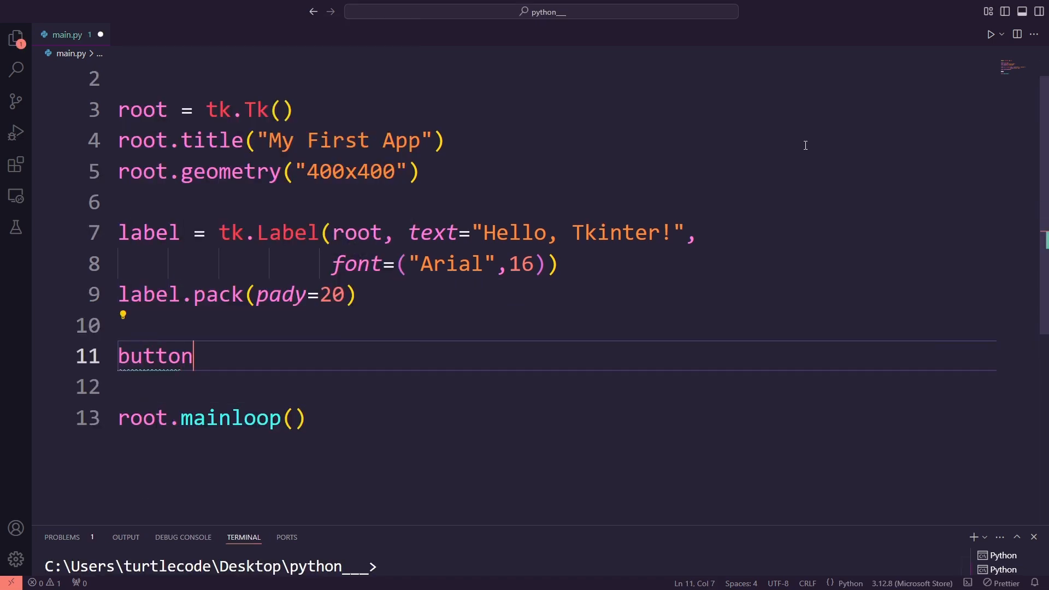
text(=)
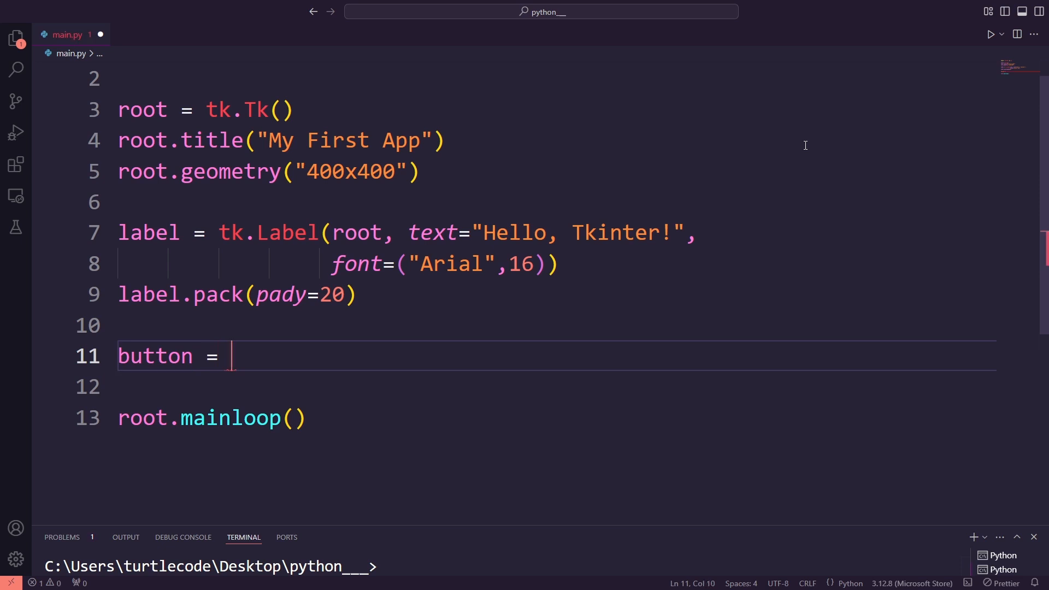
text(tk.Button)
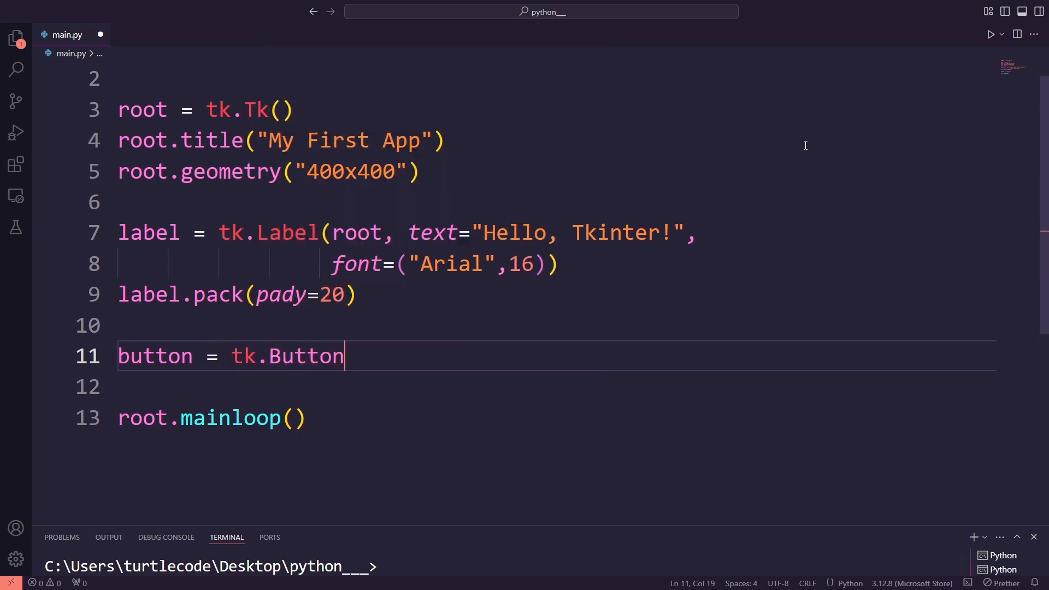
text((r)
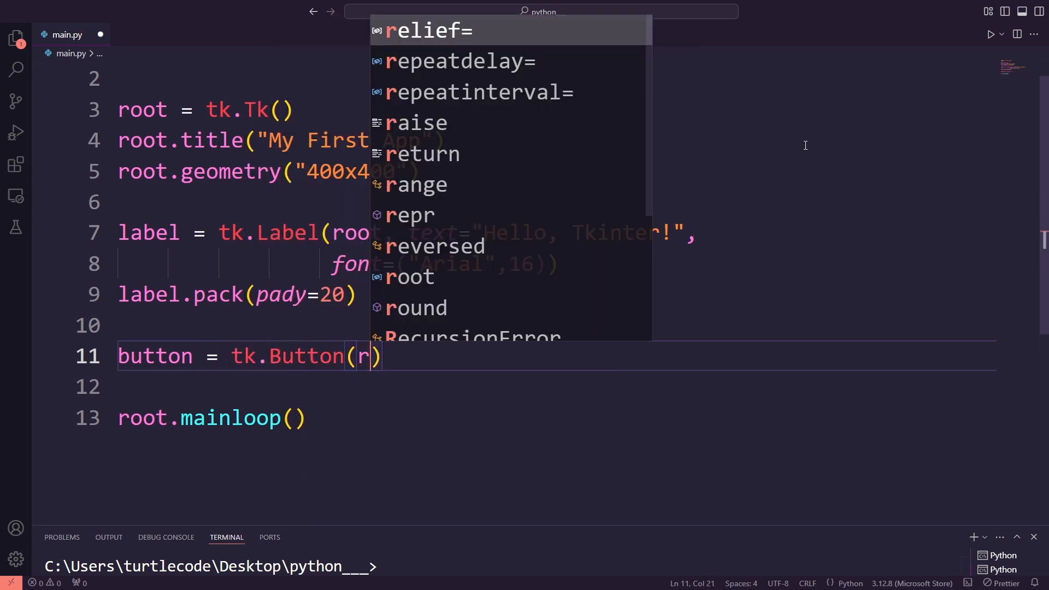
text(oot, t)
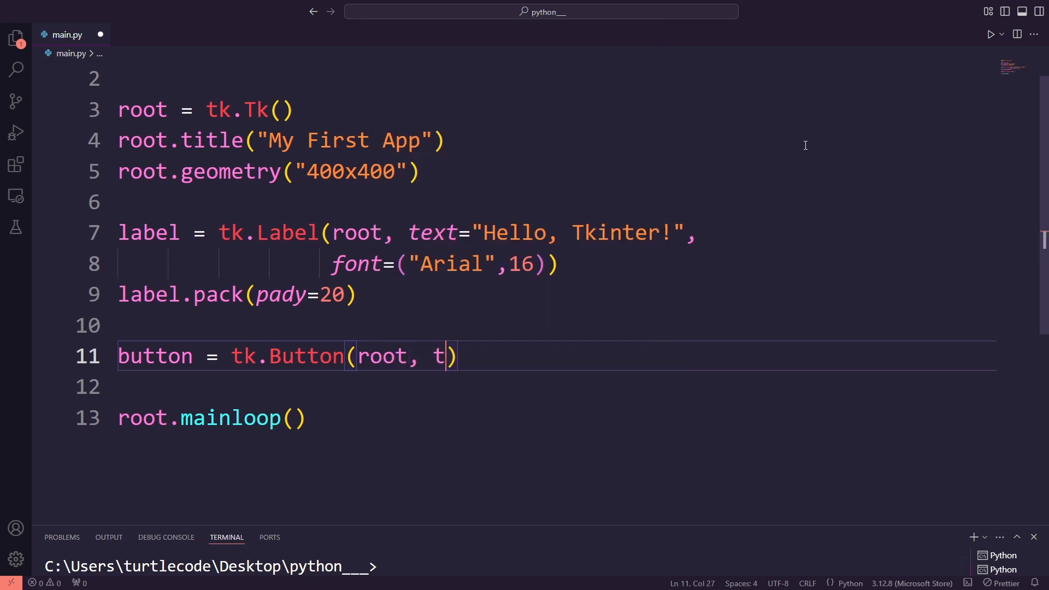
text(ext=)
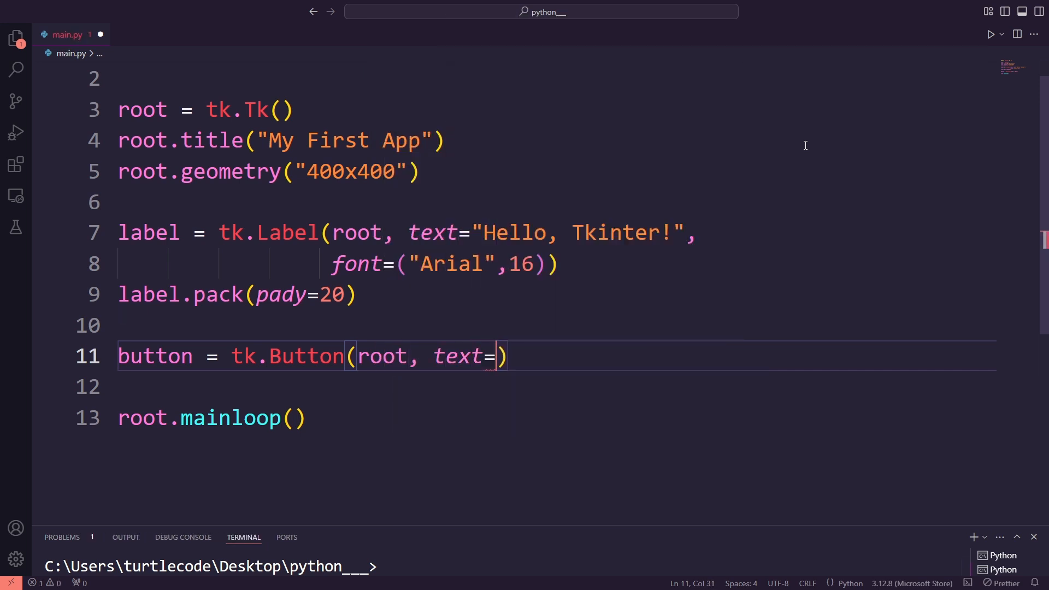
text("Click ")
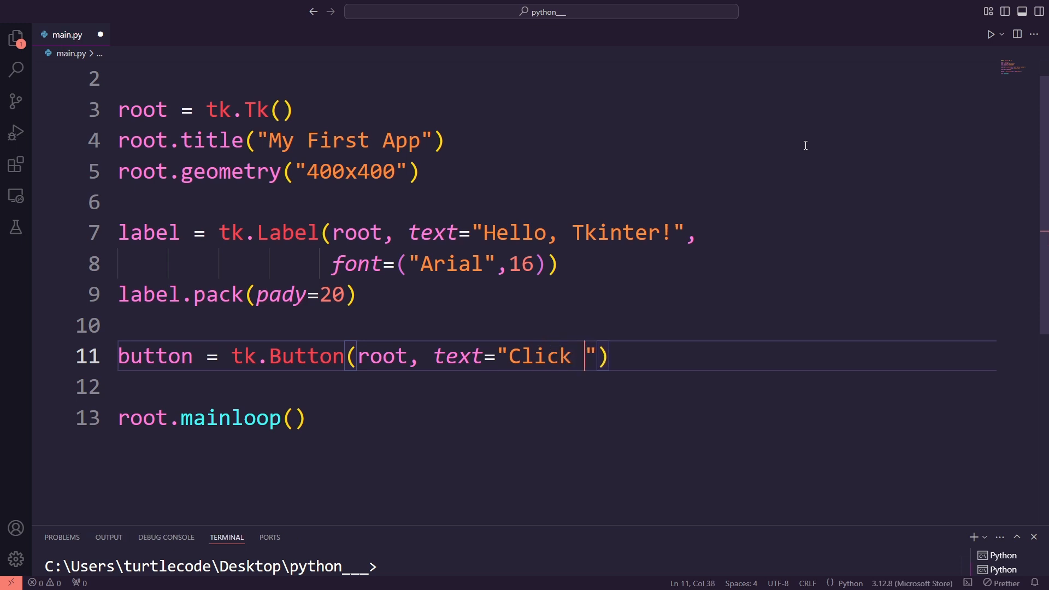
text(Me",)
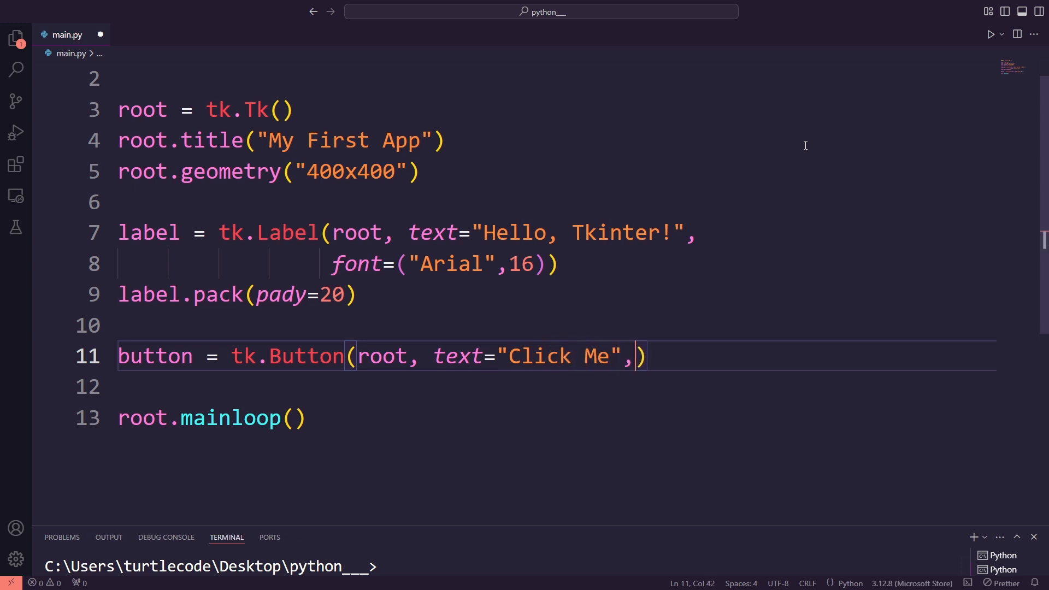
text(font=)
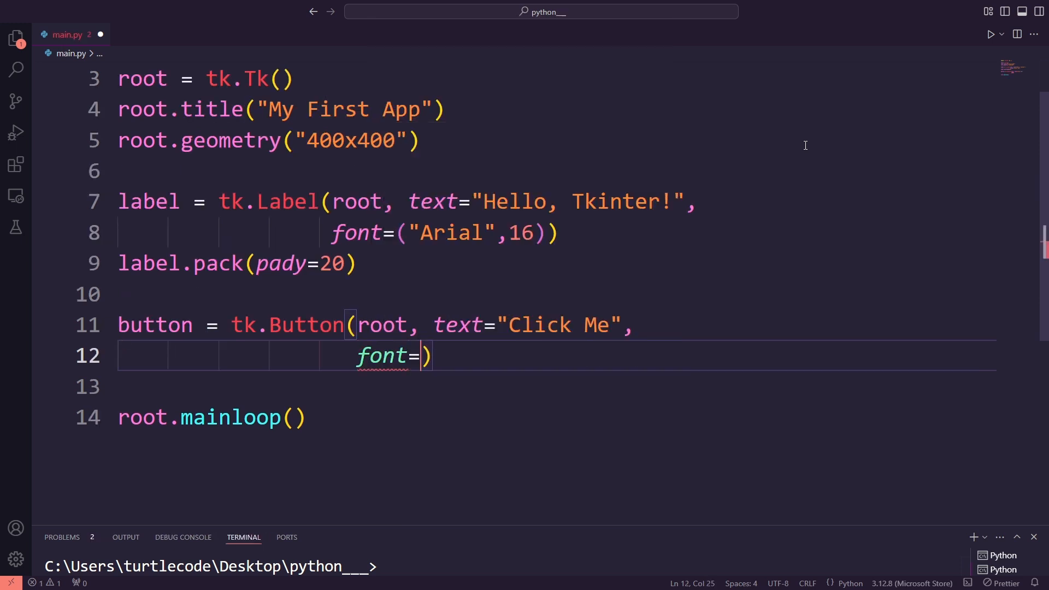
text(("A")
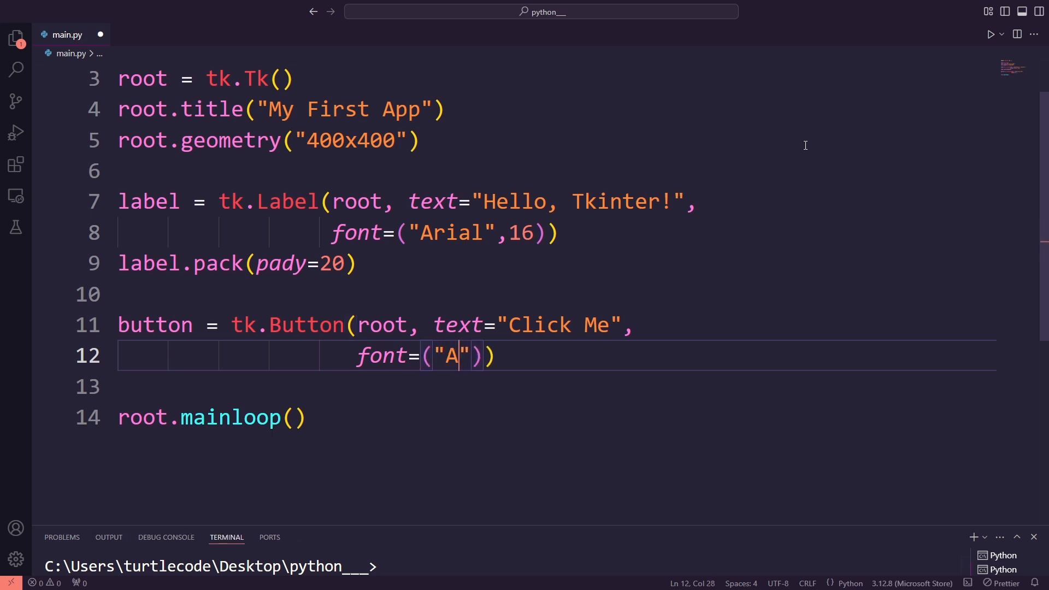
text(rial)
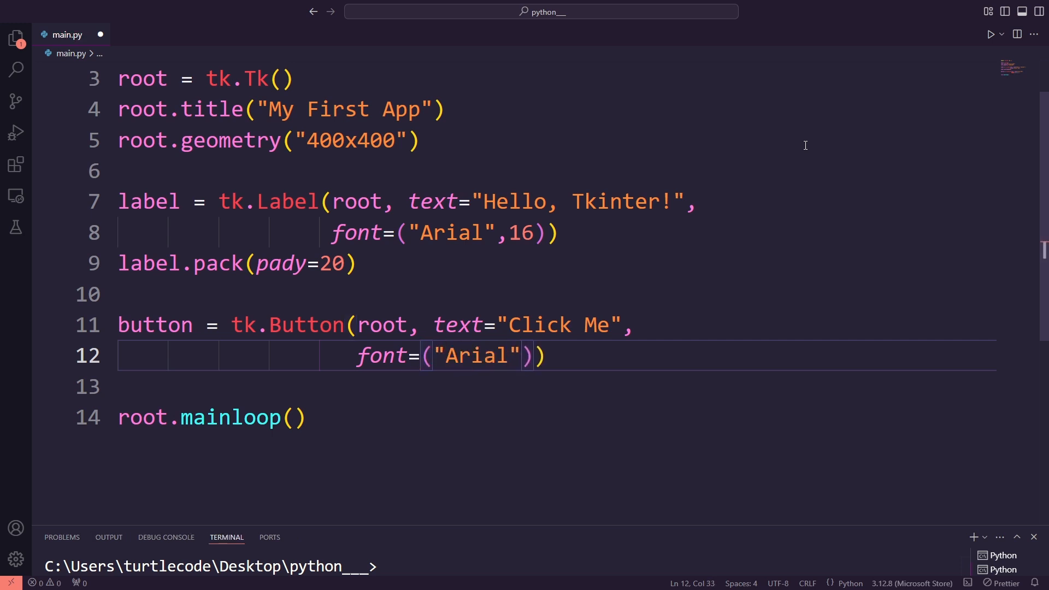
text(,12)
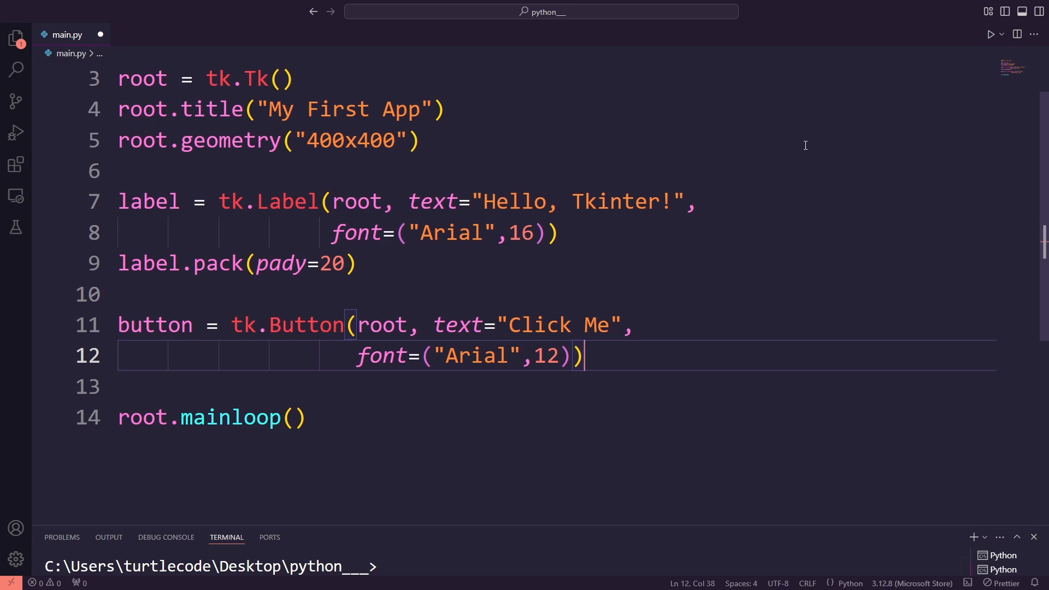
- Pack the button with pady=10 and return to the code above it
text(button.pack)
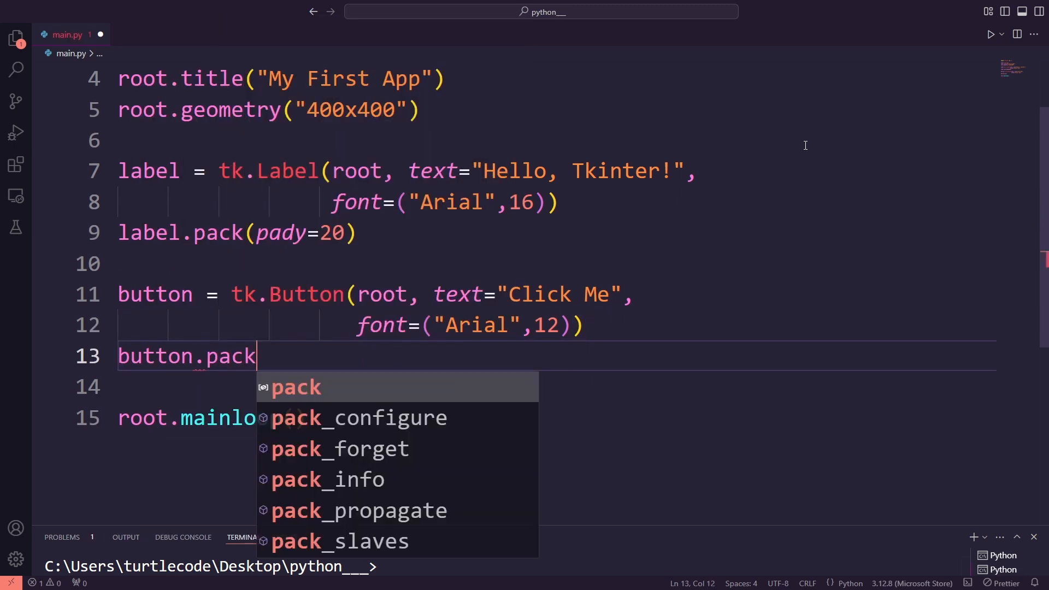
text((pady=)
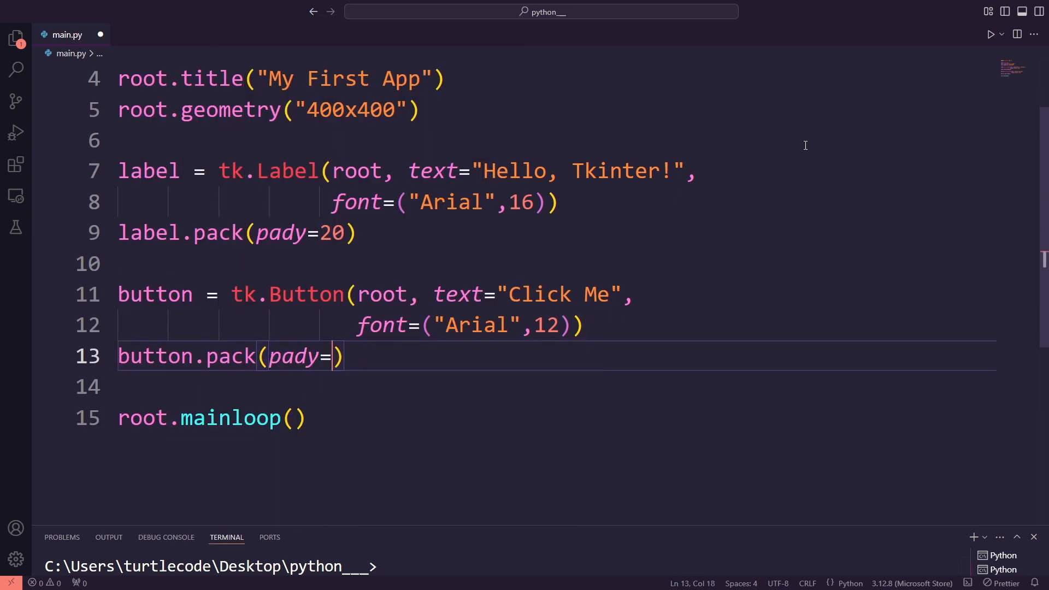
text(10)
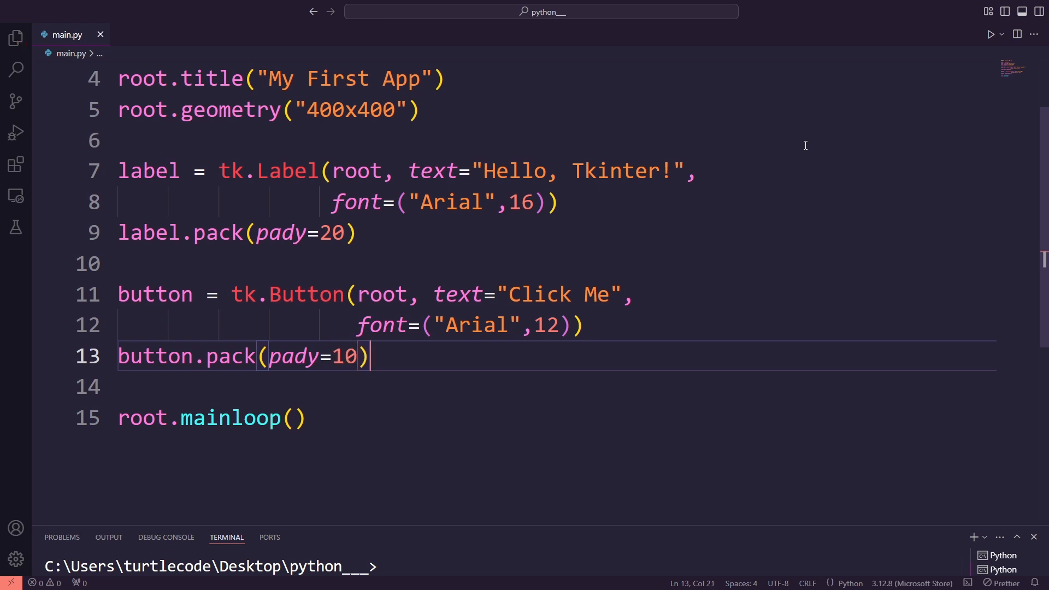
click(992, 34)
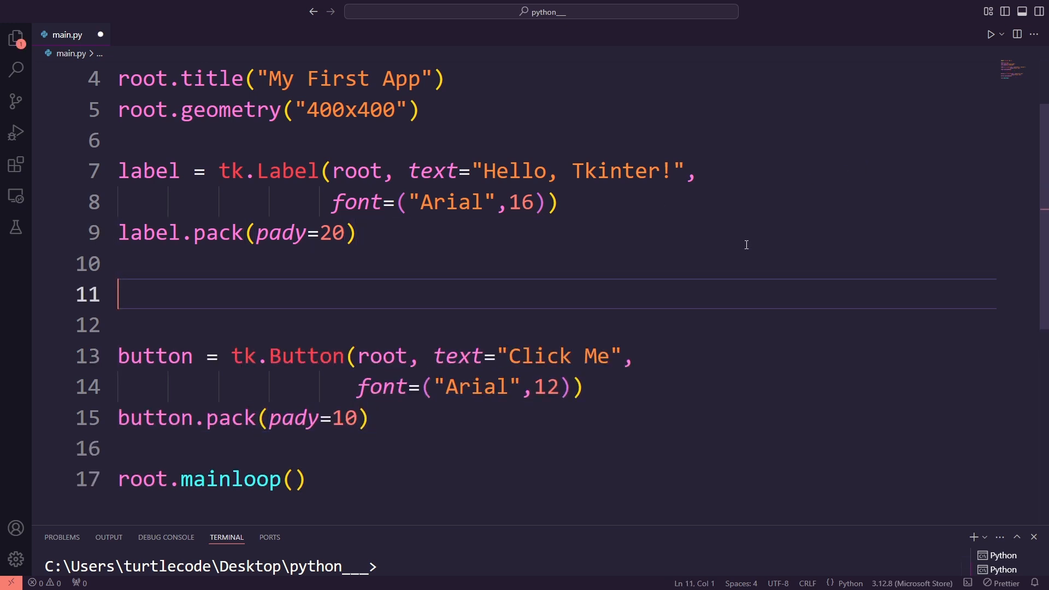
- Define on_button_click setting the label to 'Button Clicked!' and make it the button's command
text(def on_)
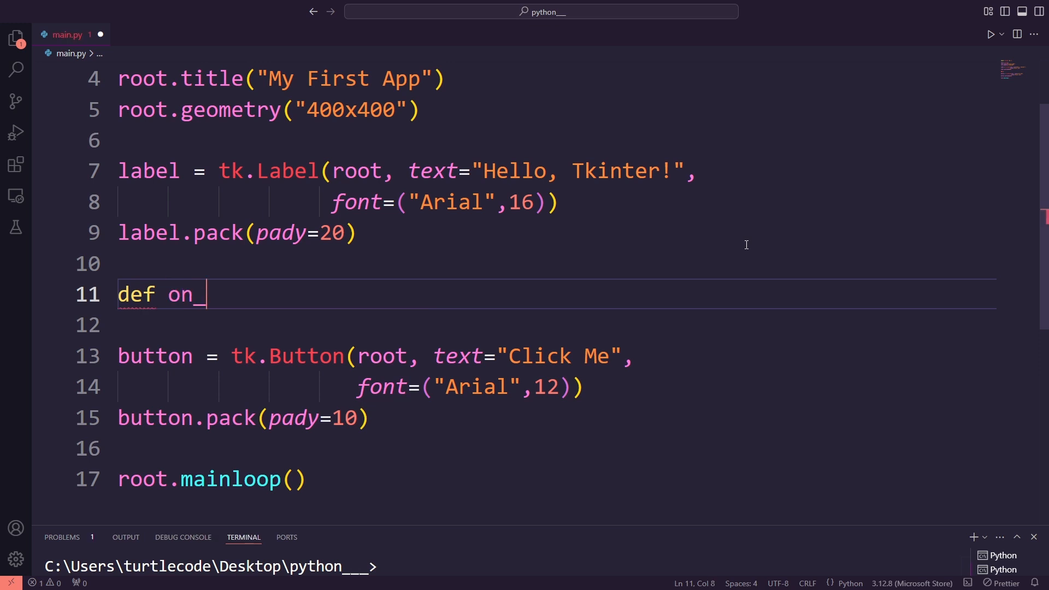
text(button_c)
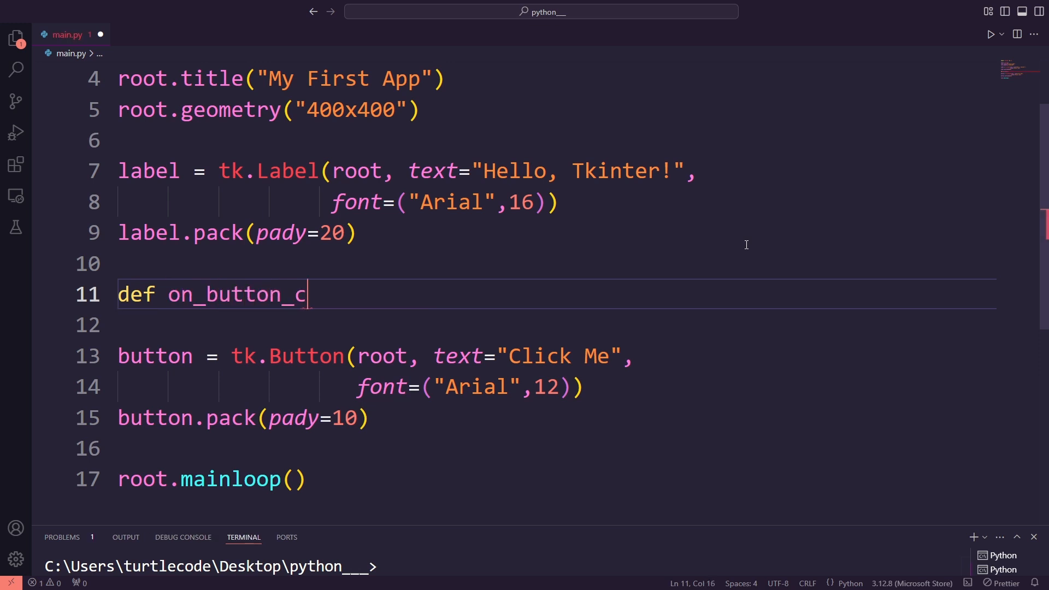
text(lick())
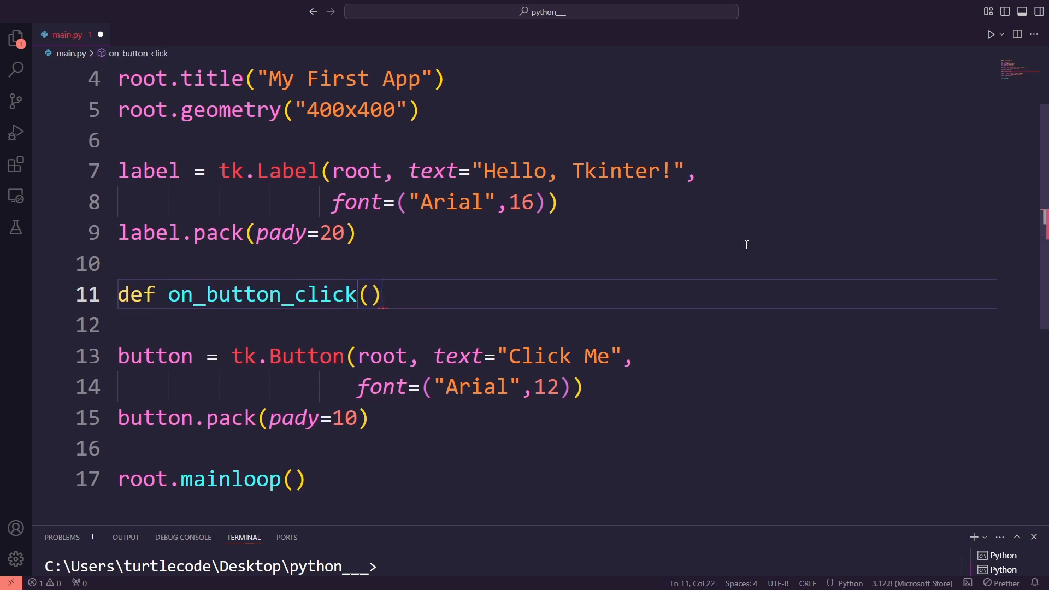
text(:)
text(label.confi)
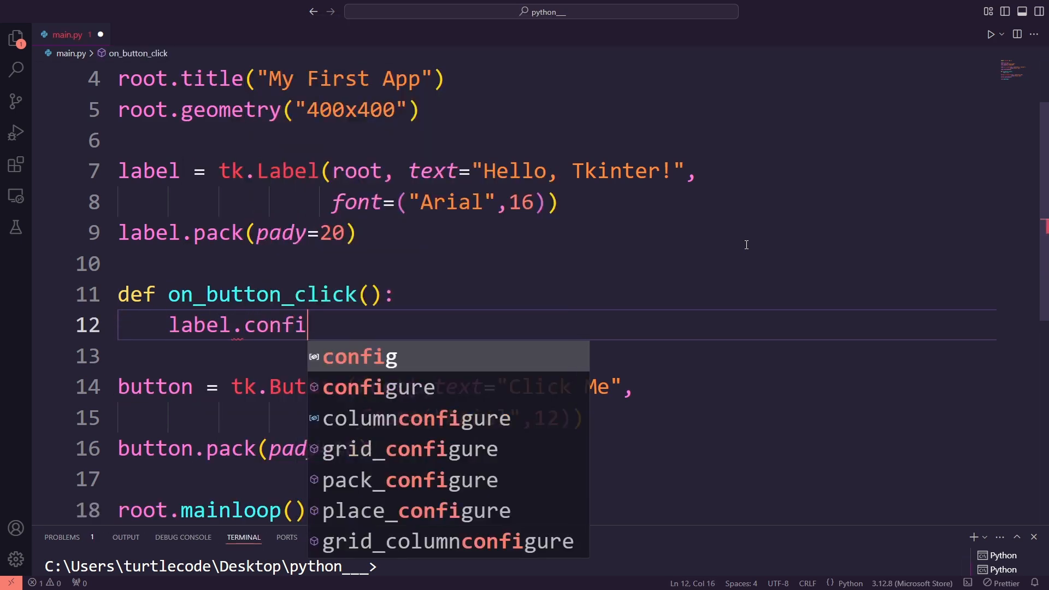
text(g(text=")
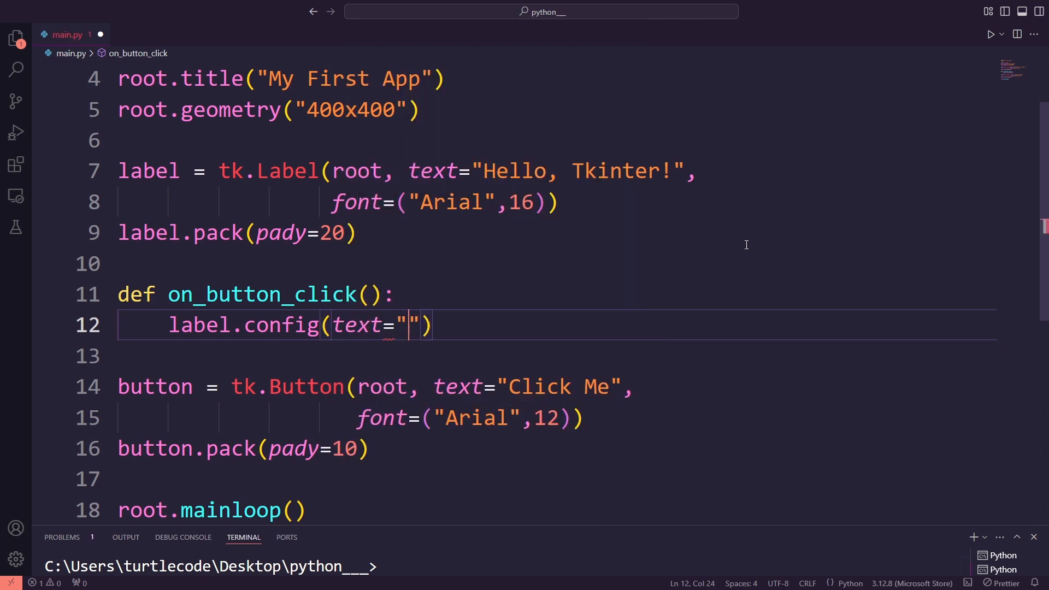
text(Button Clicked)
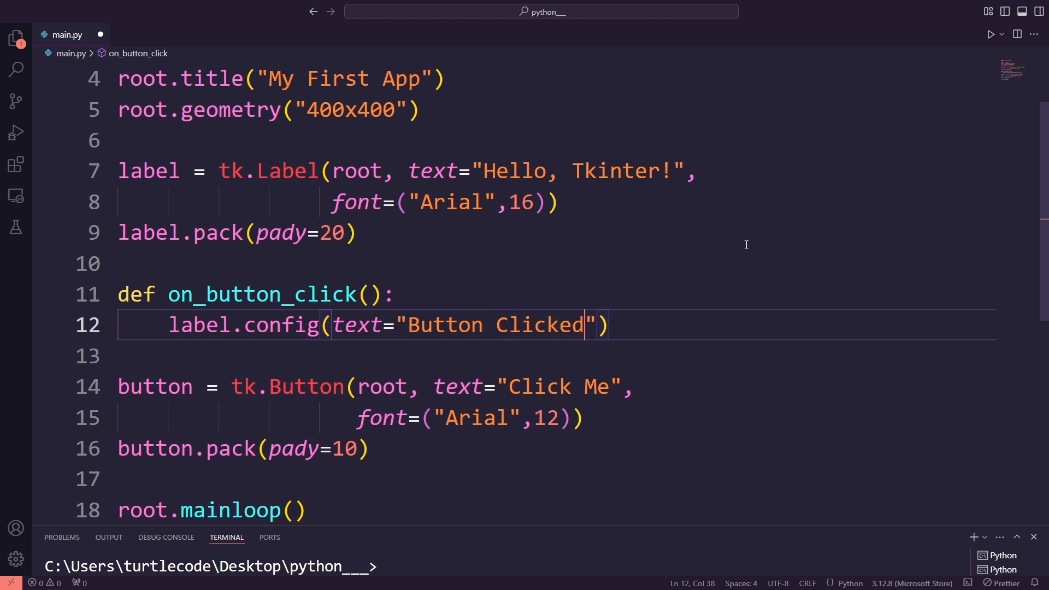
text(!)
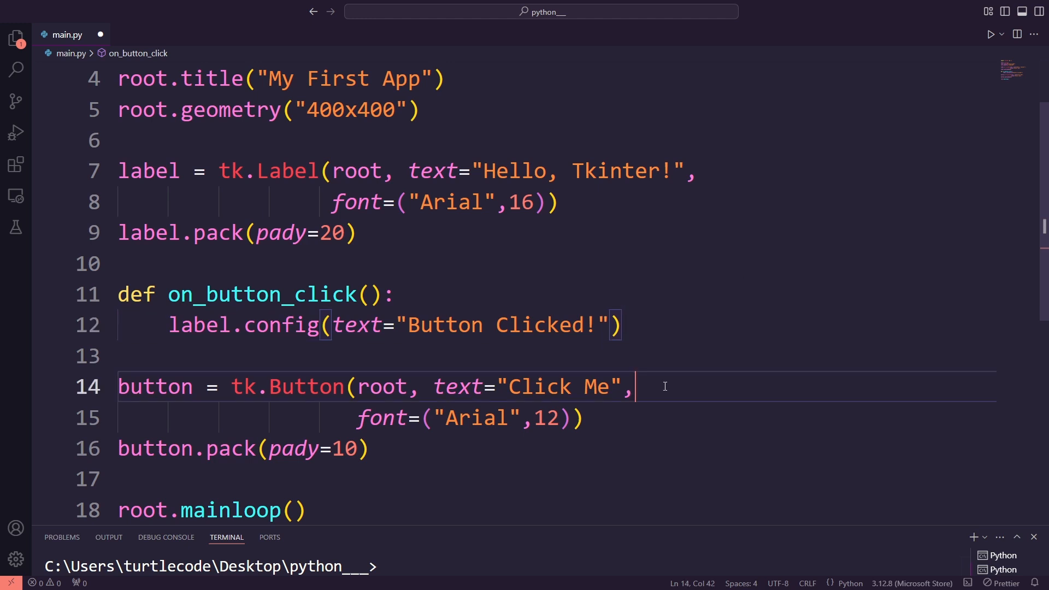
text(command=)
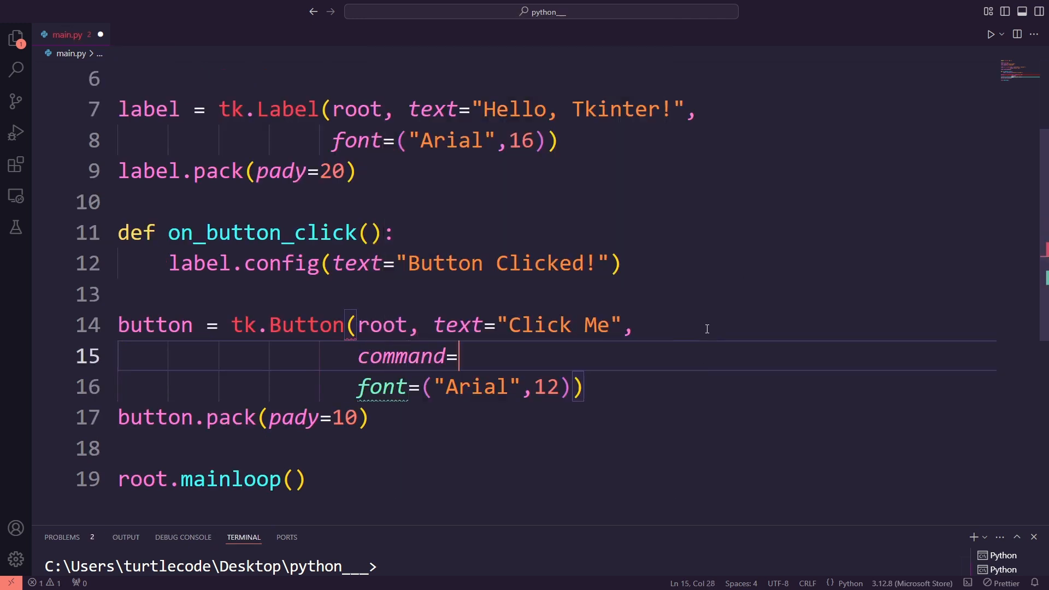
text(on_button_click,)
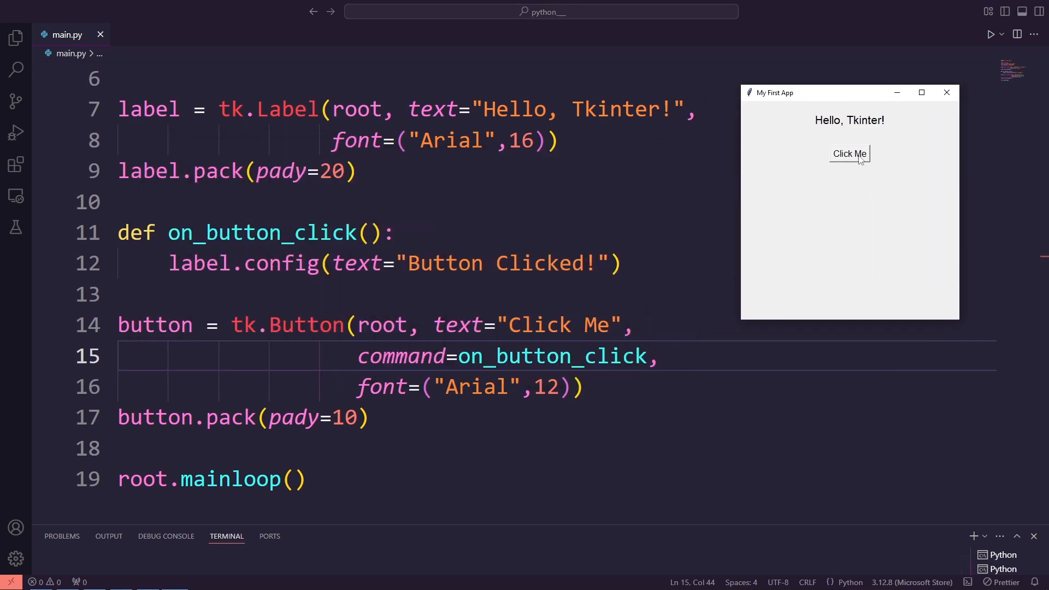
- Click the Click Me button in the running app to test the callback
click(850, 153)
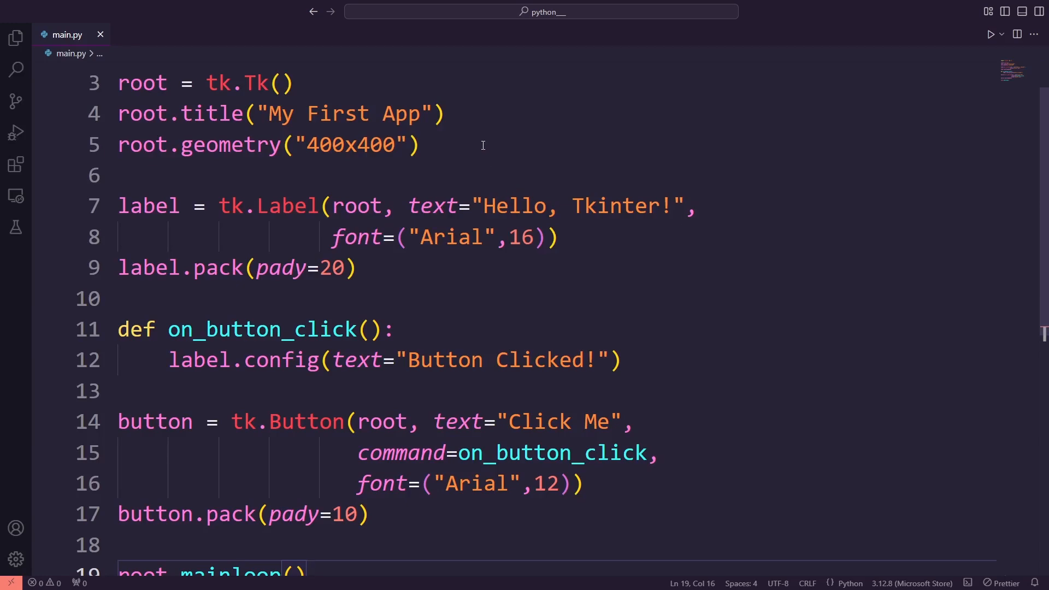
- Create and pack frame = tk.Frame(root), move the label into the frame, and rerun main.py
text(f)
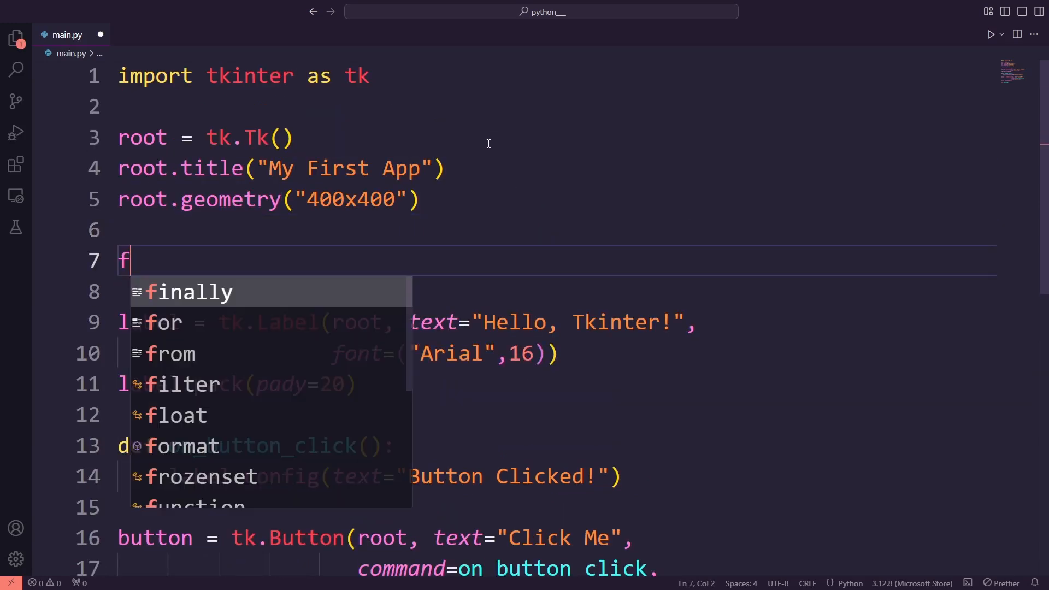
text(rame = tk.Fra)
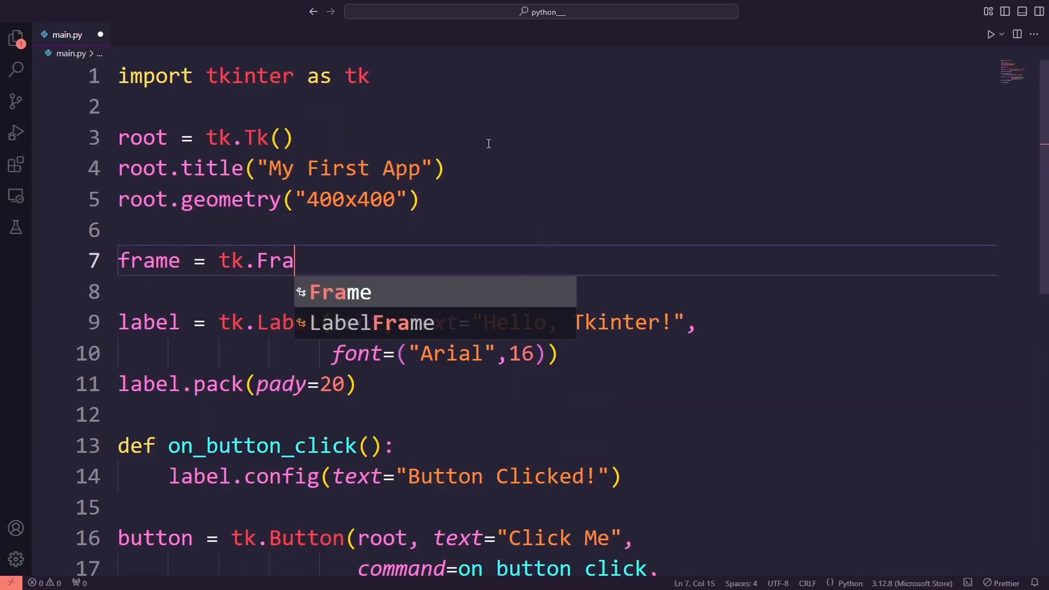
key(Enter)
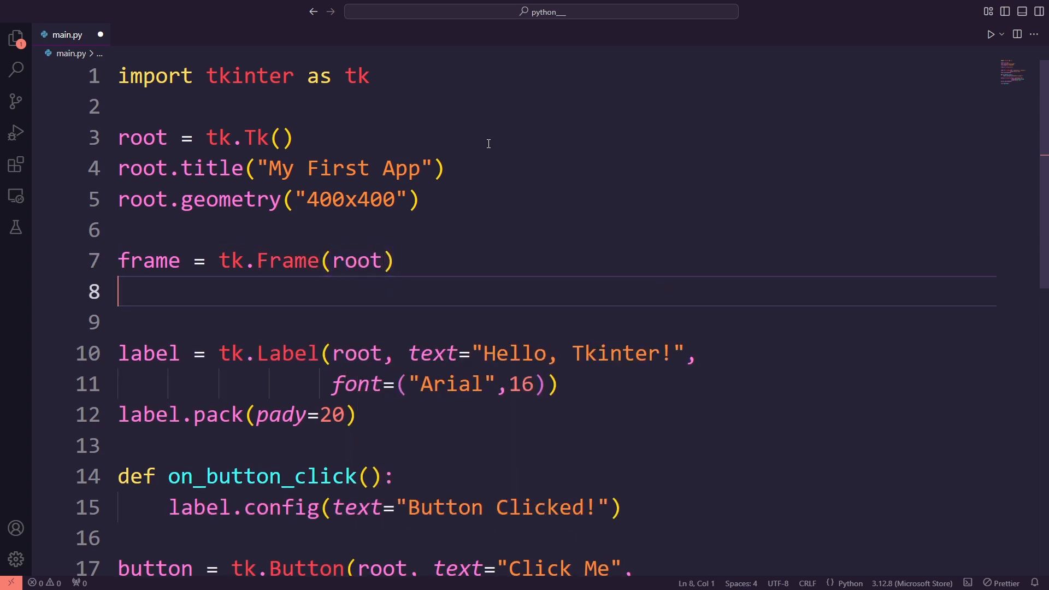
text(frame.)
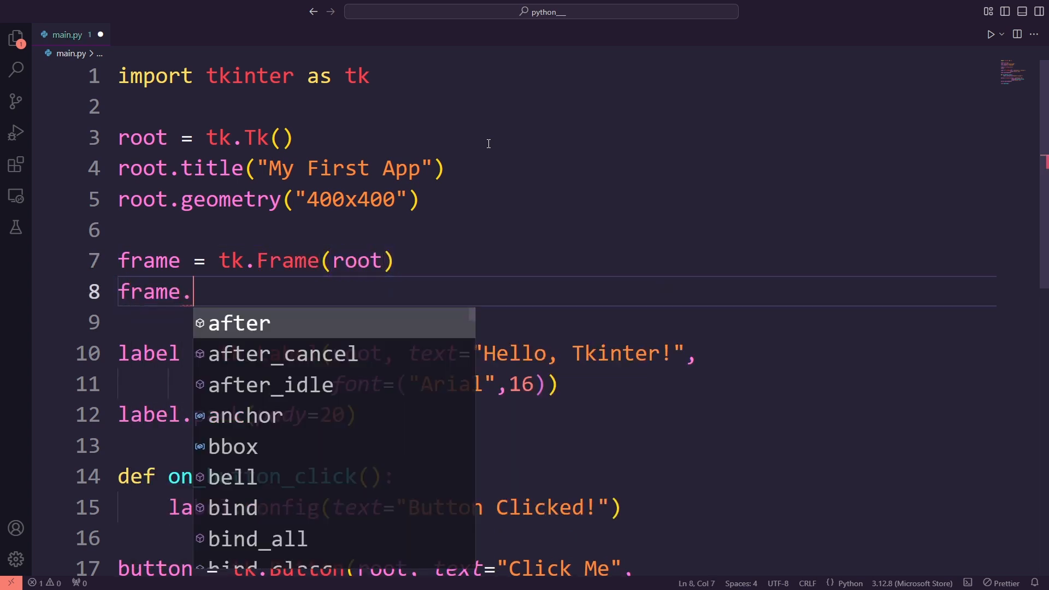
text(pack())
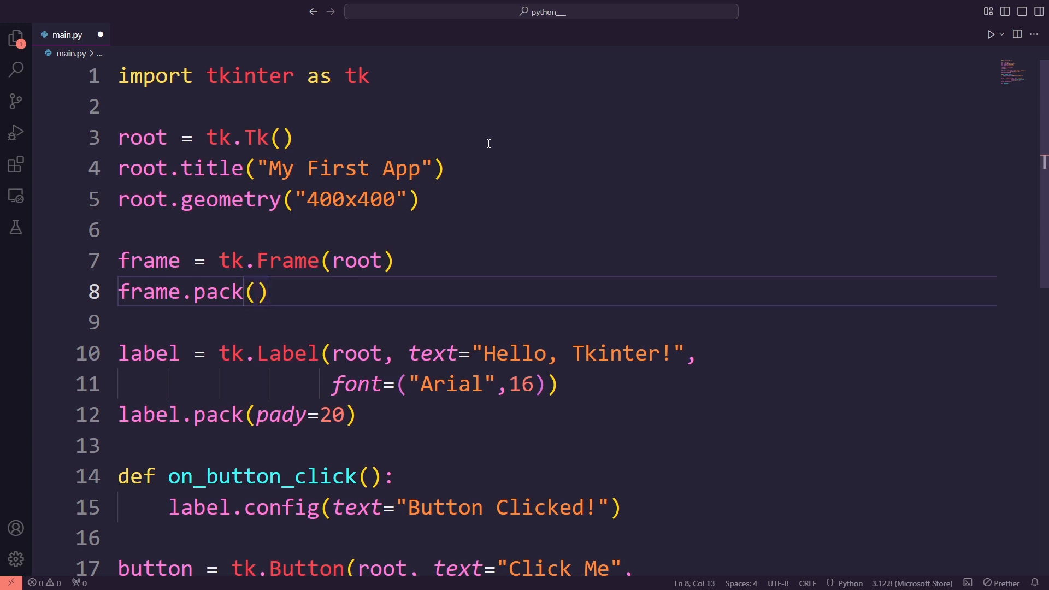
double_click(149, 260)
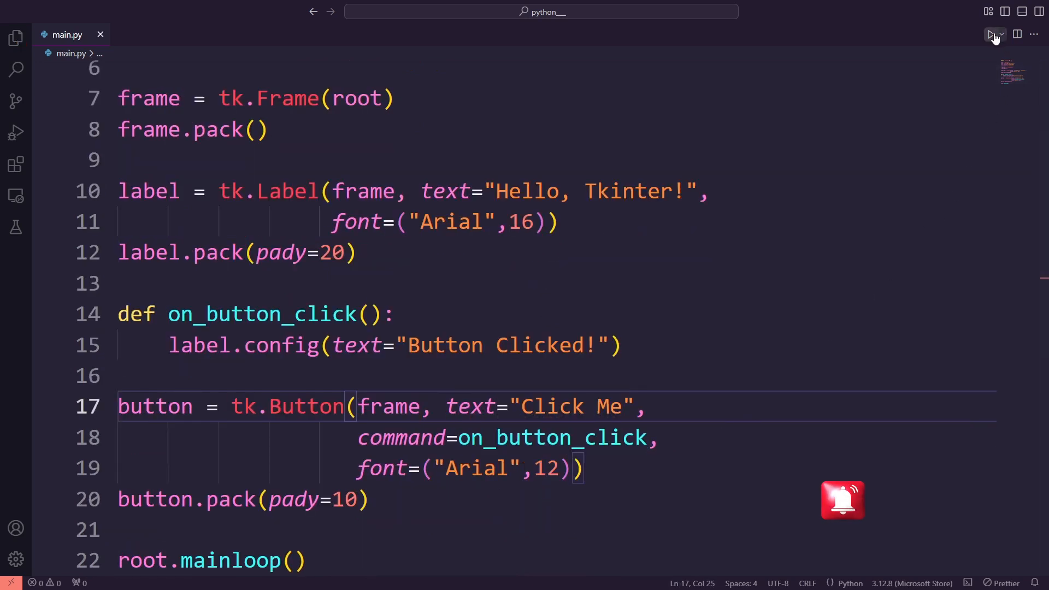
click(992, 33)
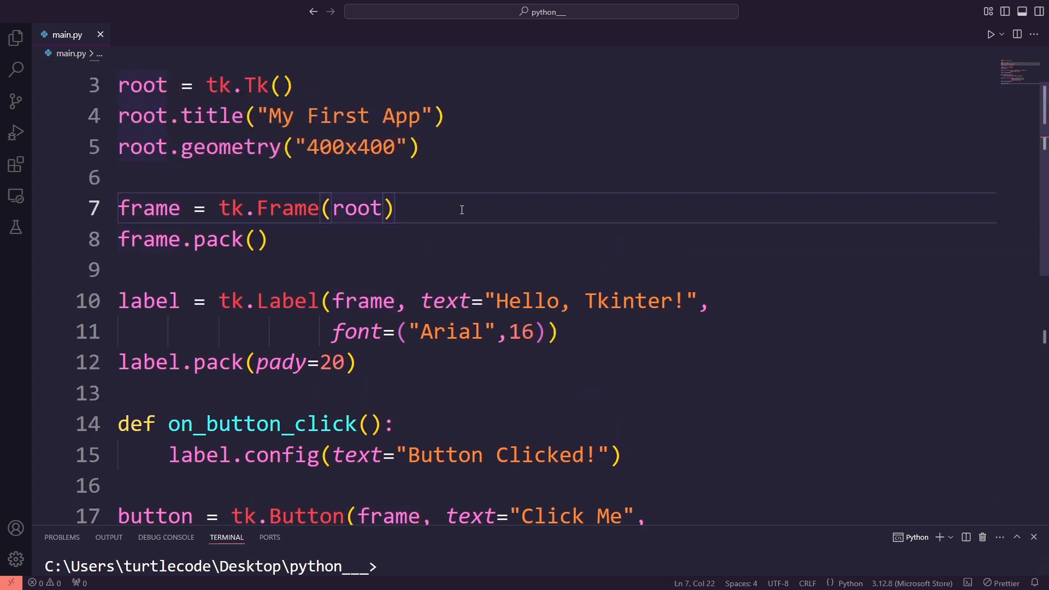
- Give the frame a lightblue background and padx=20, pady=20, then run the script
text(,bg=)
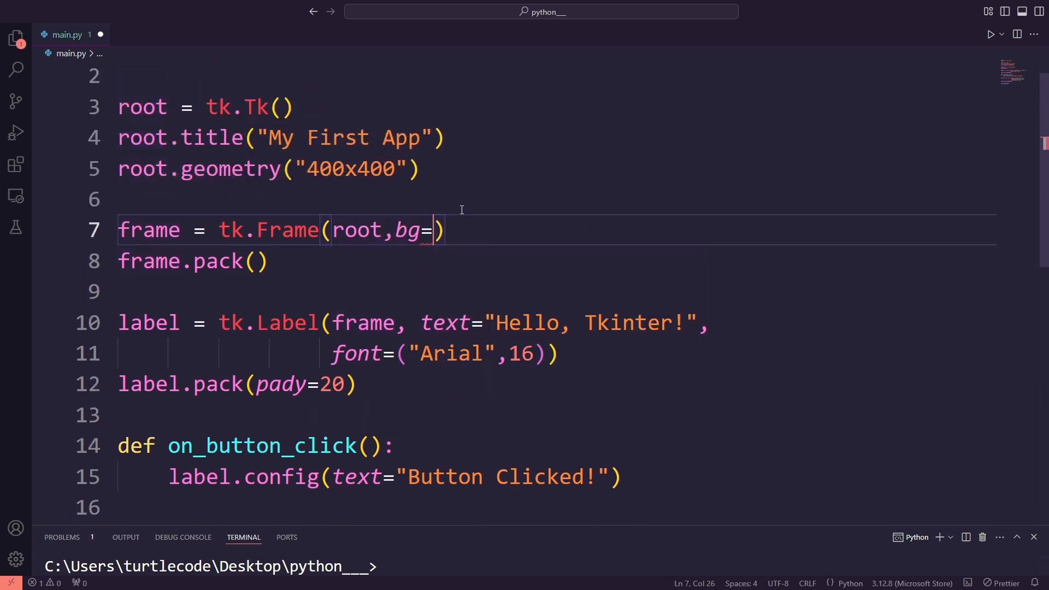
text("lightbl)
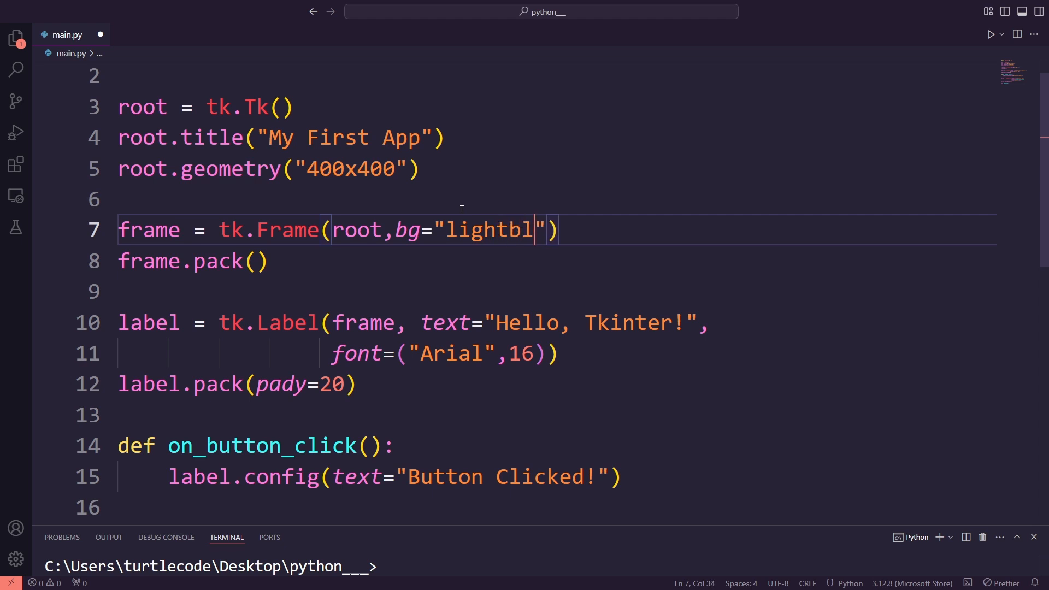
text(ue)
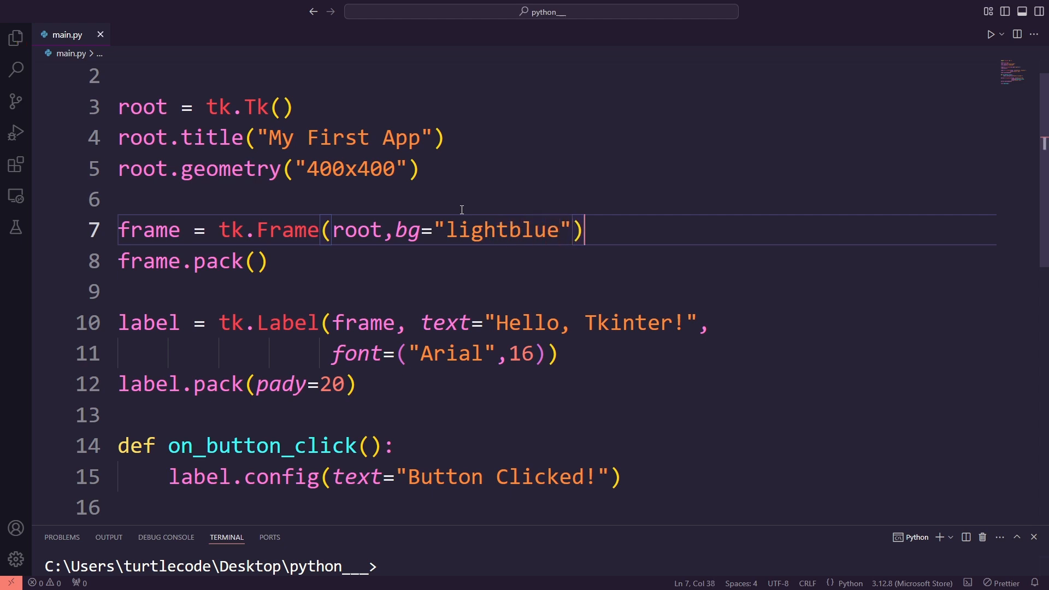
click(993, 33)
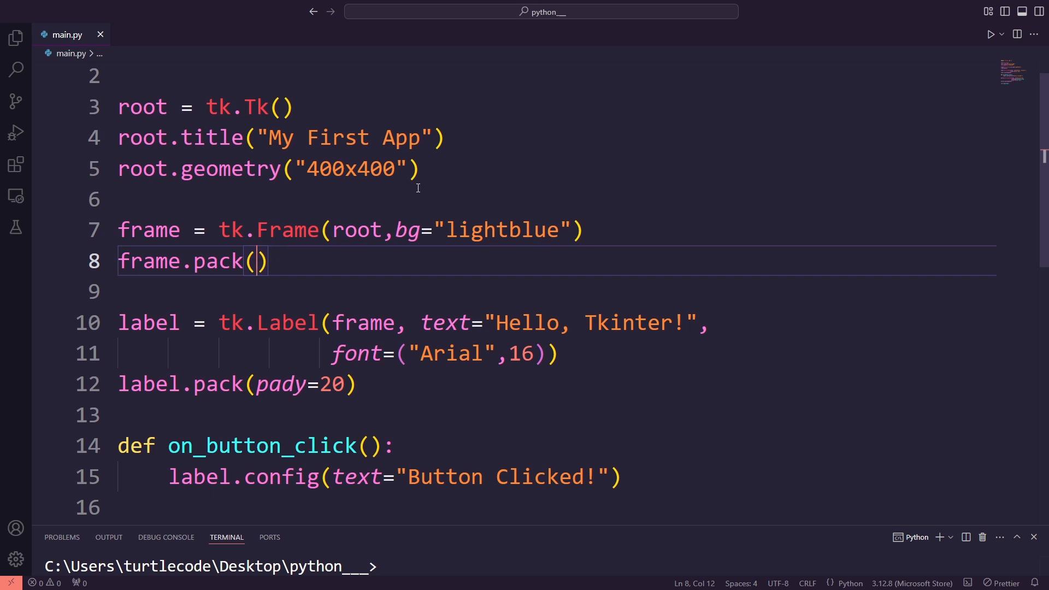
text(padx=20,pady=2)
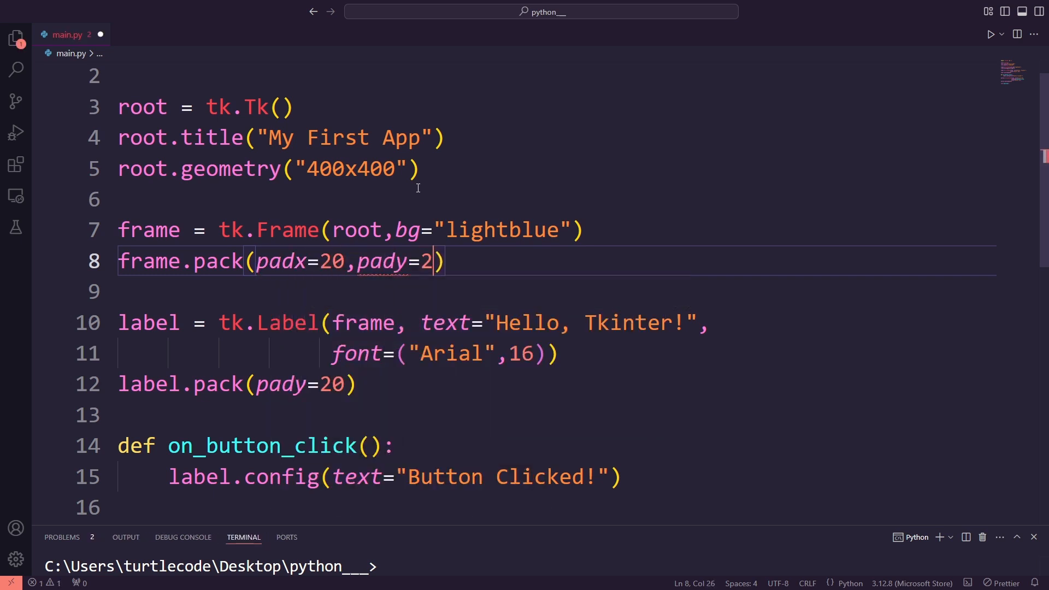
text(0)
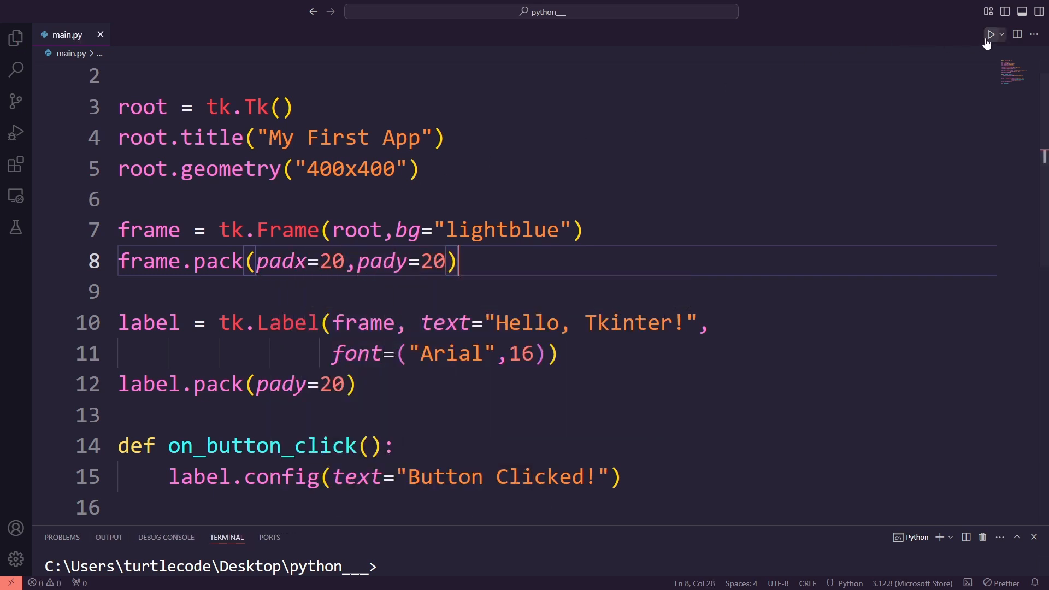
click(991, 34)
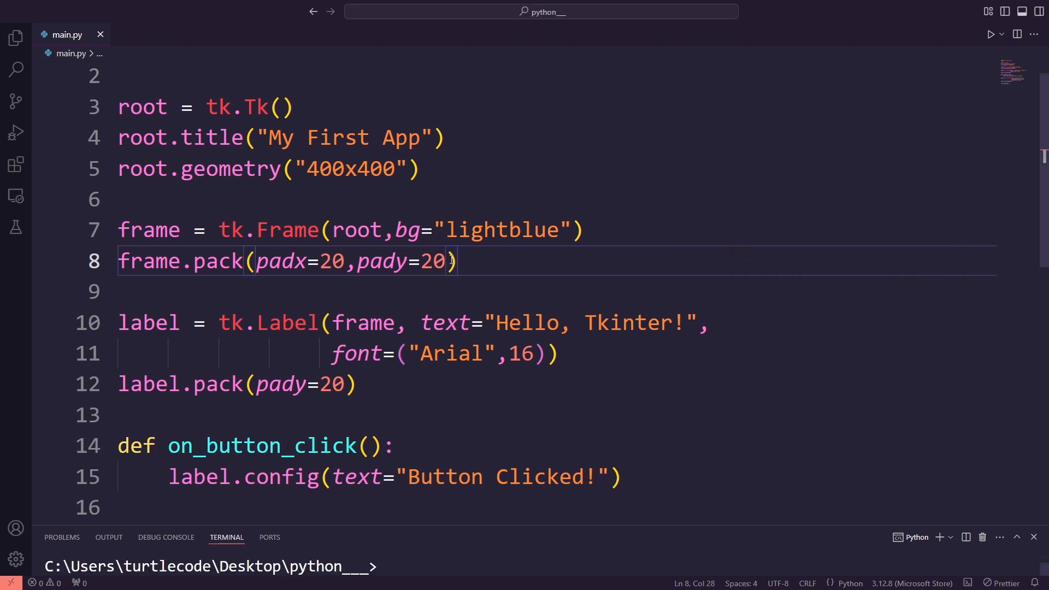
- Make the frame fill and expand=True, rerun to check, and close the app
text(,fill="both)
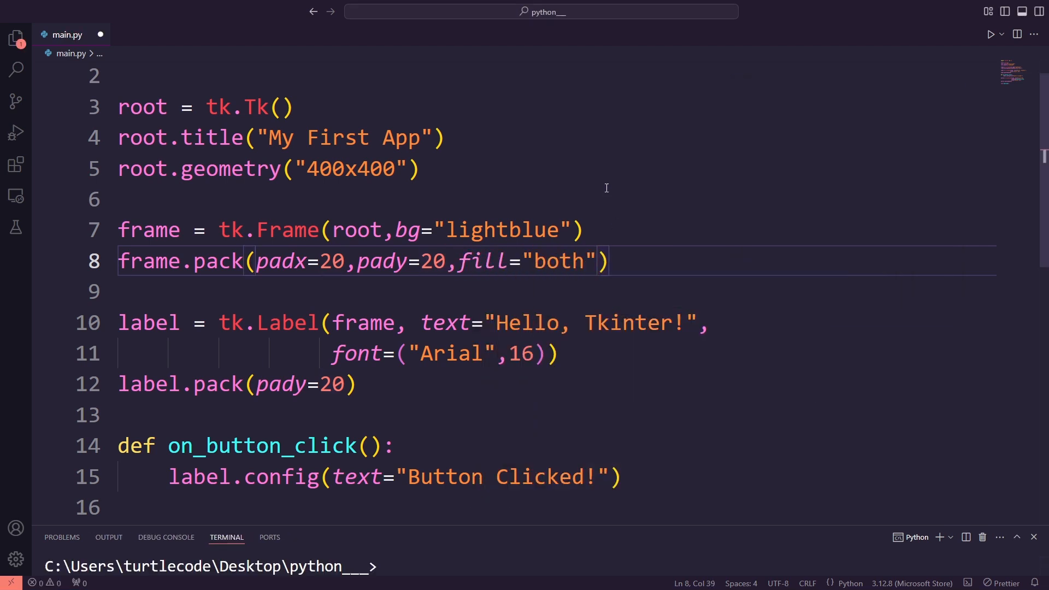
text(,expand=)
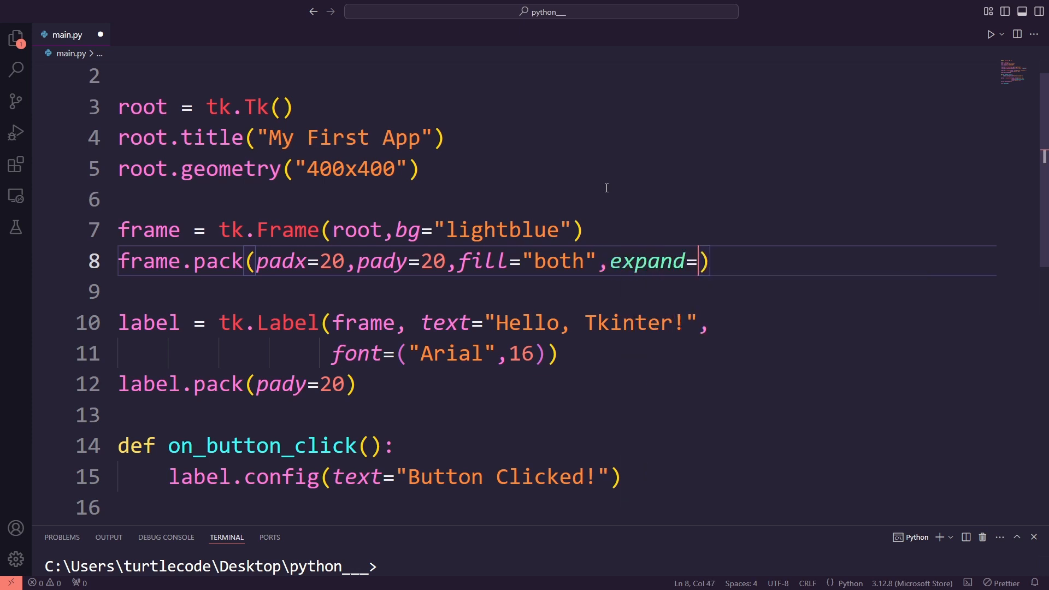
text(True)
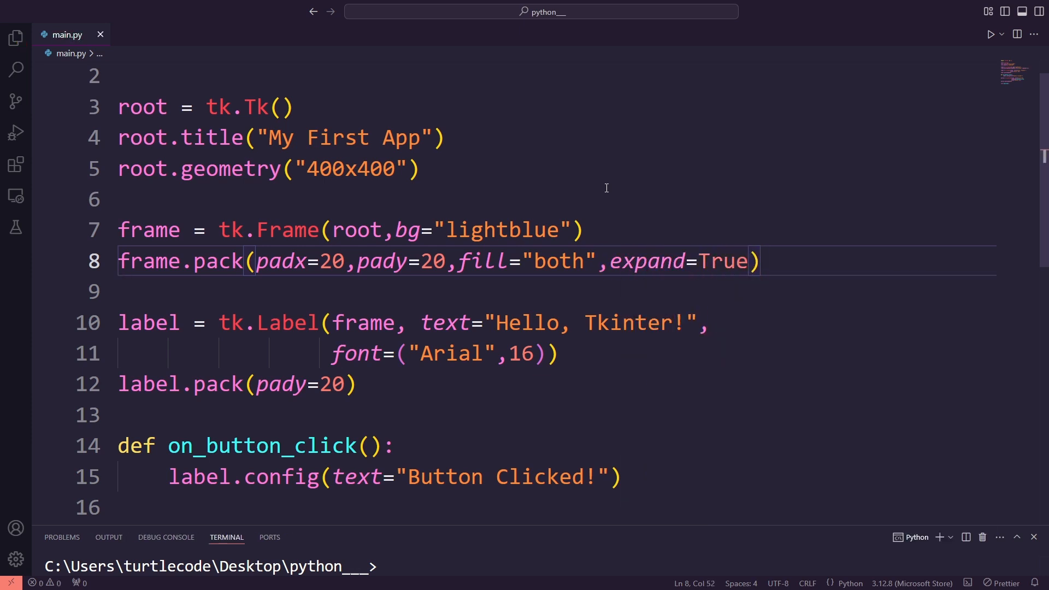
click(992, 34)
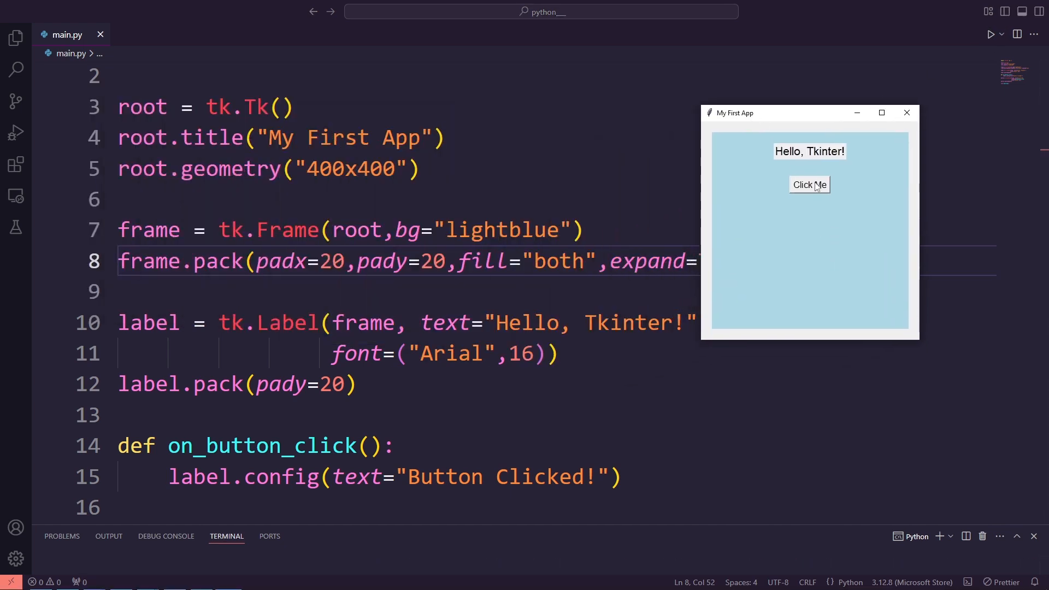
click(809, 184)
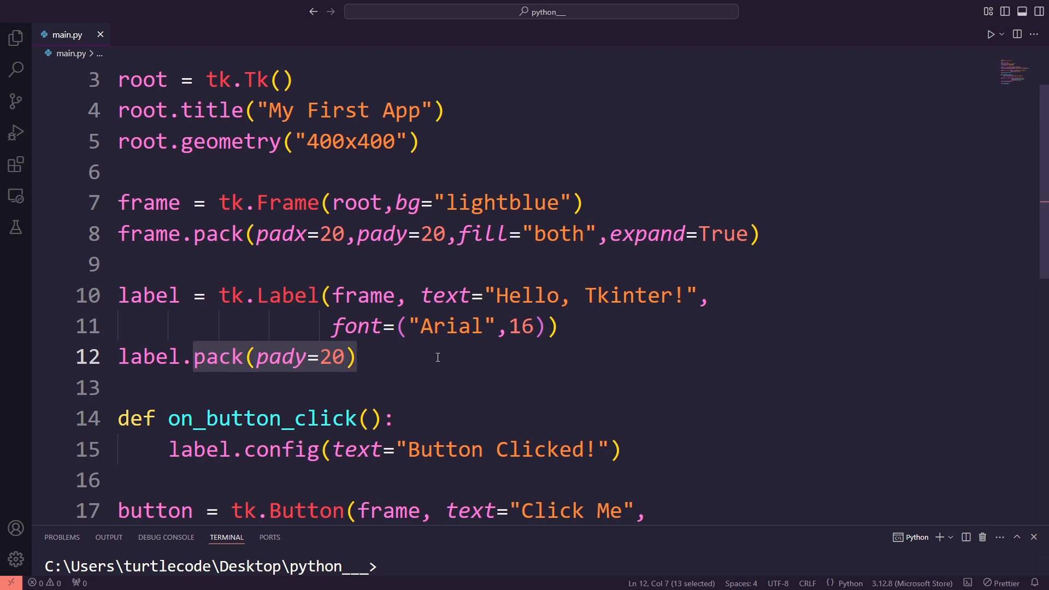
- Switch the button to grid placement with row, column and padding, then preview
text(gri)
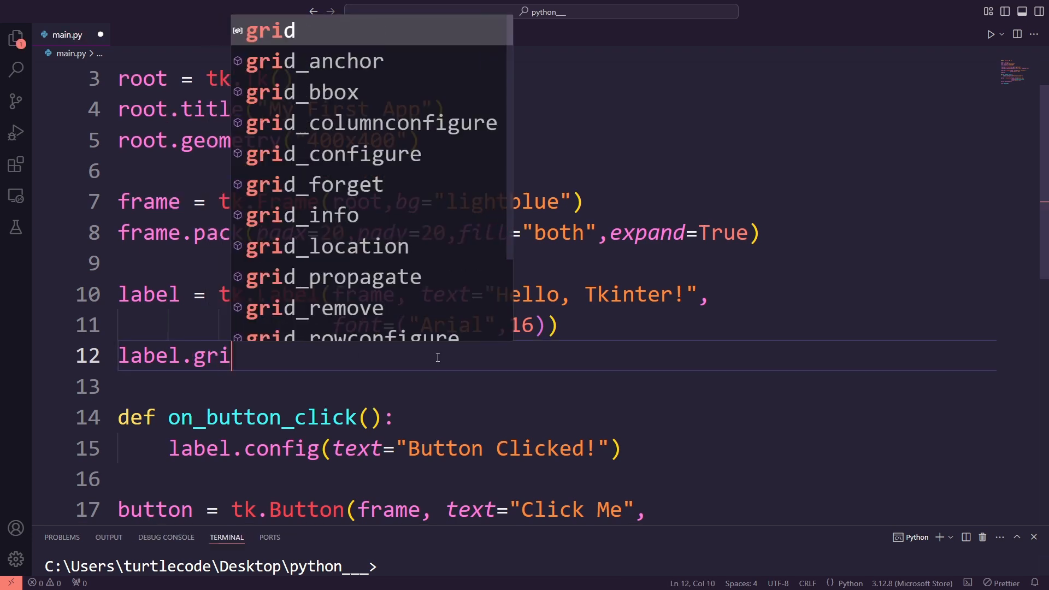
text(d(row=0)
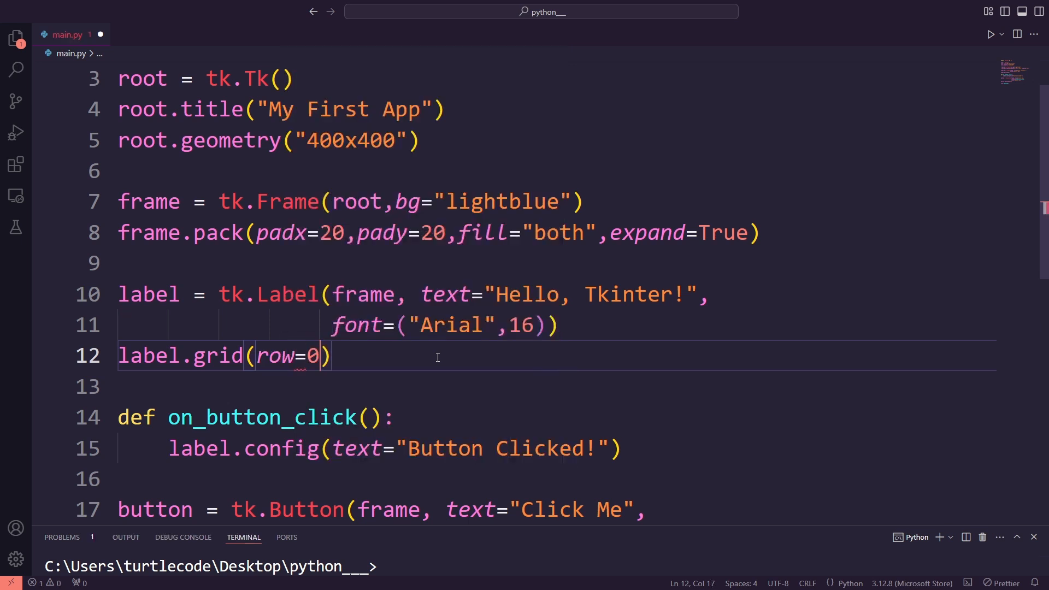
text(,column=)
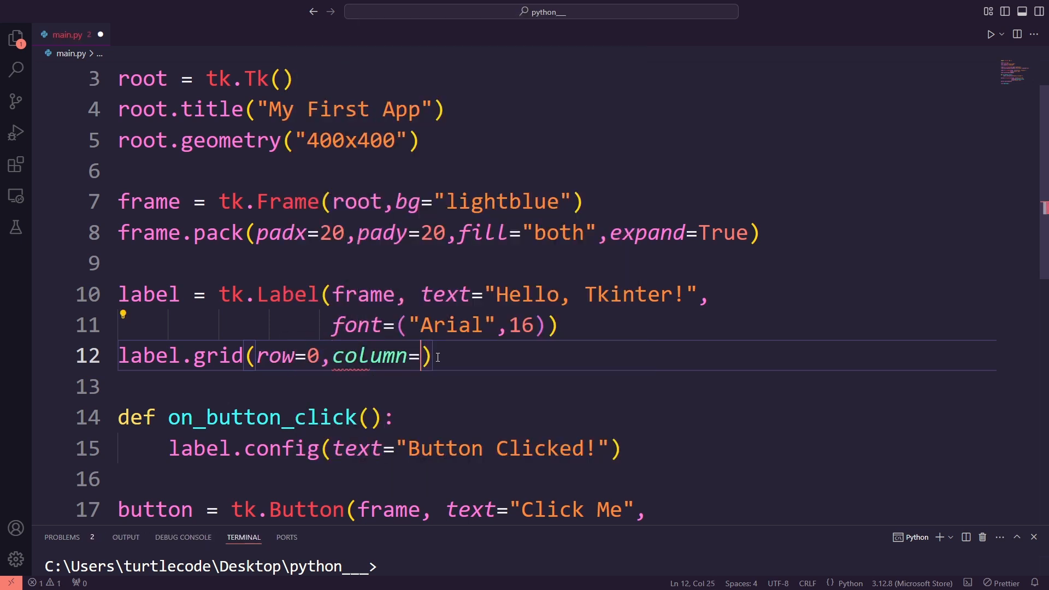
text(0,padx=10,pady=10)
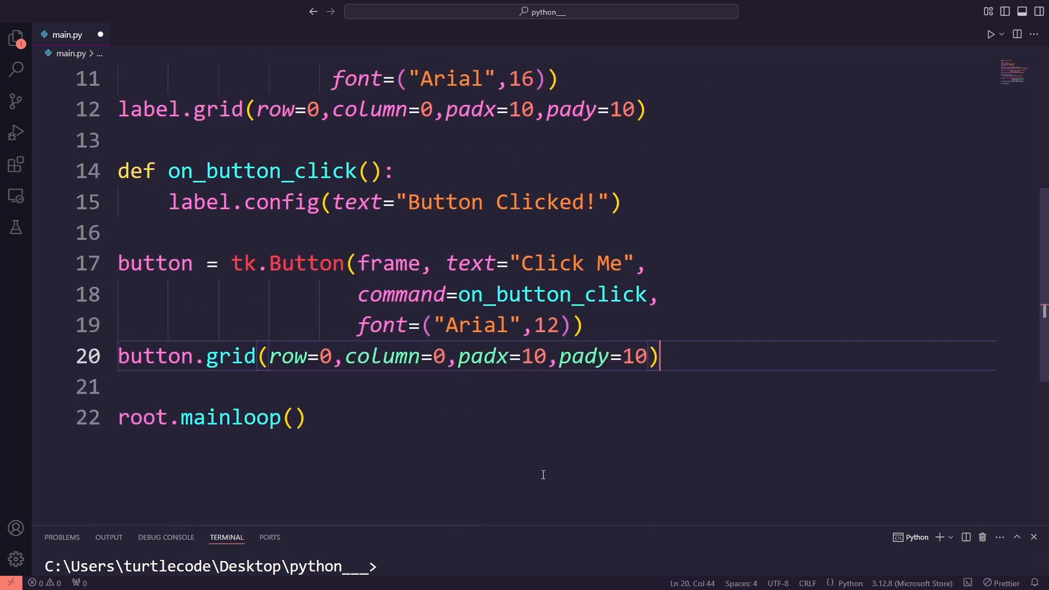
text(1)
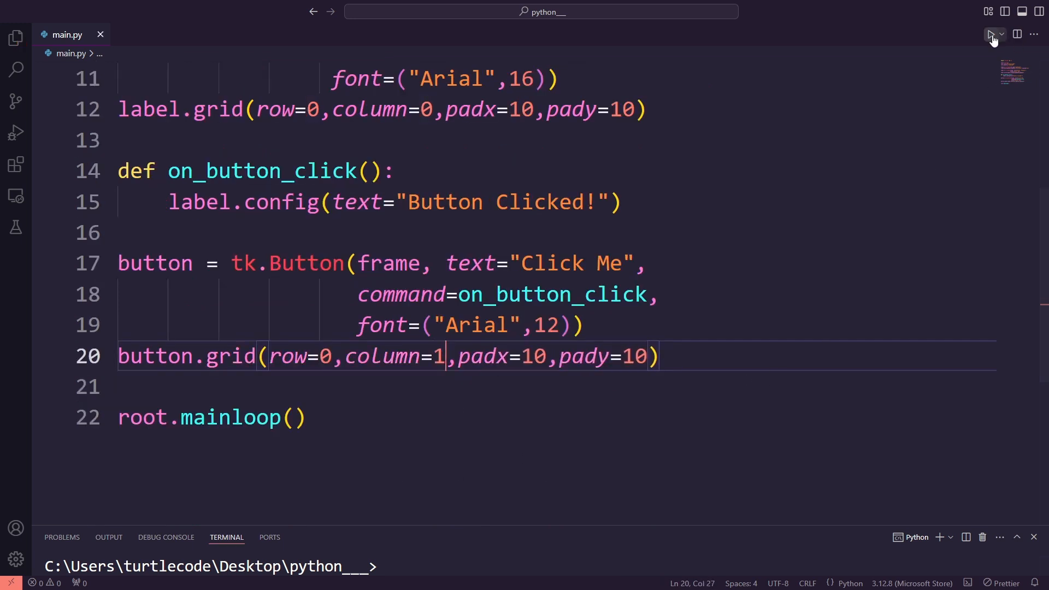
click(993, 34)
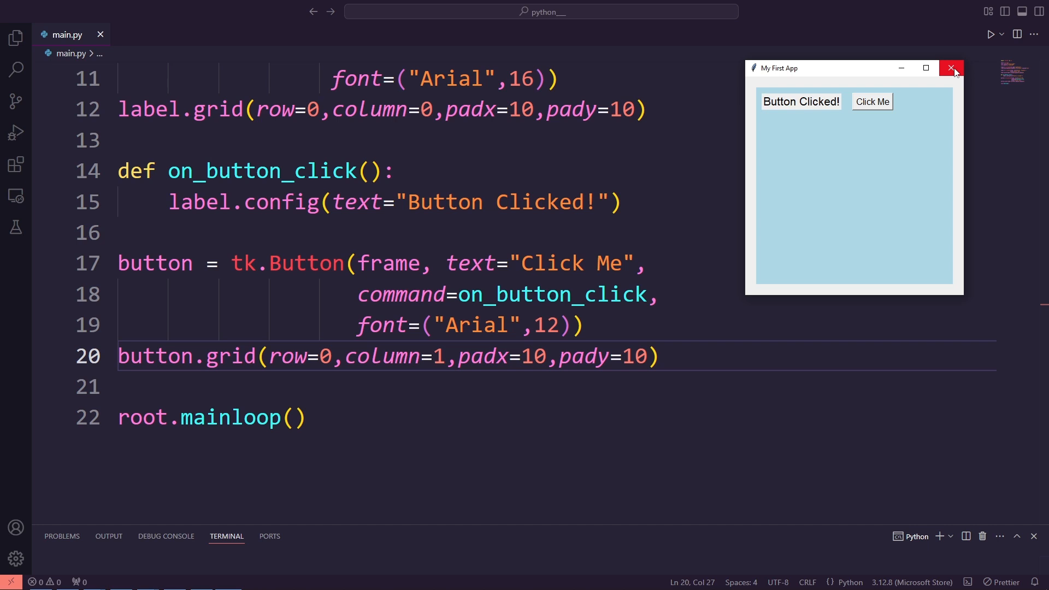
click(952, 68)
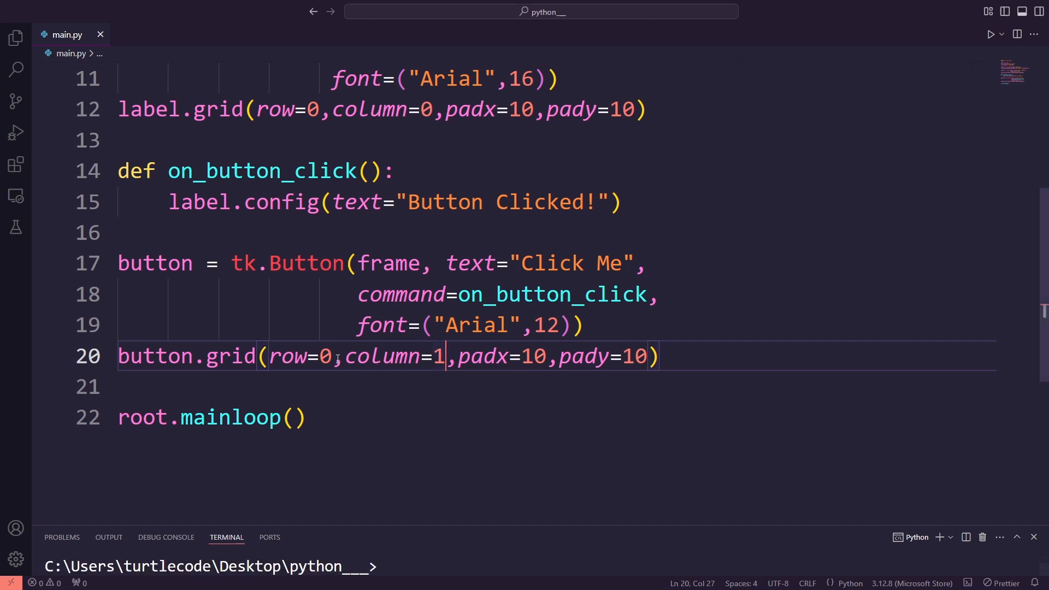
- Set the button's grid row to 1, run, drag the window aside, and close it
text(1)
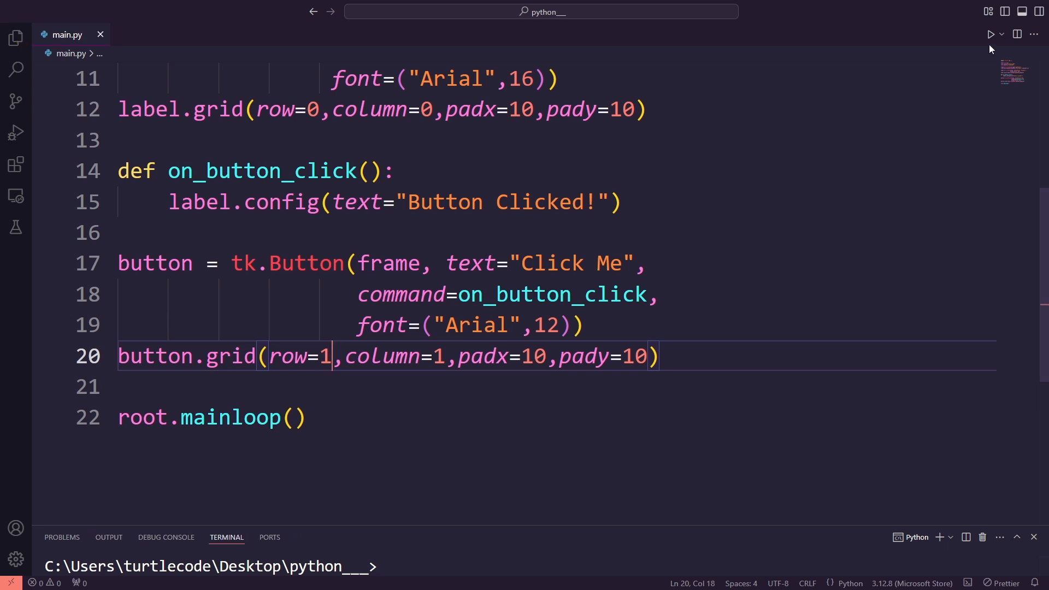
click(992, 34)
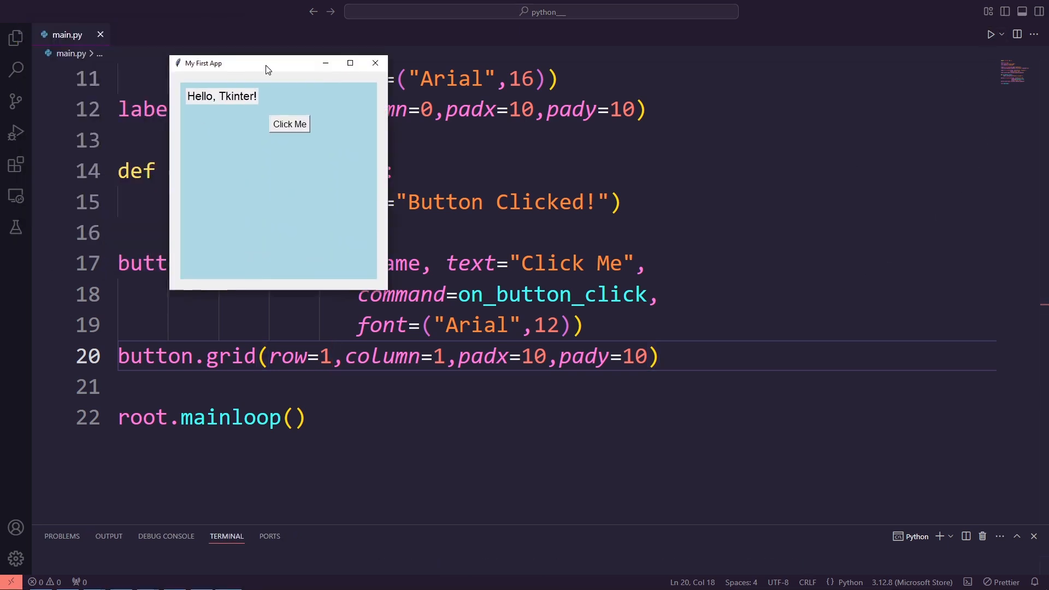
drag(205, 63, 781, 99)
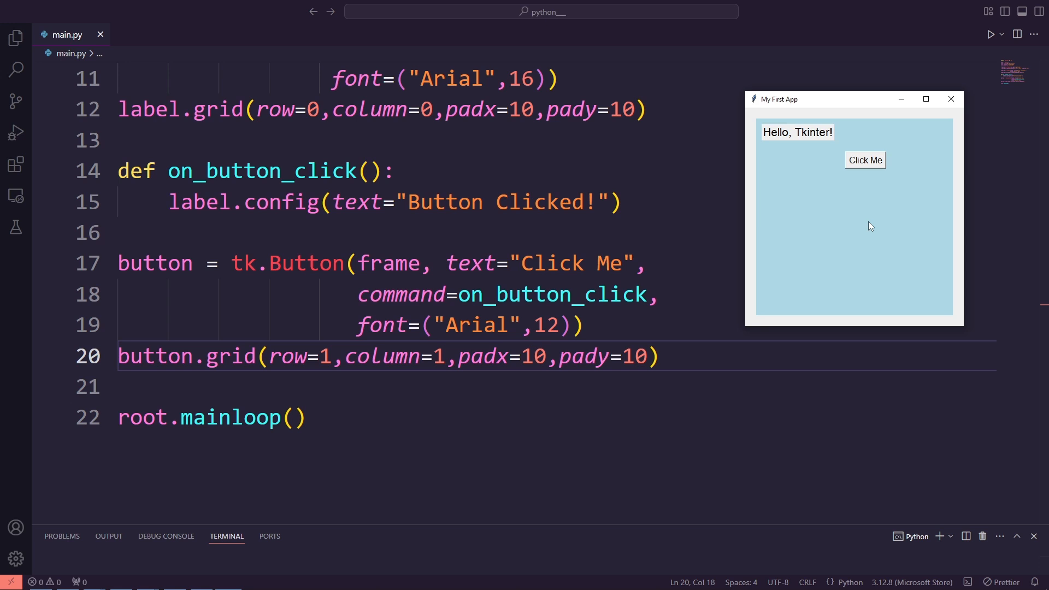
click(865, 159)
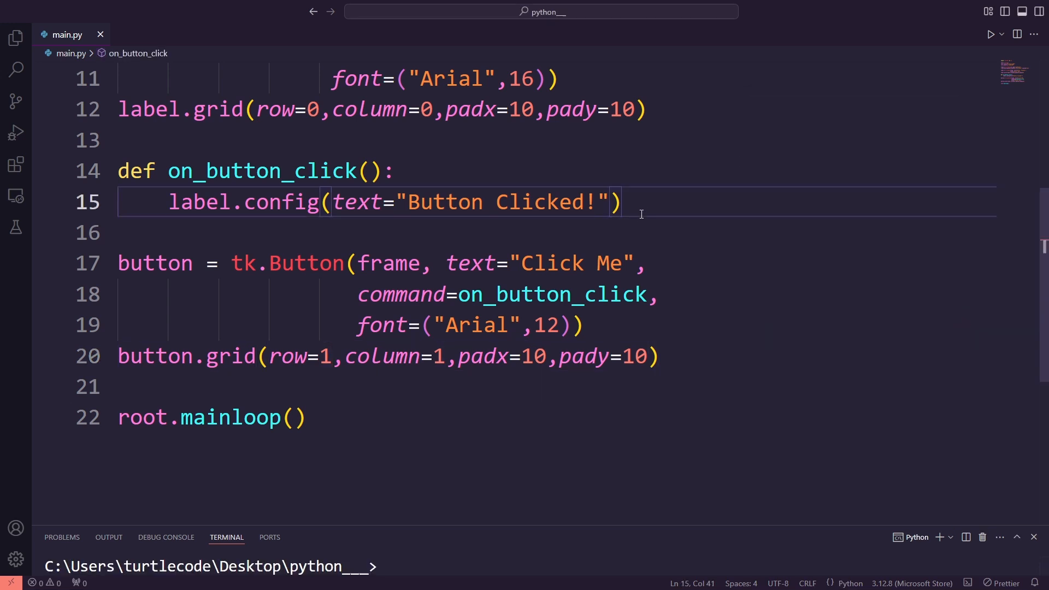
- Add an Arial 12 Entry in the frame, gridded at row 1, column 0 with 10 padding
text(entry =)
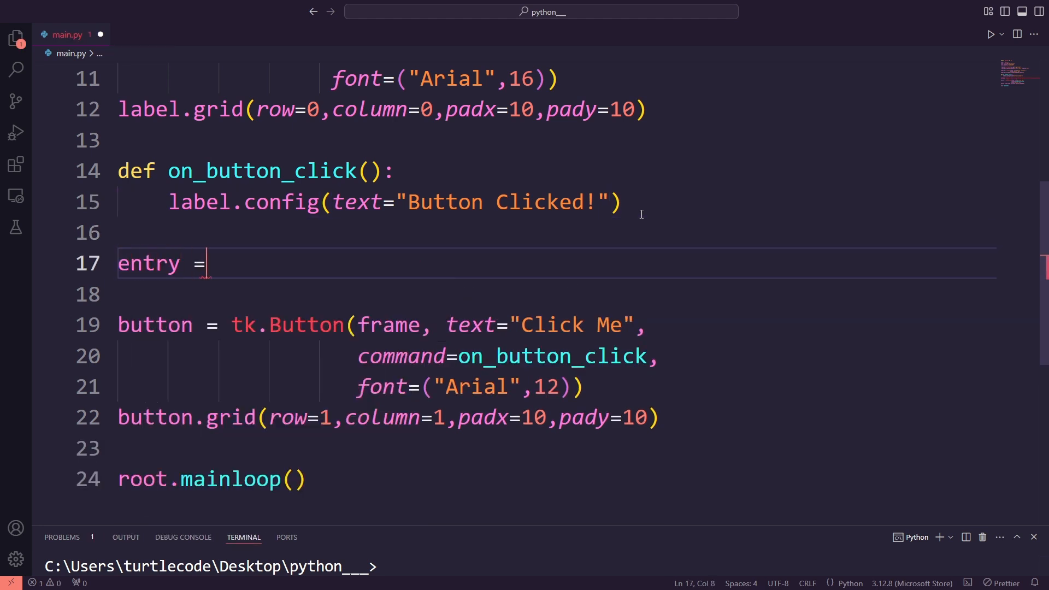
text(tk.Entry())
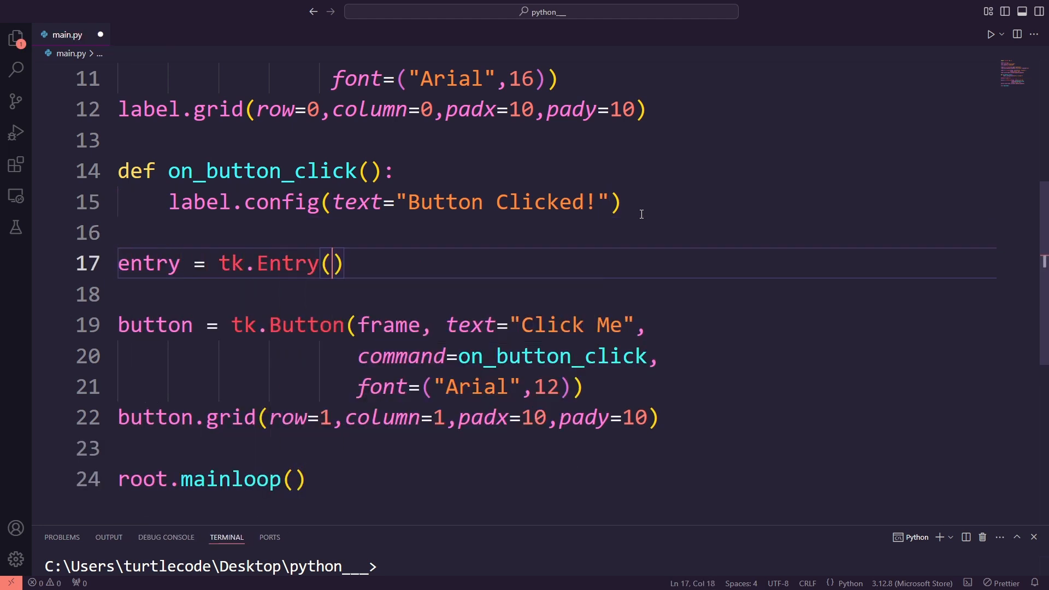
text(frame,font=)
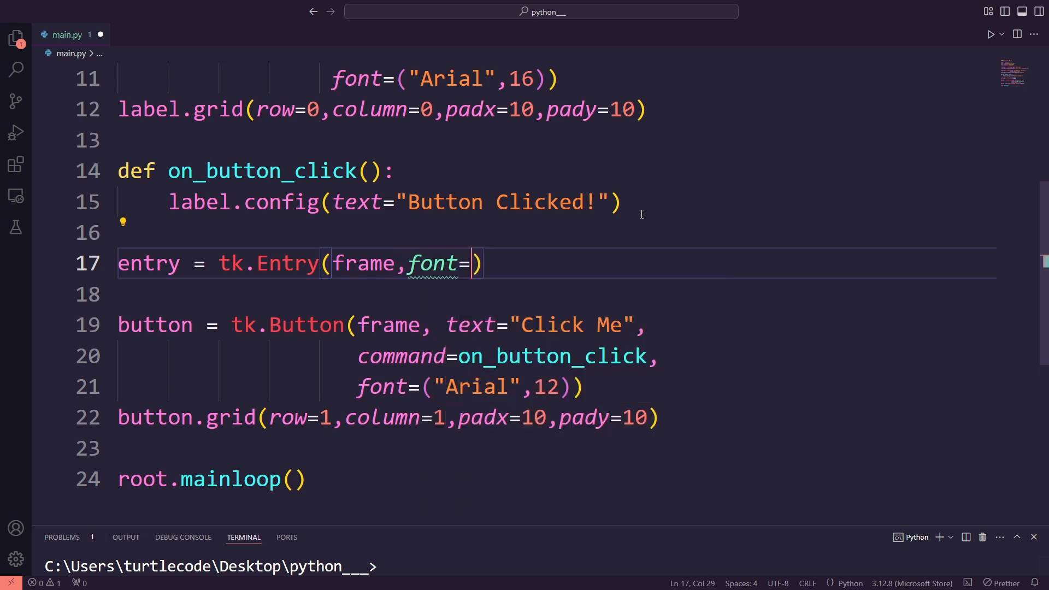
text(("Arial",)
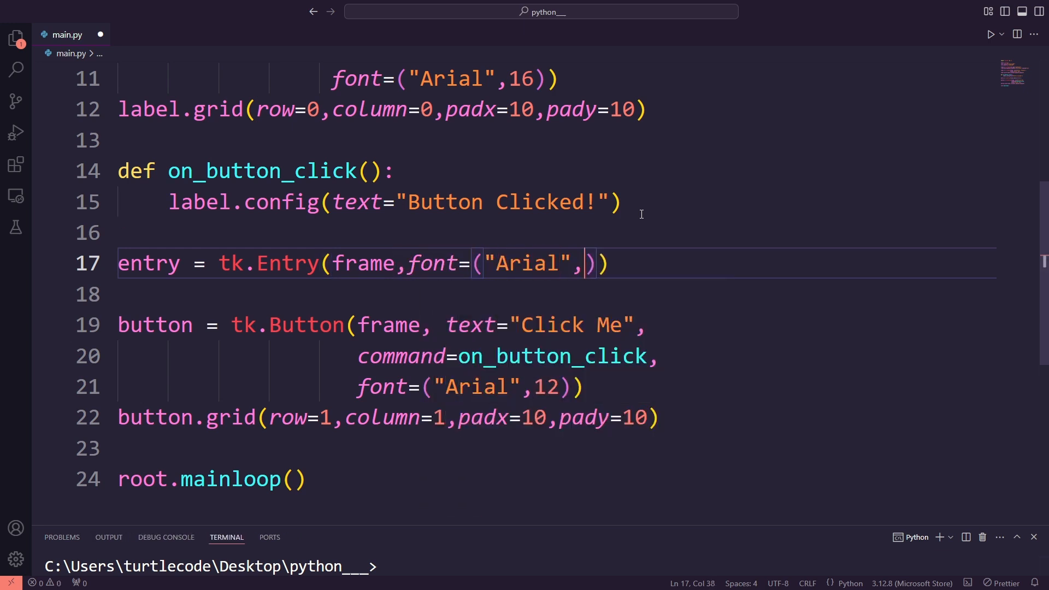
text(entry.)
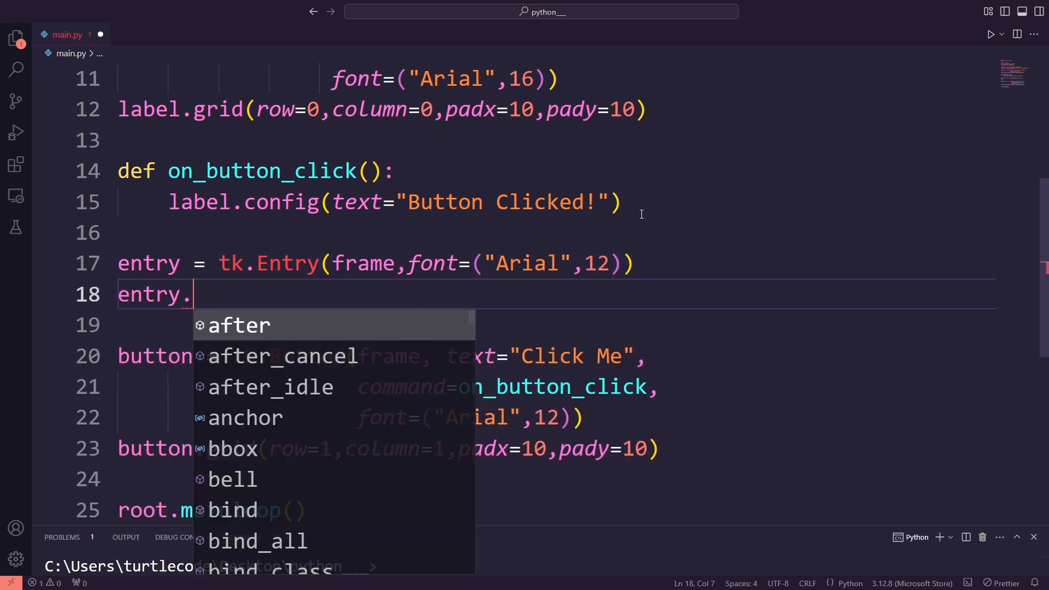
text(grid(row)
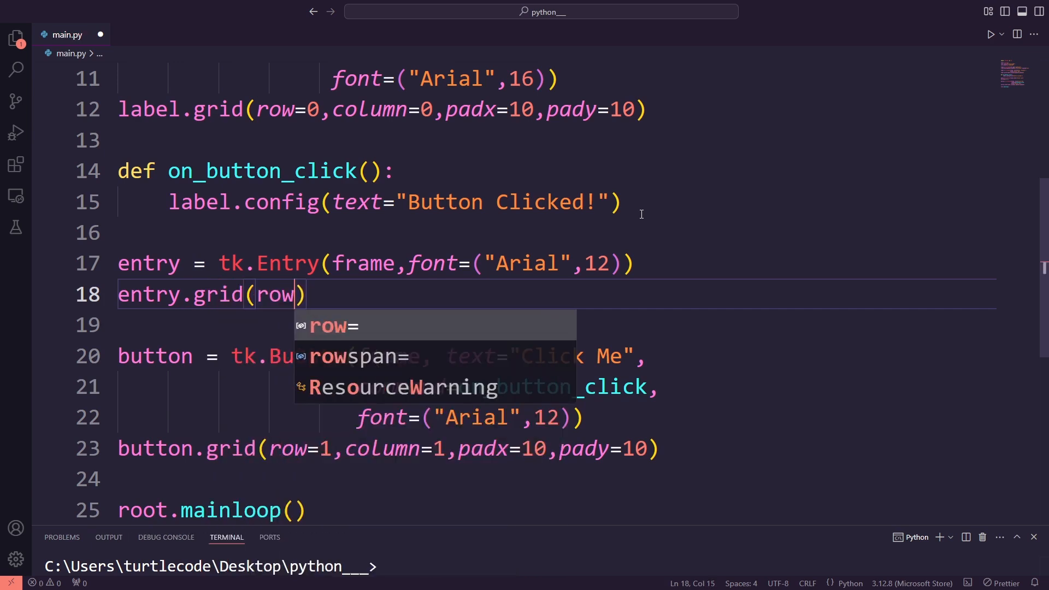
text(=1,column=0)
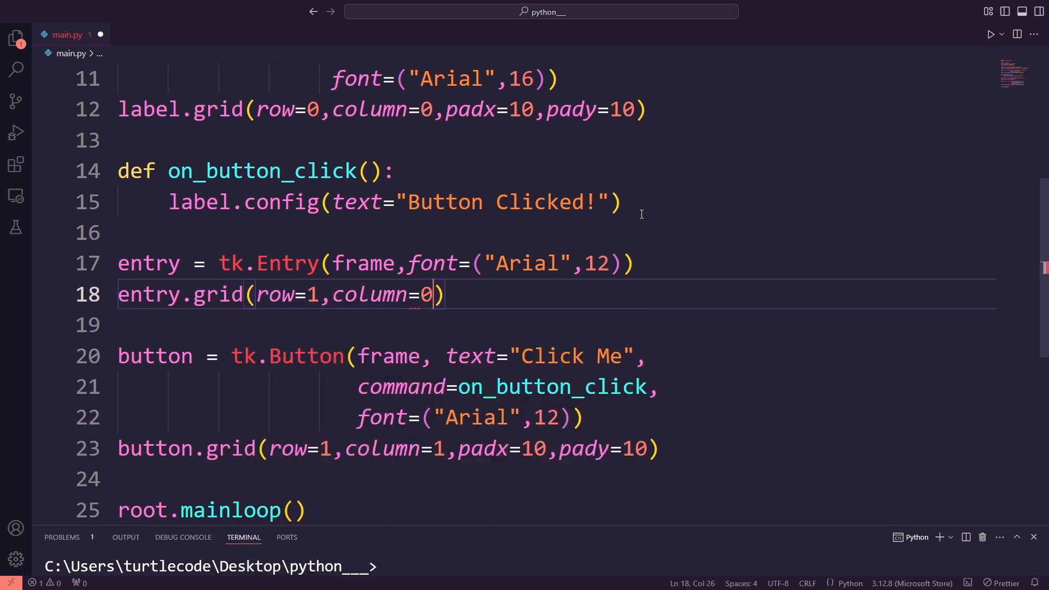
text(,padx=10,pady=)
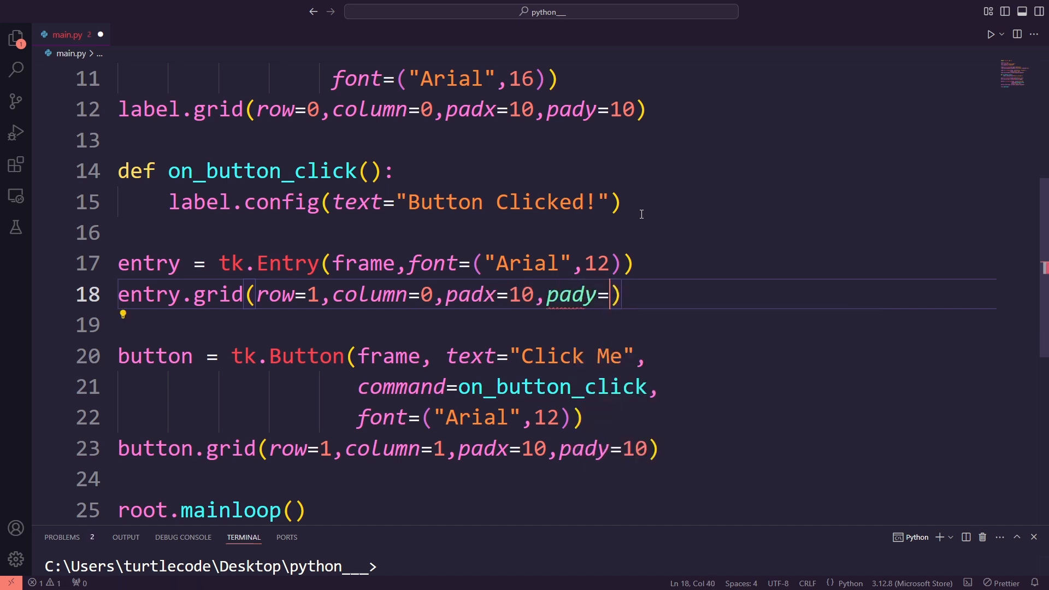
text(10)
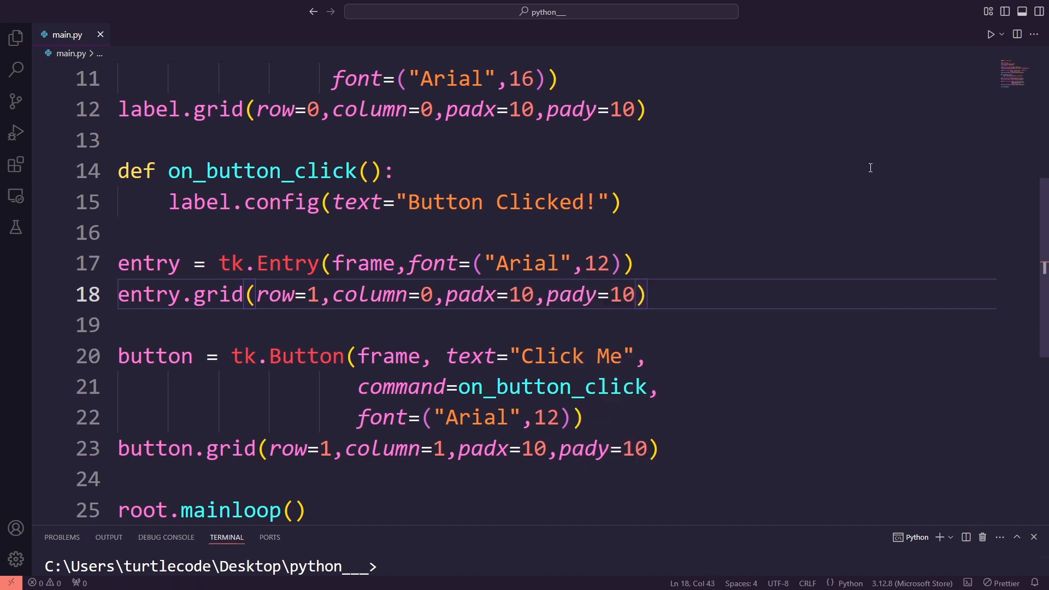
- Run main.py, type 'TurtleCode' into the entry, and close the window
click(992, 34)
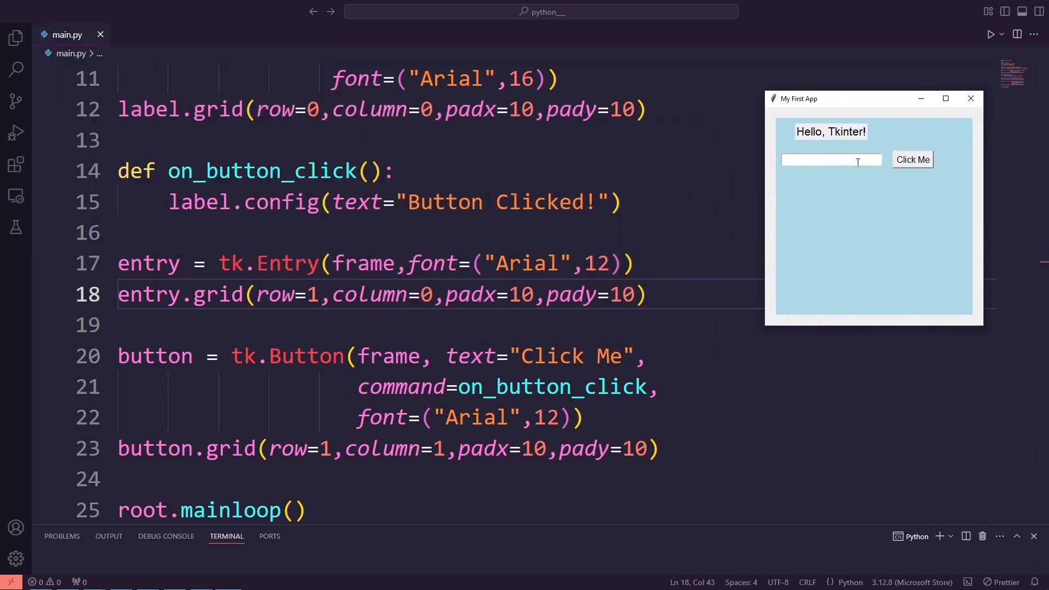
text(Turtle)
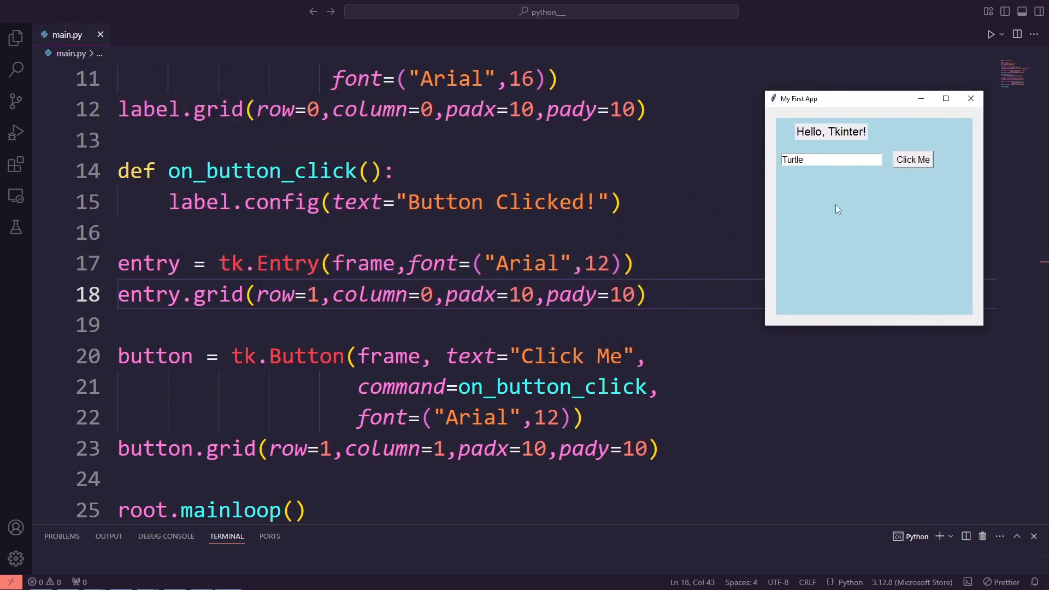
text(Code)
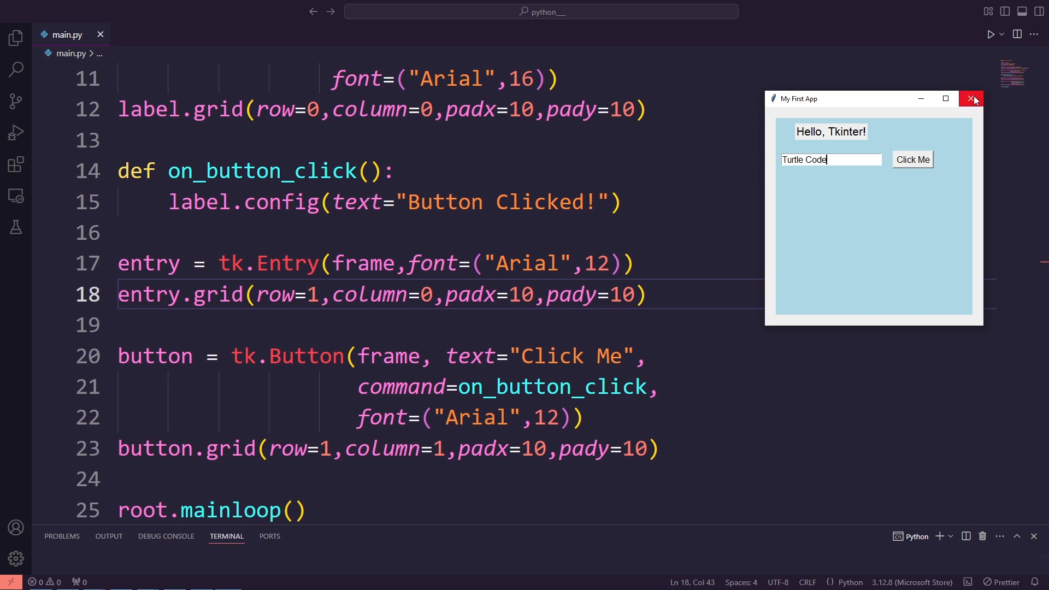
click(971, 98)
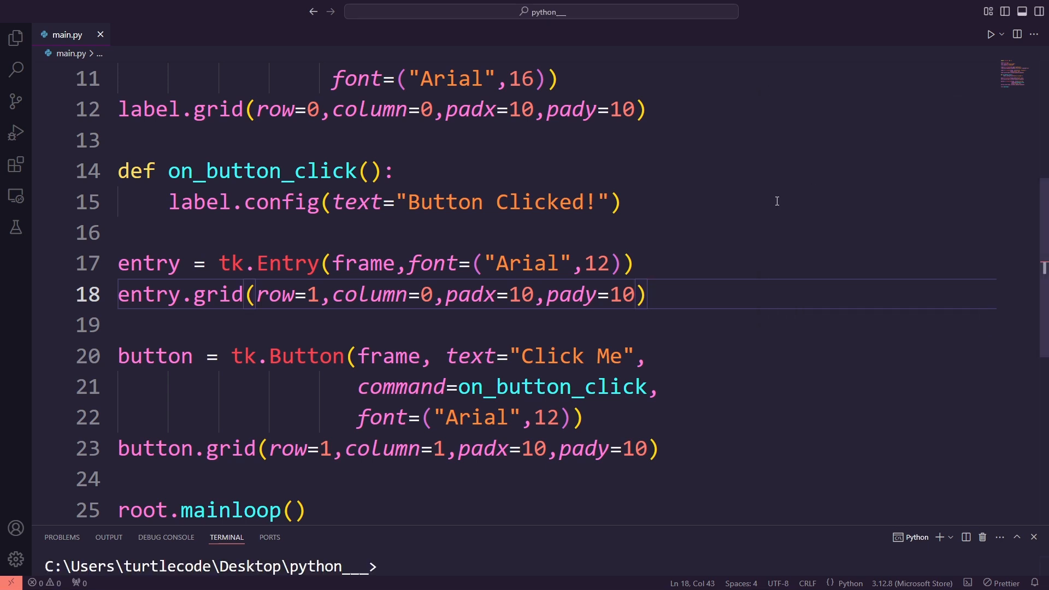
- Set the entry to grid row 0 and the label to row 1, then run
click(323, 295)
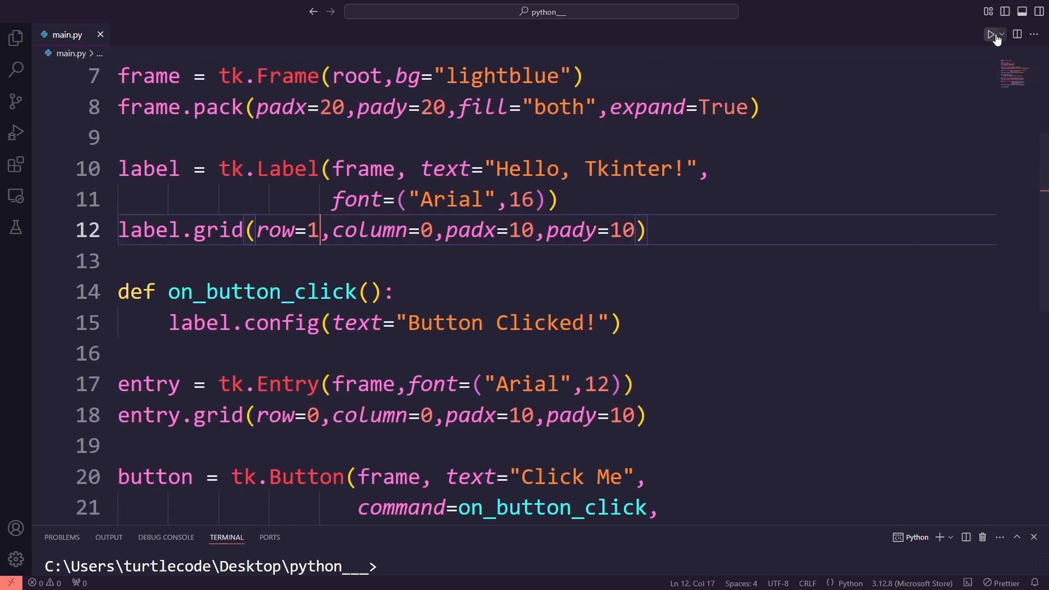
click(993, 34)
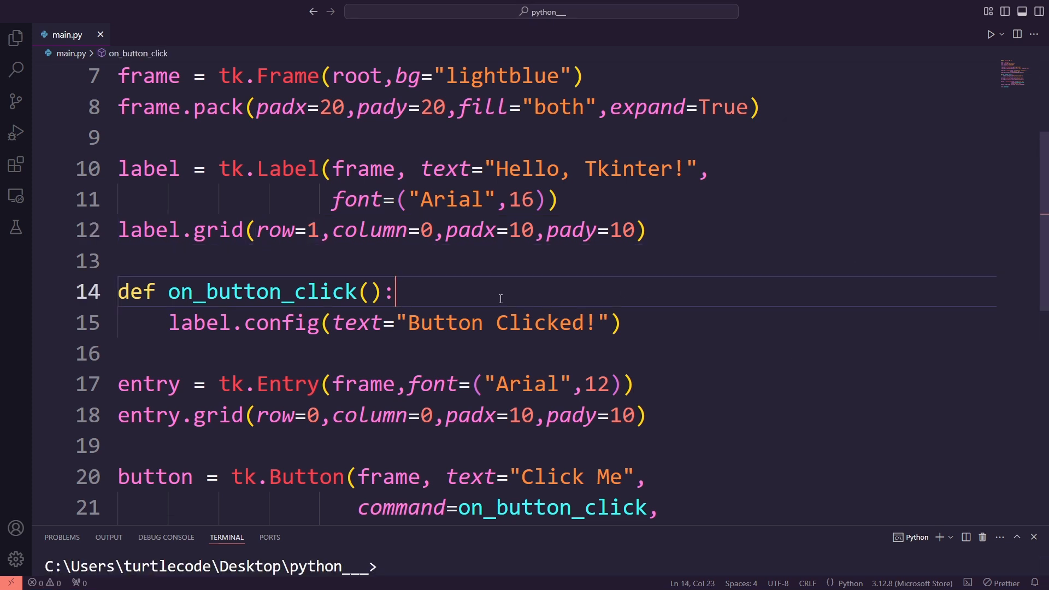
- Show f"Welcome {name}" from entry.get() on click, and test it with 'Turtle Code'
text(name =)
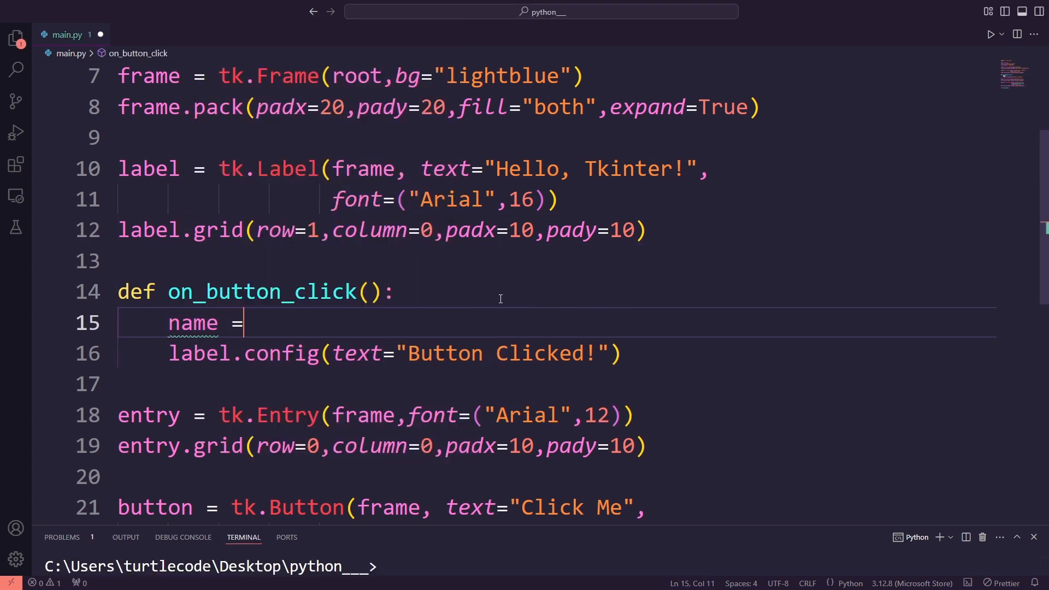
text(entry.get()
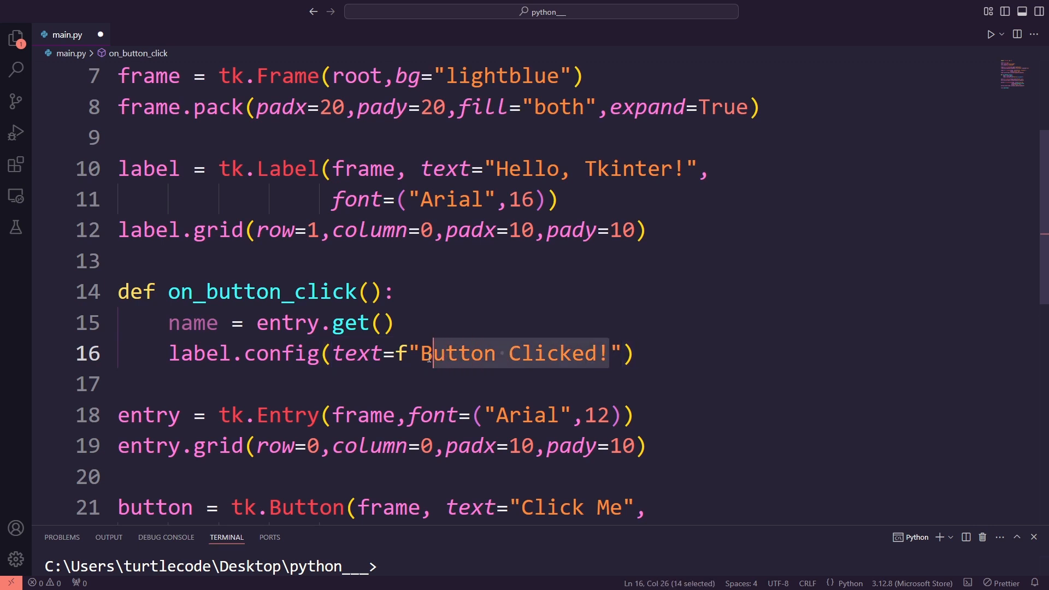
text(Welcome)
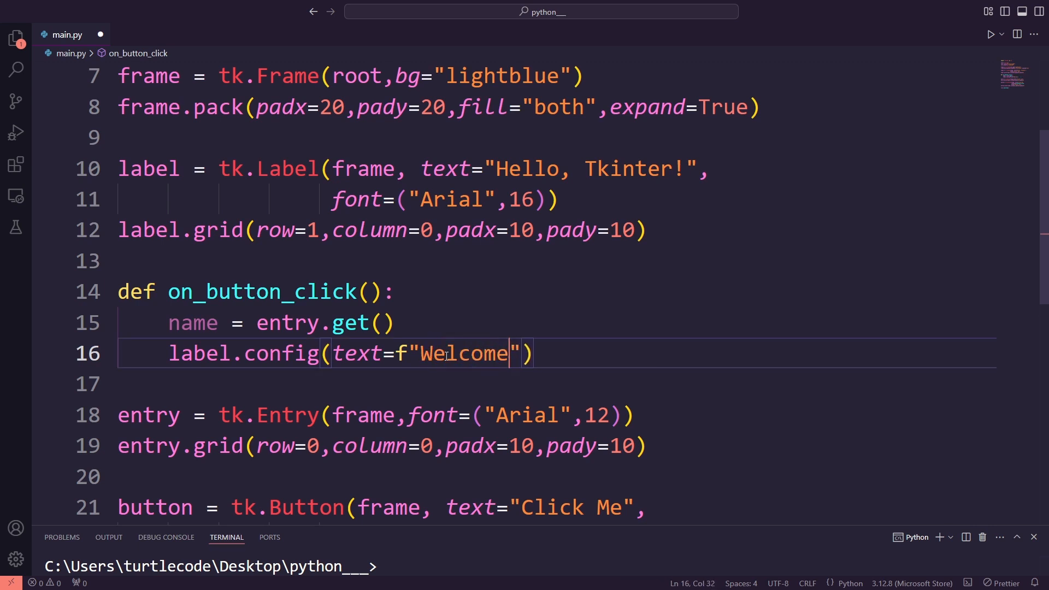
text({})
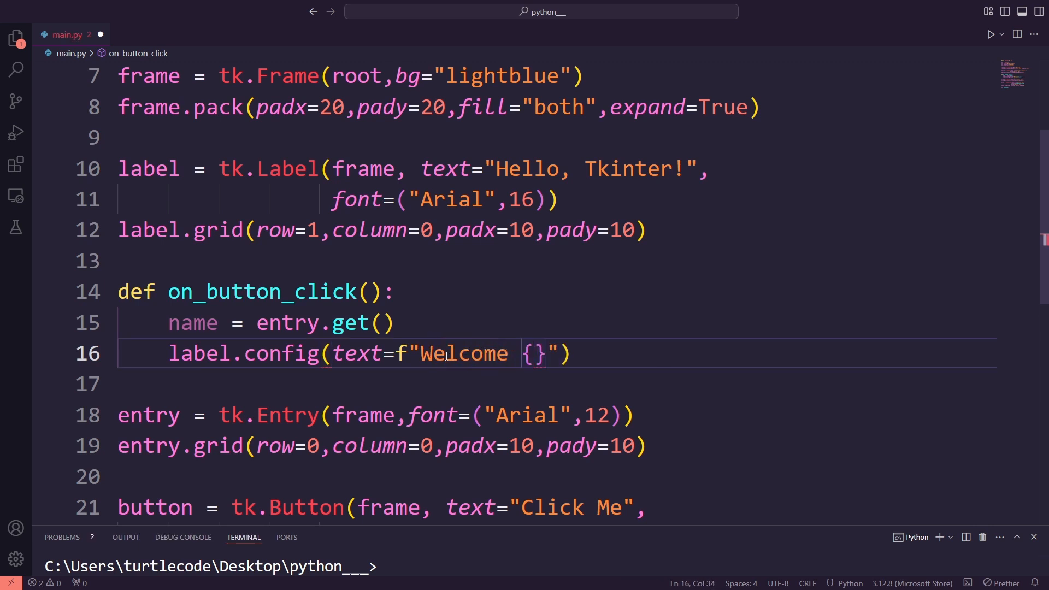
text(name)
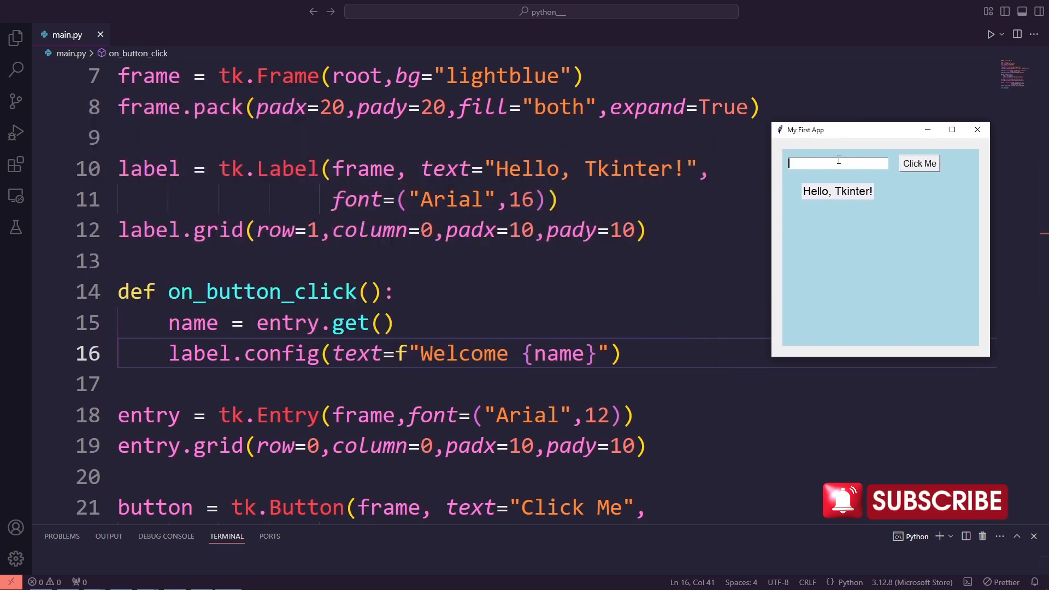
text(Turtle Code)
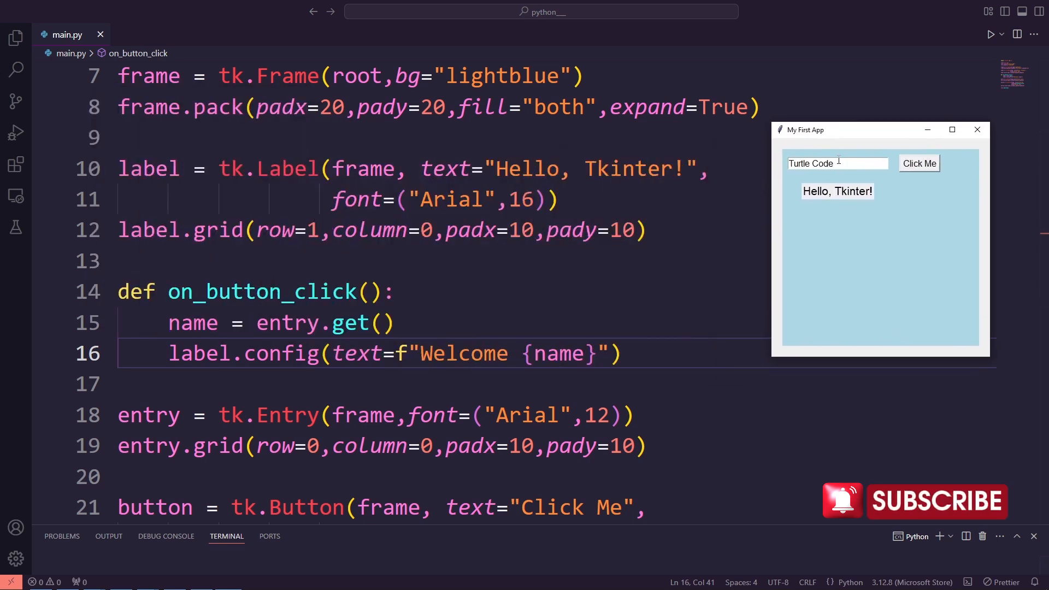
click(931, 163)
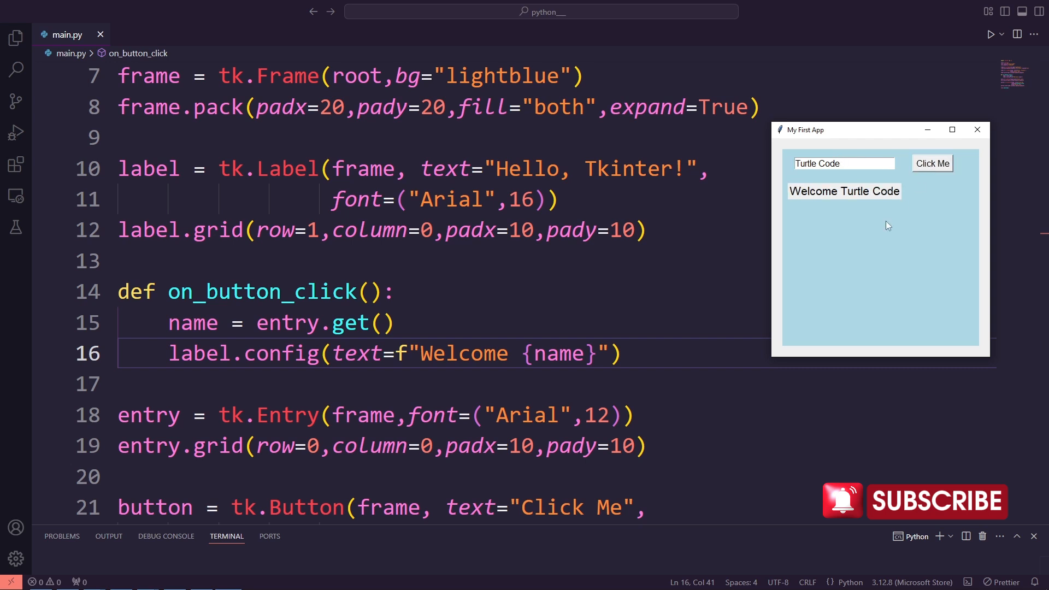